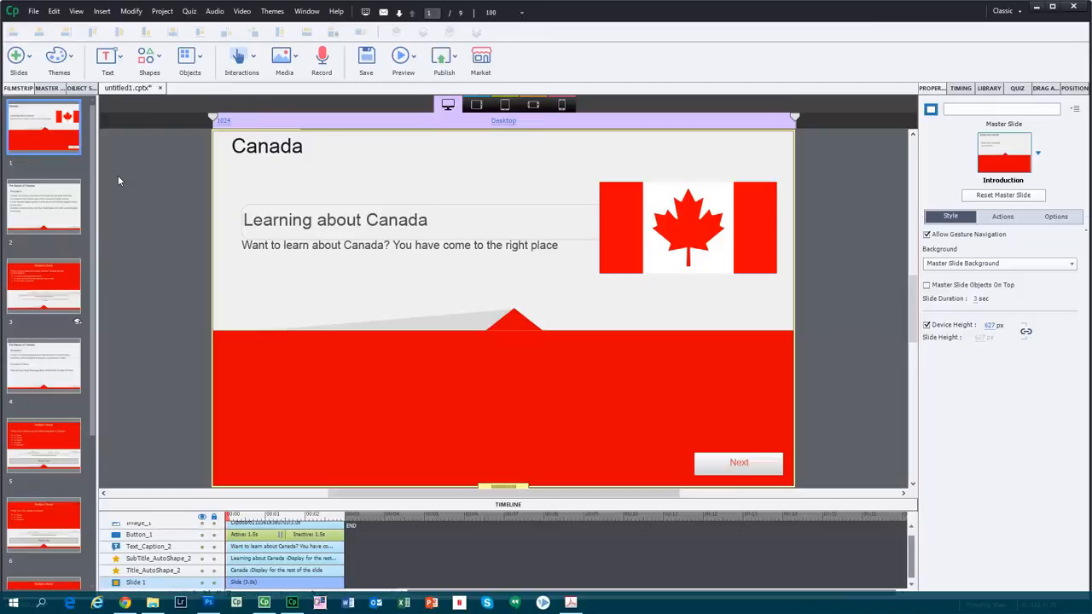
mouse_move(150, 235)
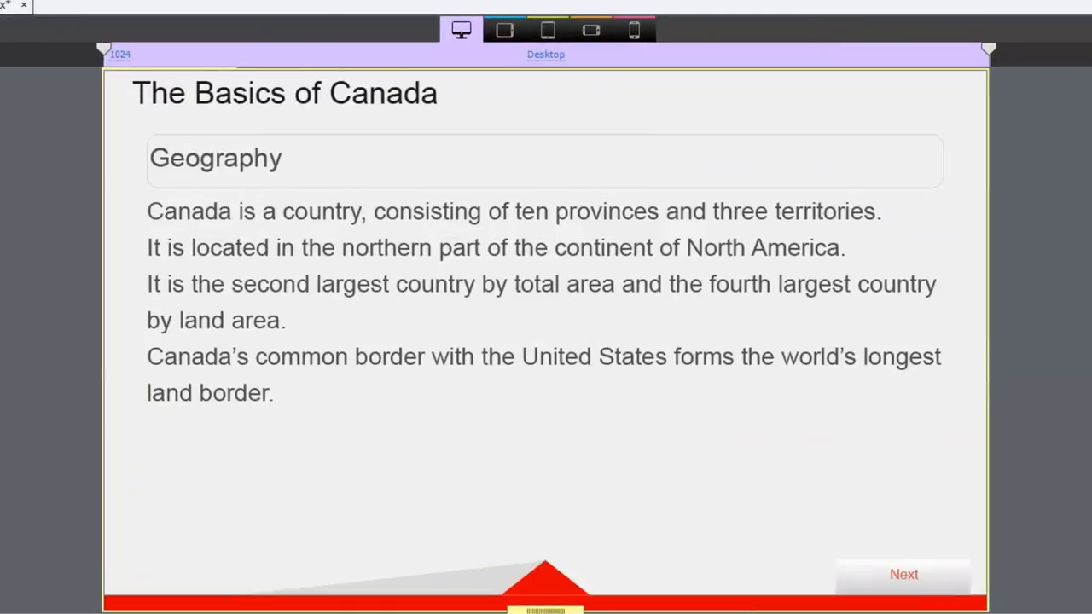
Bring up slide 3, the multiple choice question about the Canada–United States border
click(903, 573)
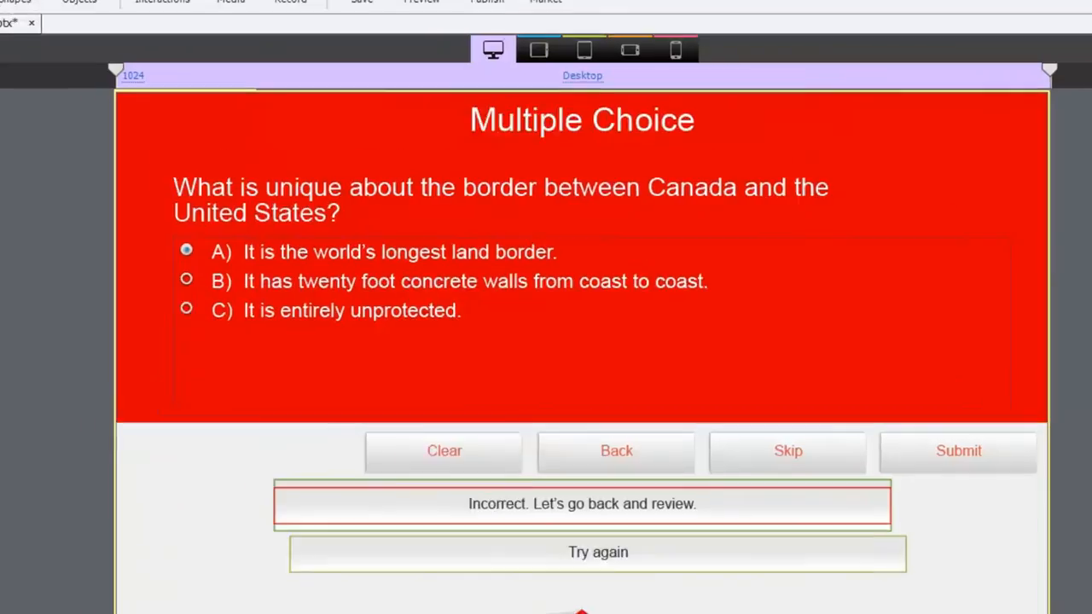
click(187, 27)
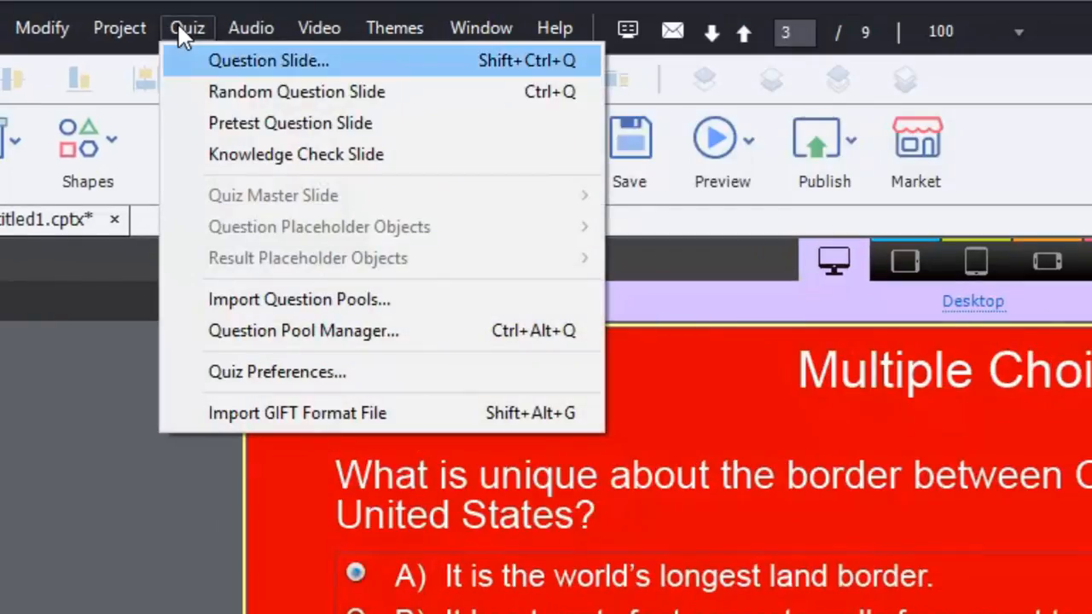
mouse_move(208, 66)
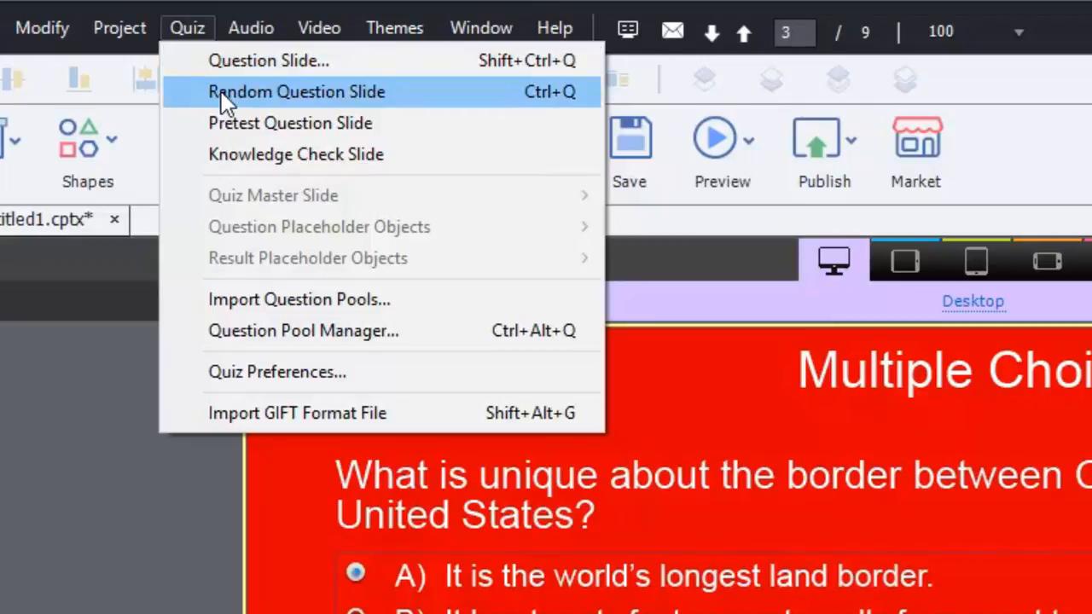
mouse_move(256, 122)
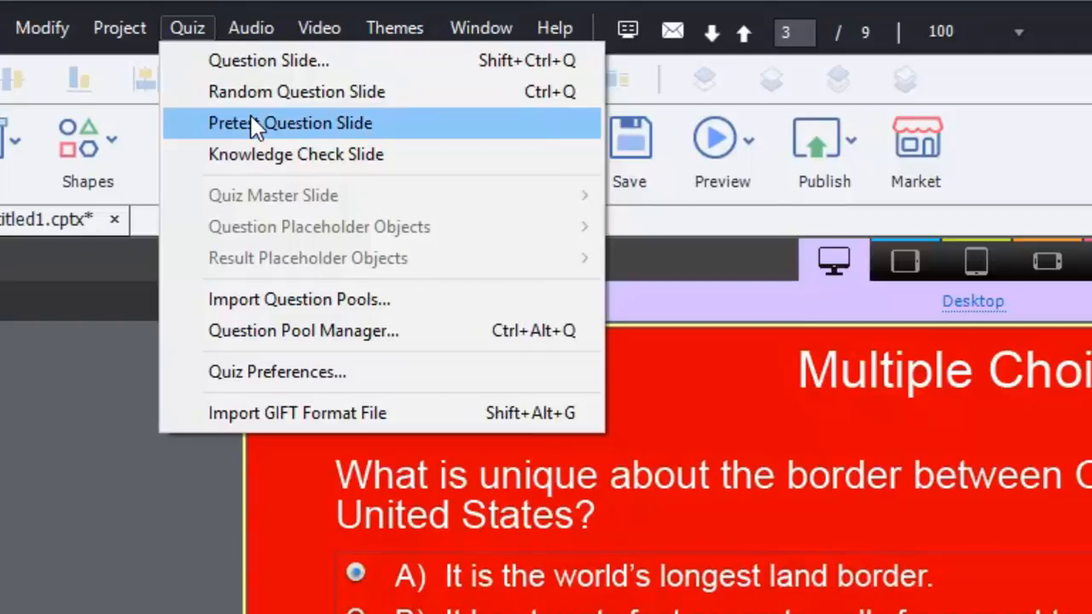
mouse_move(264, 154)
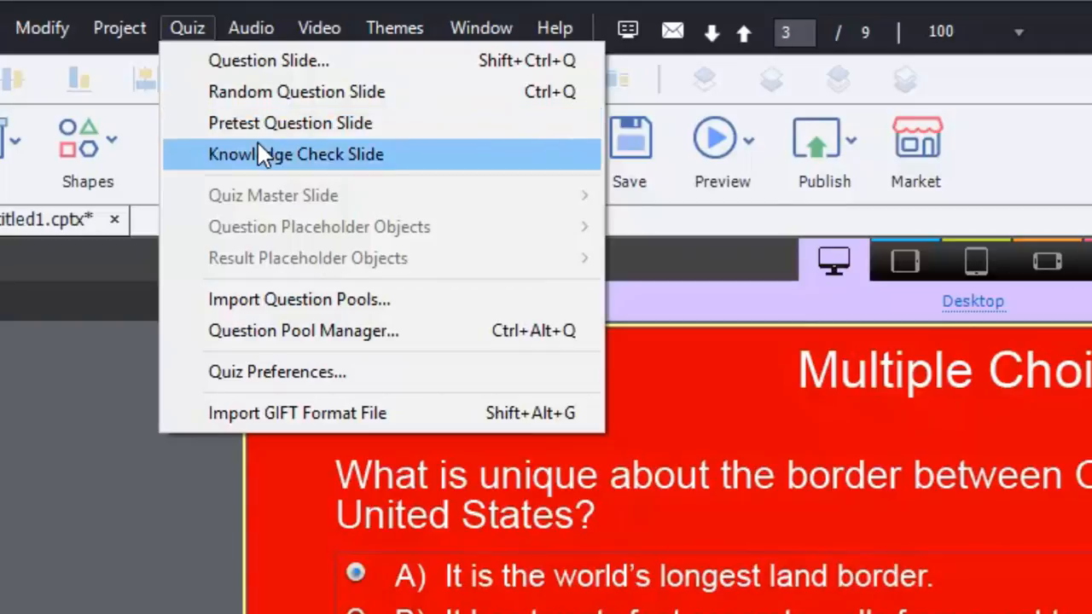
mouse_move(290, 123)
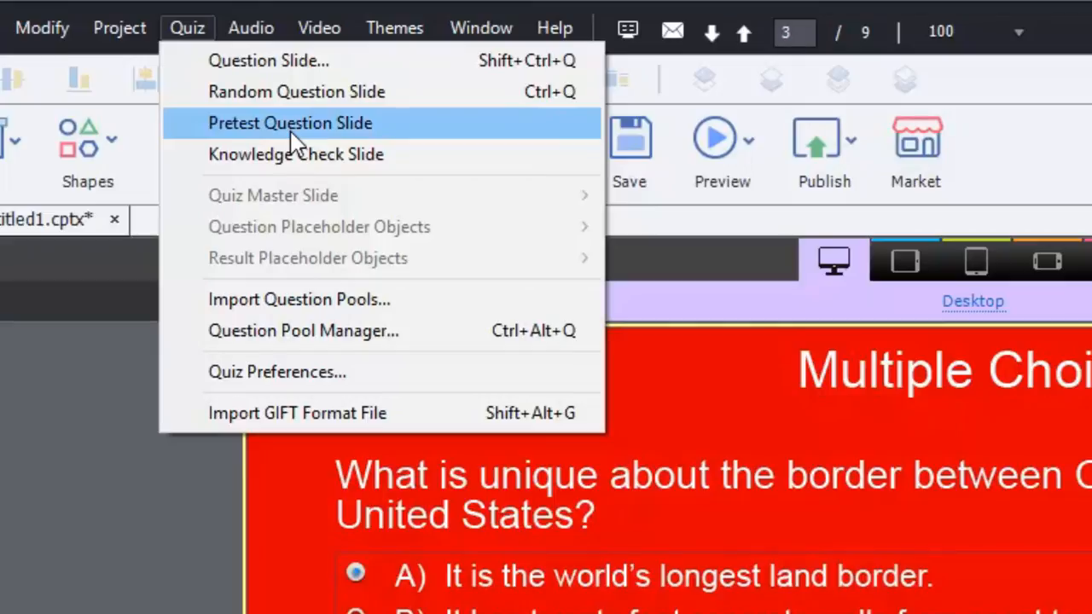
mouse_move(401, 162)
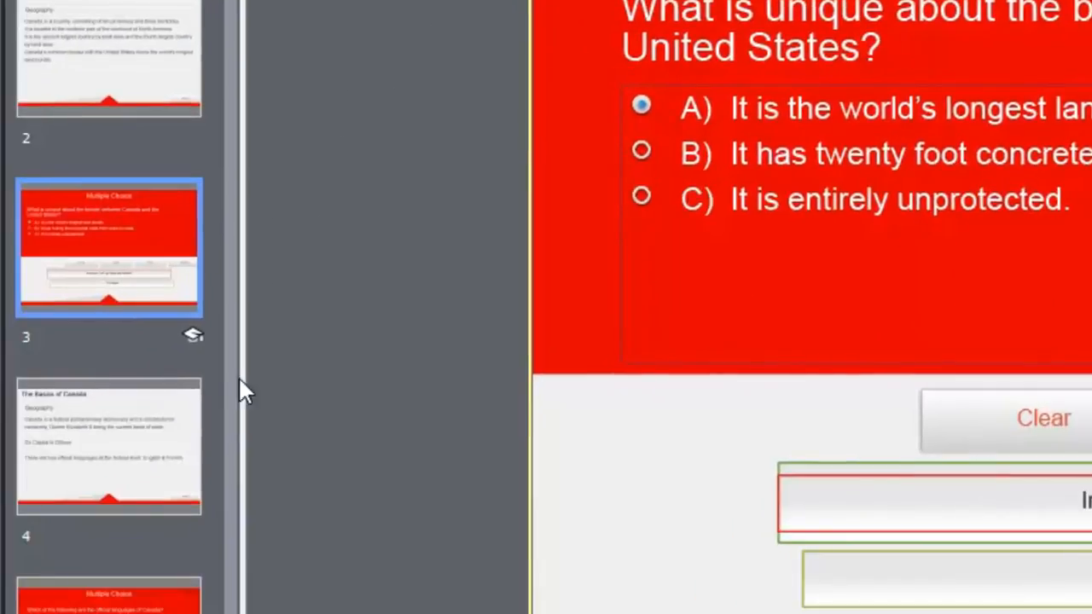
mouse_move(196, 345)
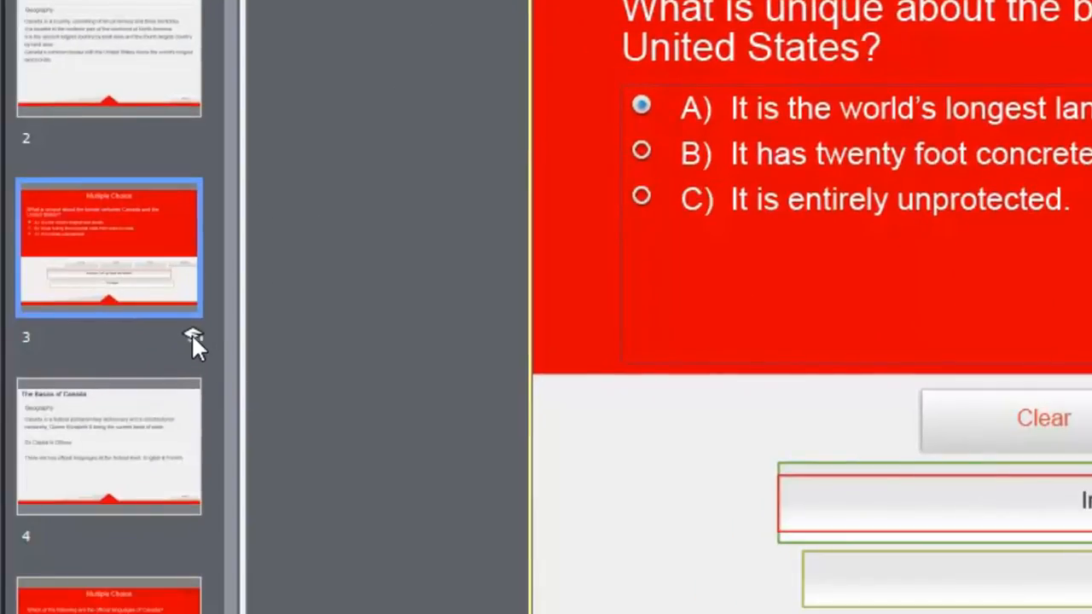
mouse_move(196, 354)
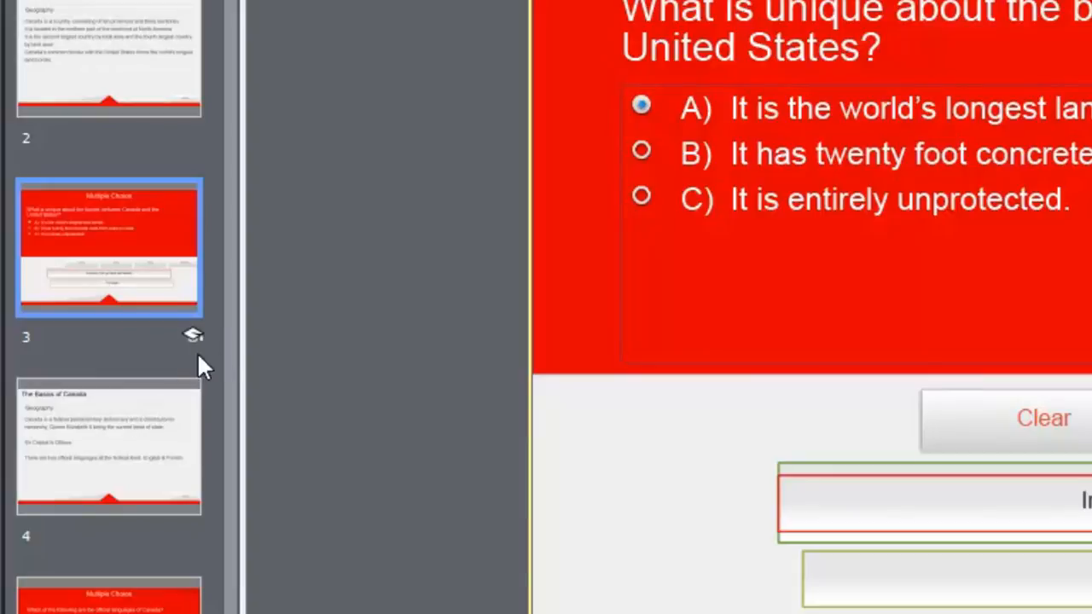
mouse_move(222, 353)
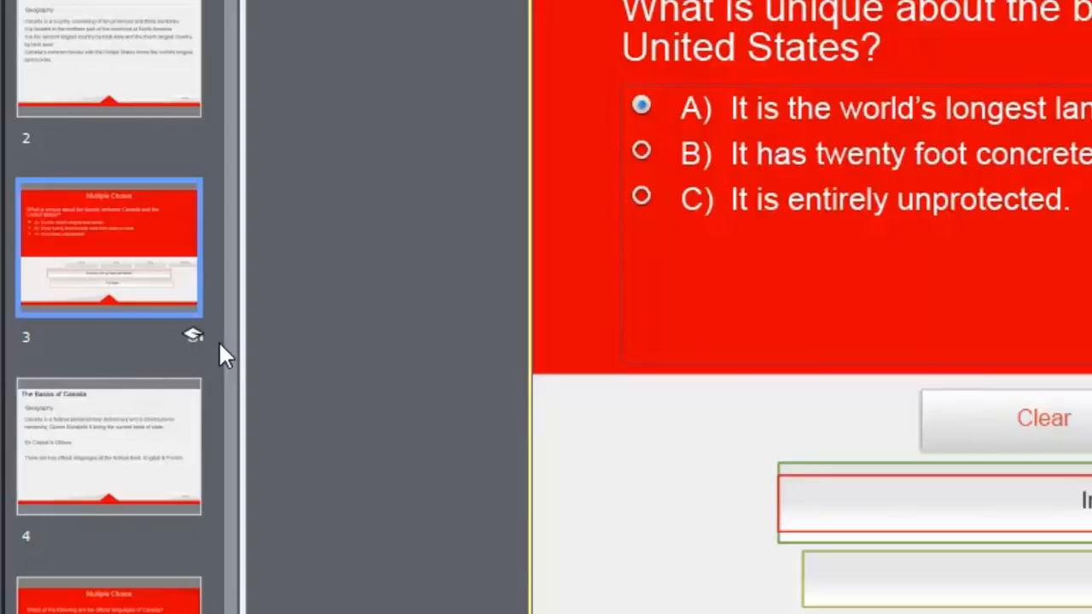
mouse_move(221, 341)
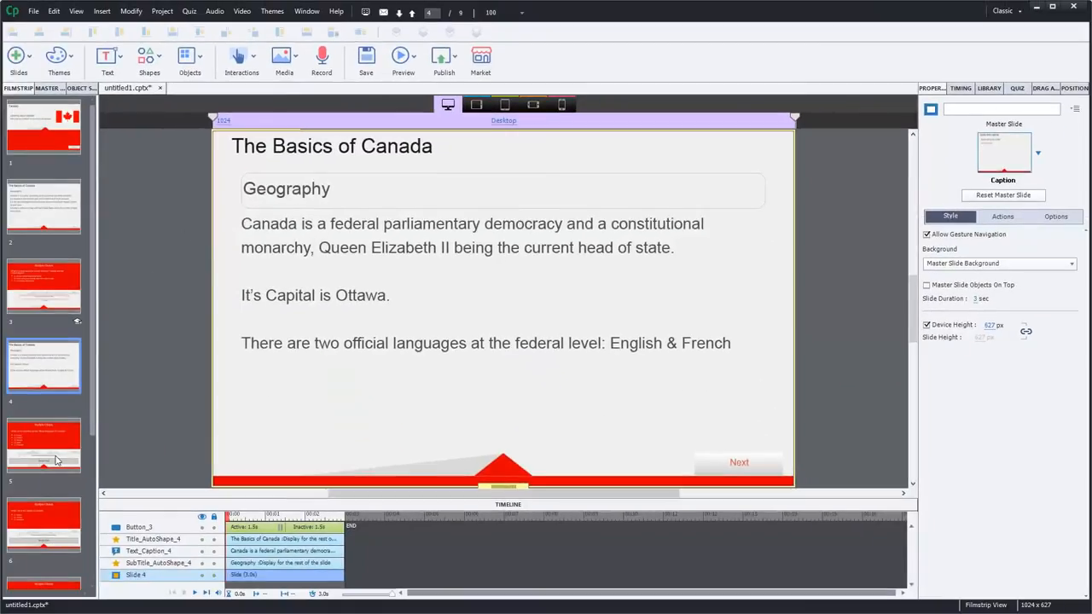
Return to the Canada title slide and list the toolbar's Preview options
click(45, 443)
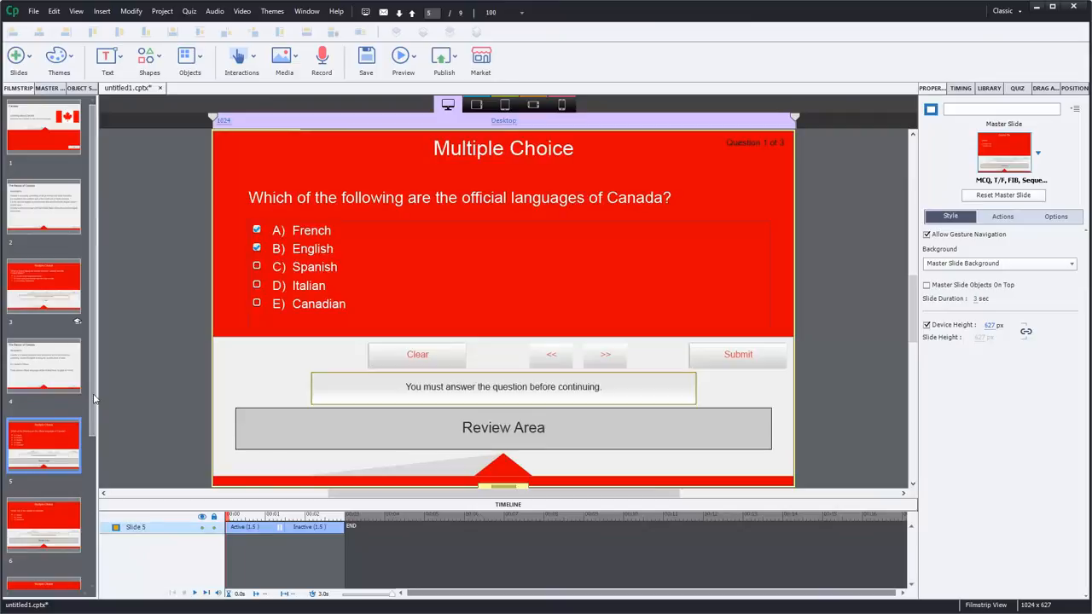
scroll(down, 3)
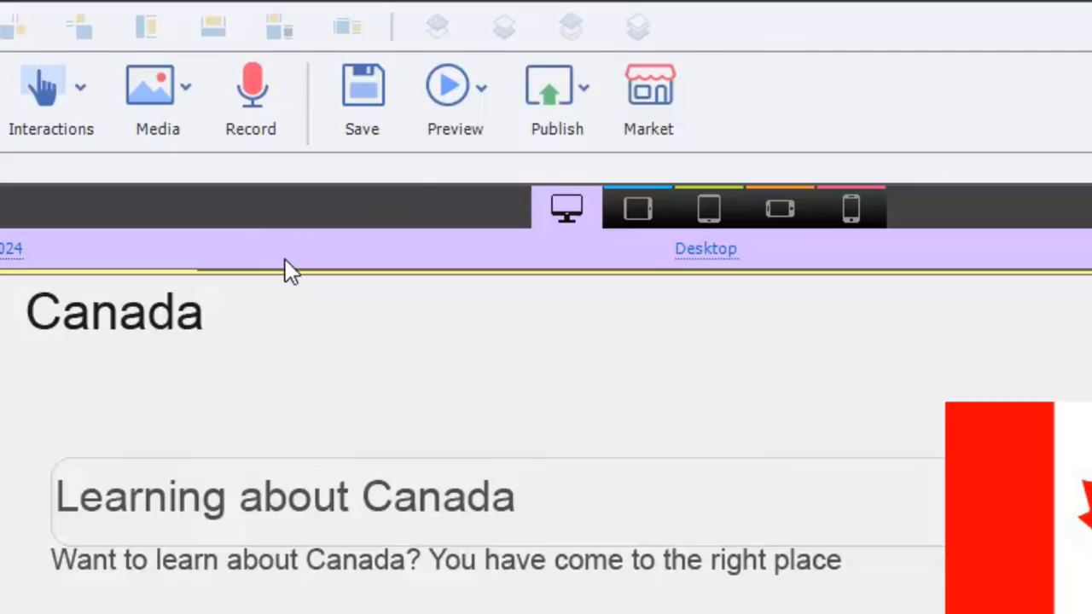
click(447, 85)
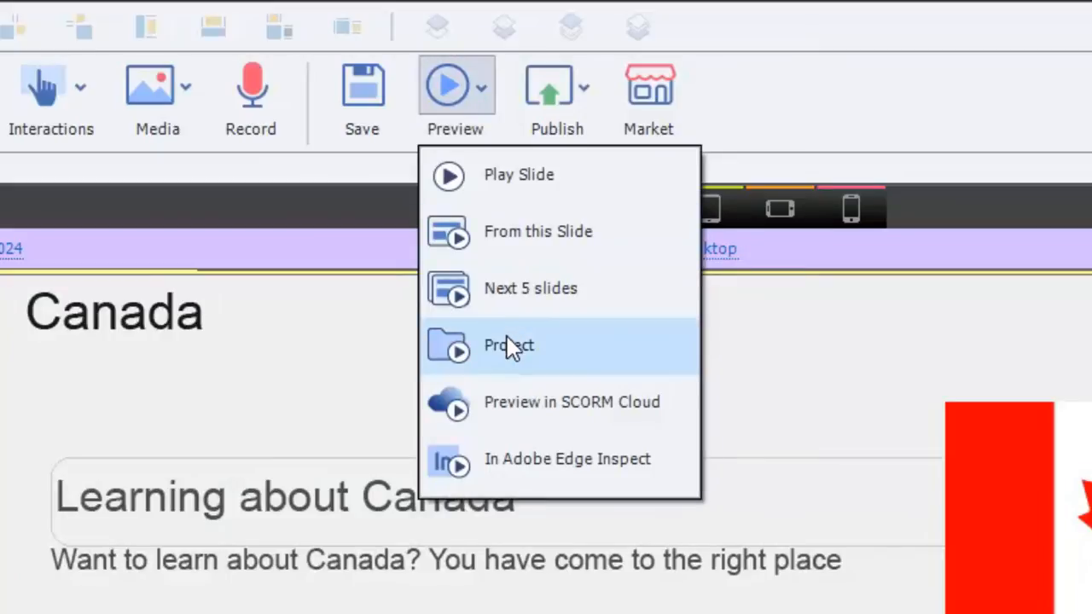
Preview the whole project and advance from the title slide to Geography basics
click(509, 345)
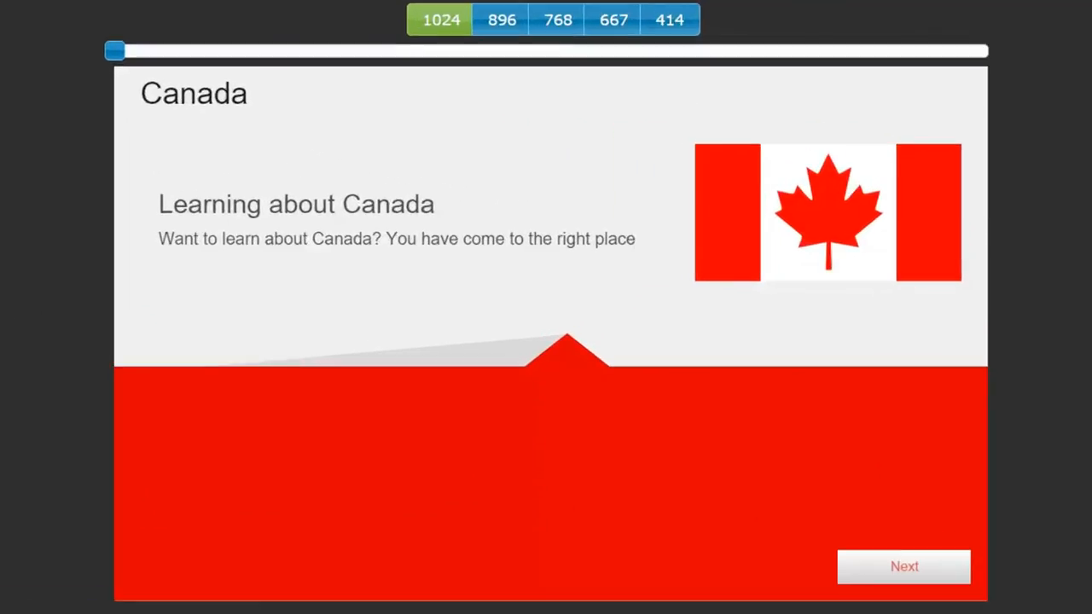
mouse_move(423, 250)
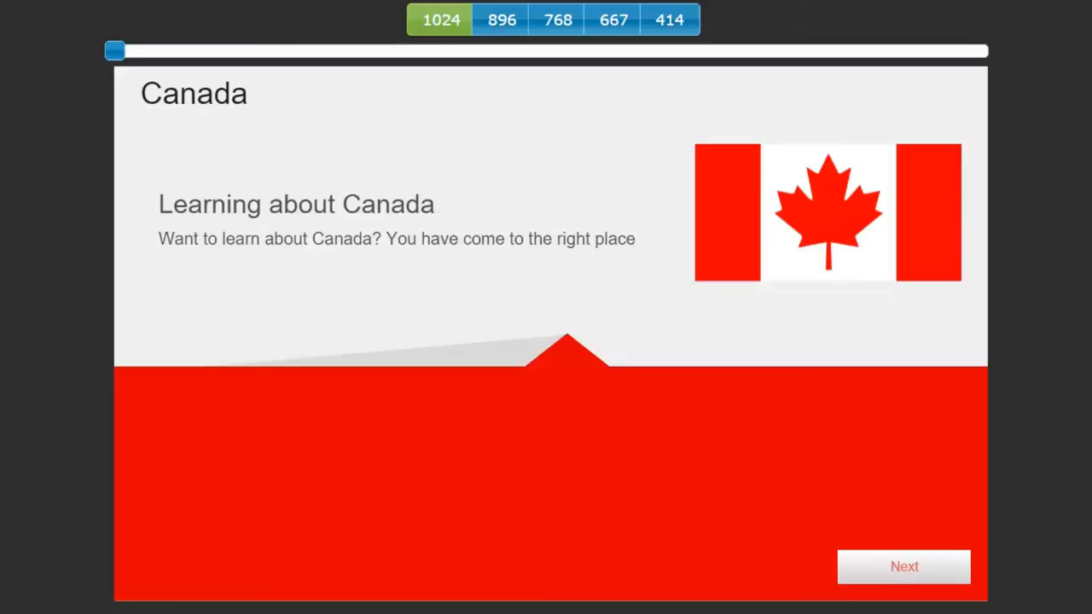
click(904, 567)
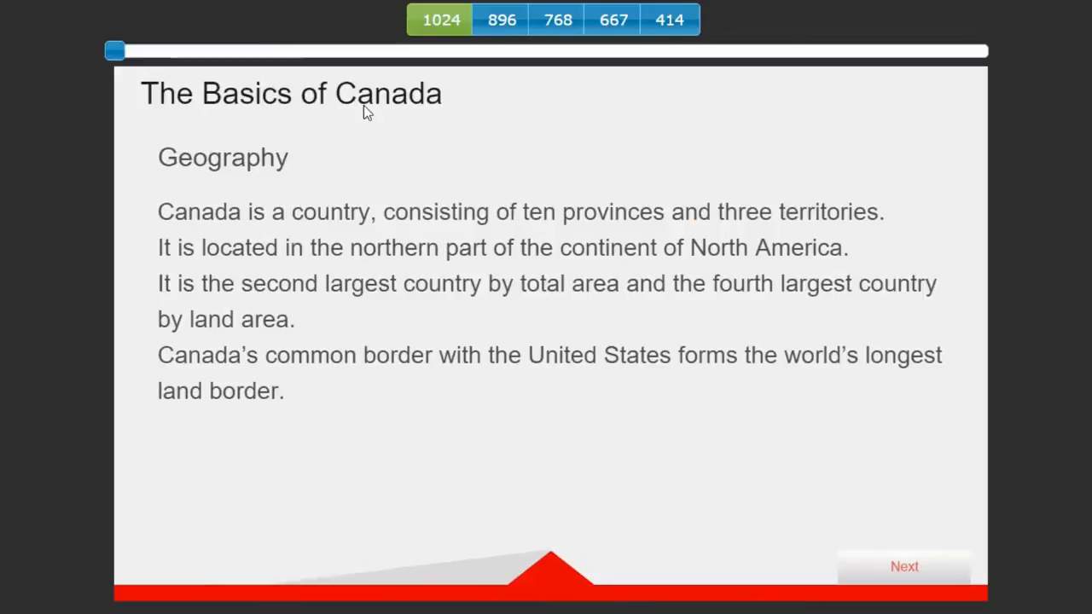
mouse_move(501, 464)
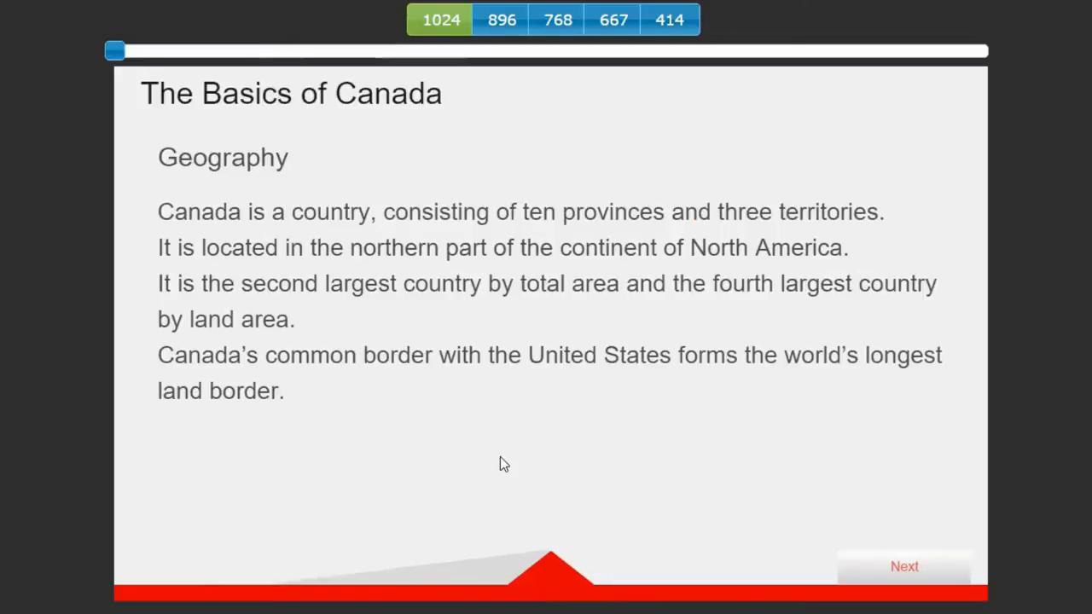
mouse_move(464, 379)
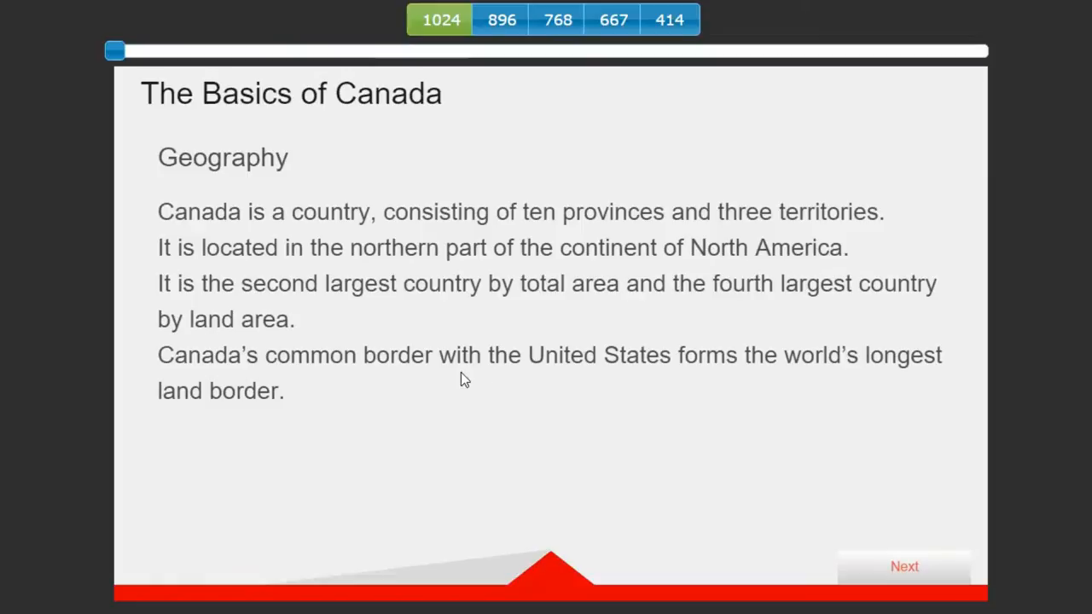
mouse_move(580, 413)
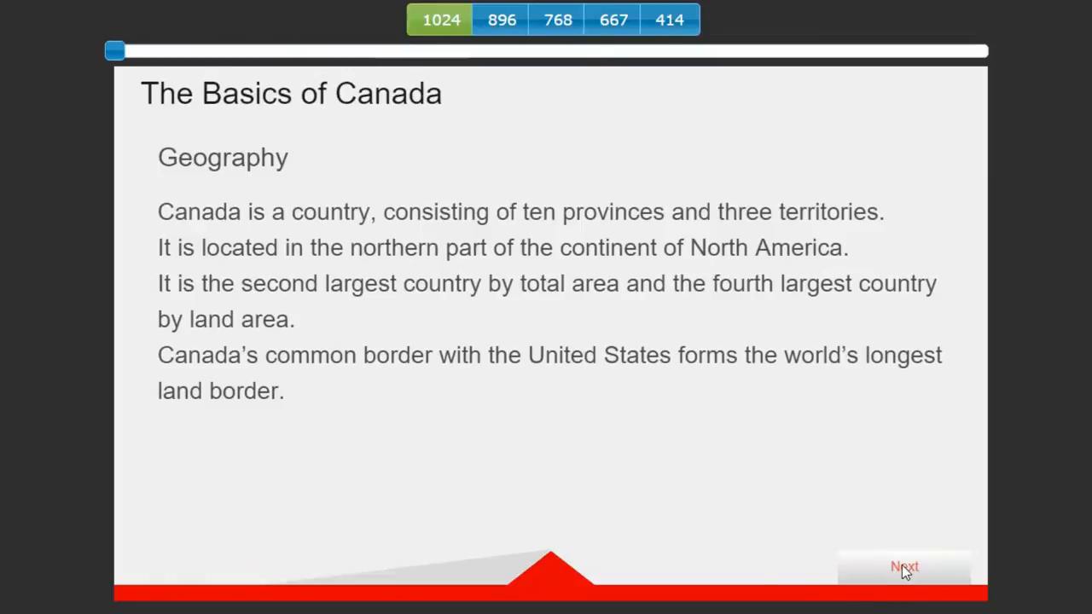
On the border question submit answer C, then answer B, drawing Try again and Incorrect feedback
click(904, 566)
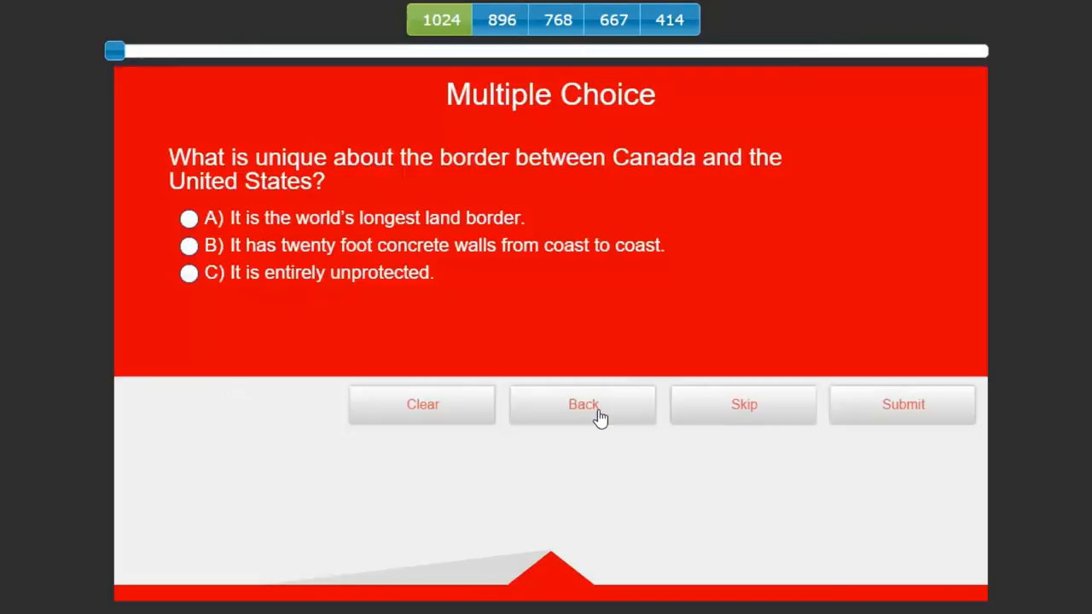
mouse_move(594, 426)
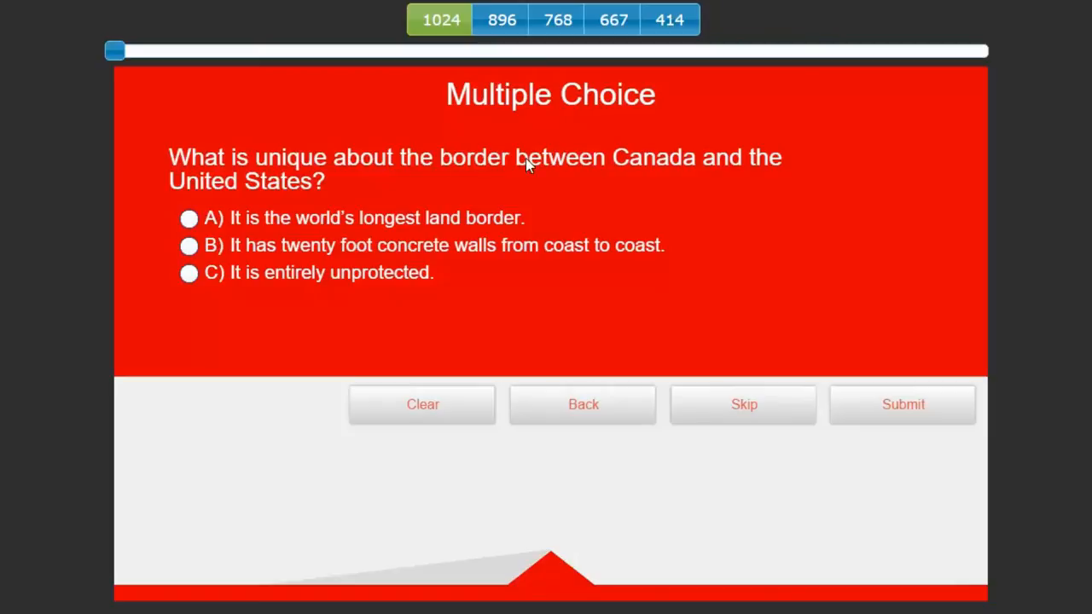
mouse_move(736, 167)
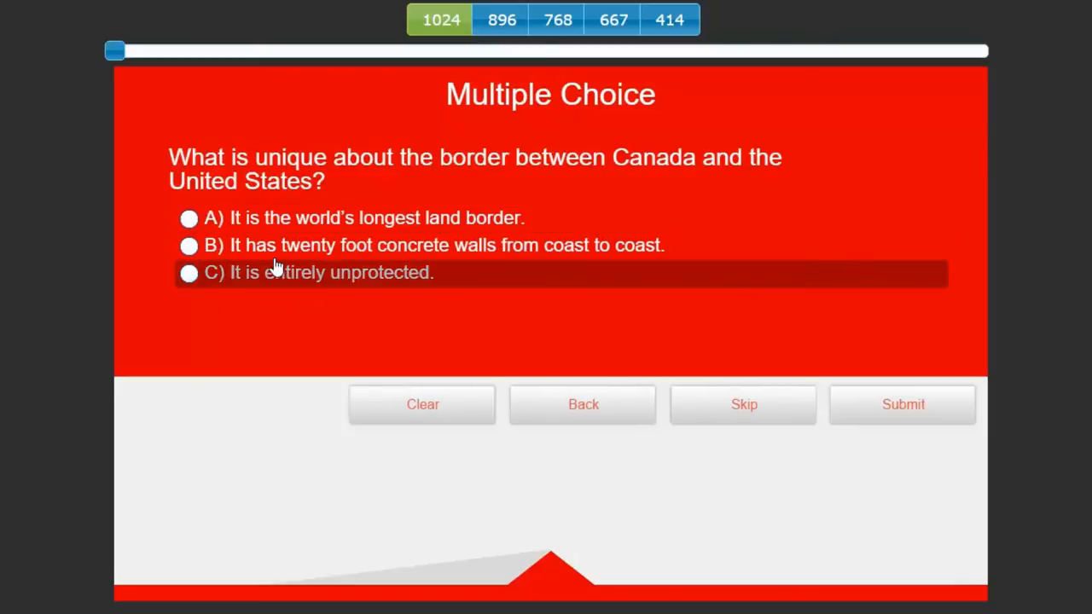
mouse_move(464, 229)
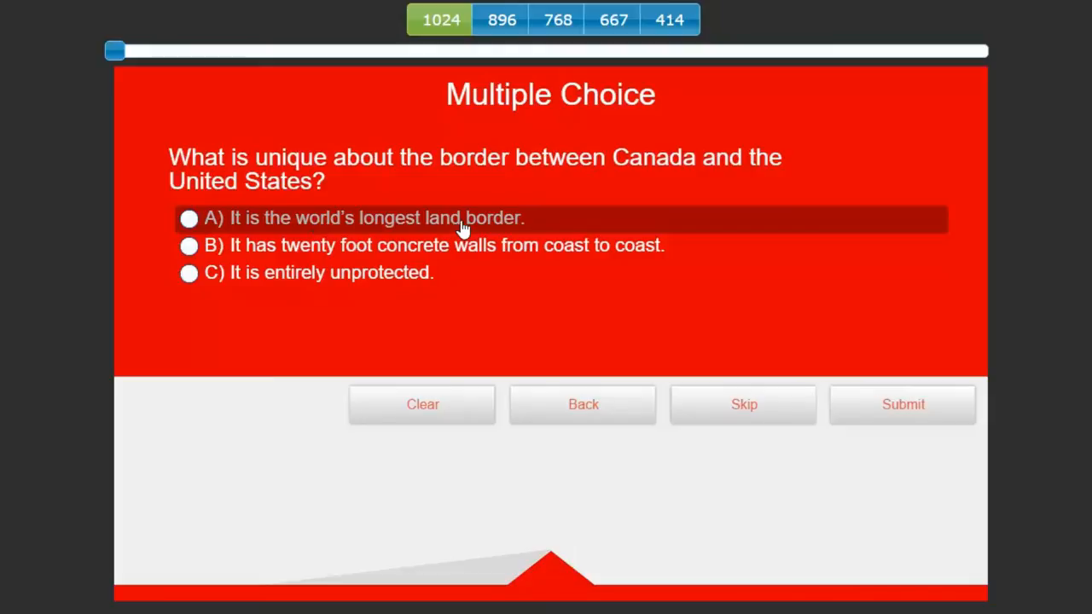
mouse_move(498, 249)
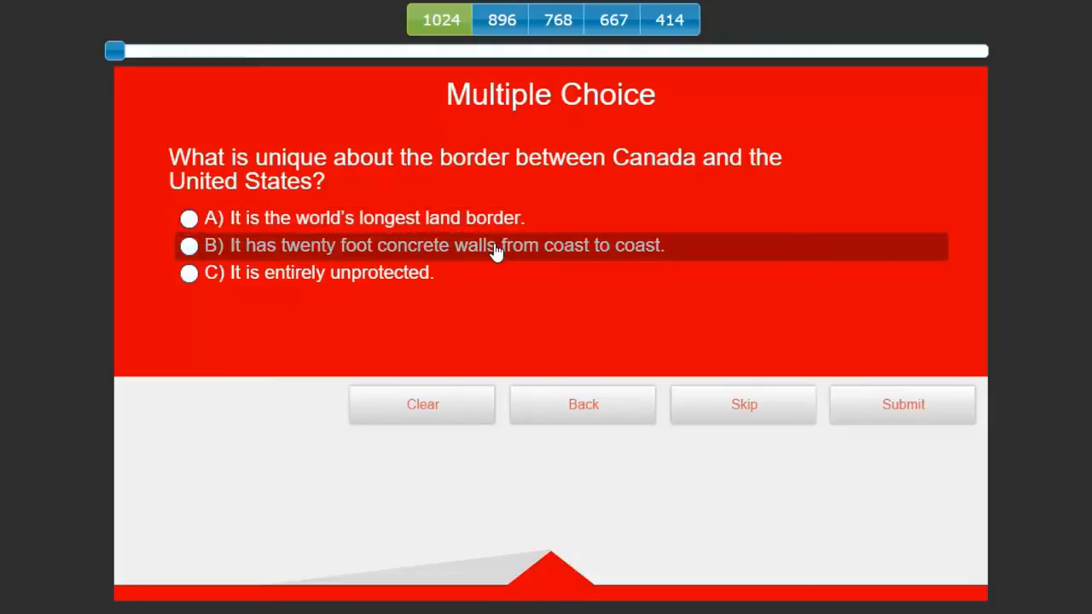
mouse_move(512, 256)
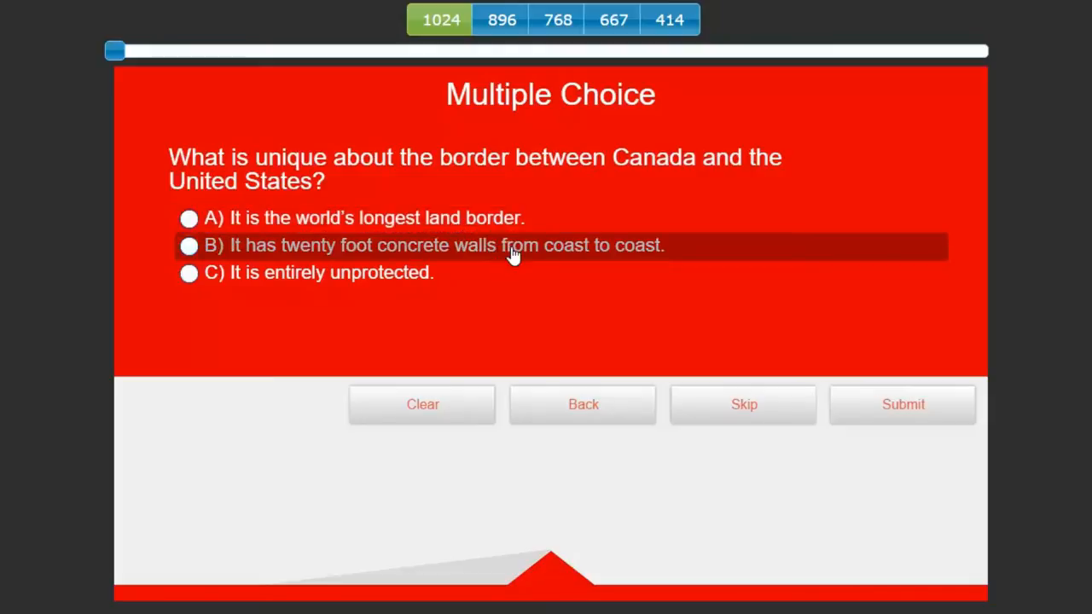
mouse_move(443, 290)
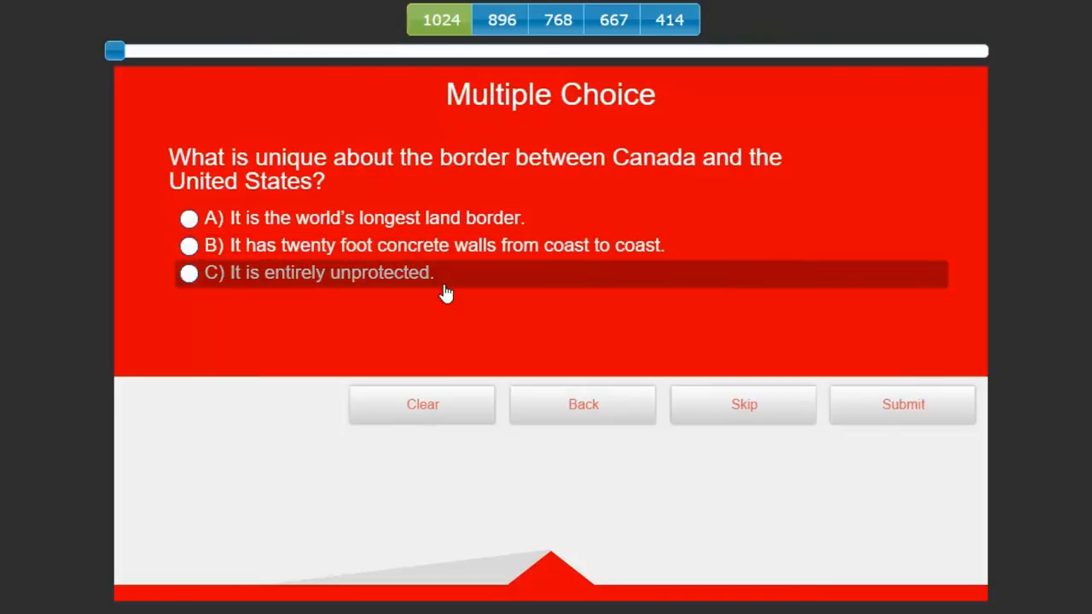
mouse_move(452, 287)
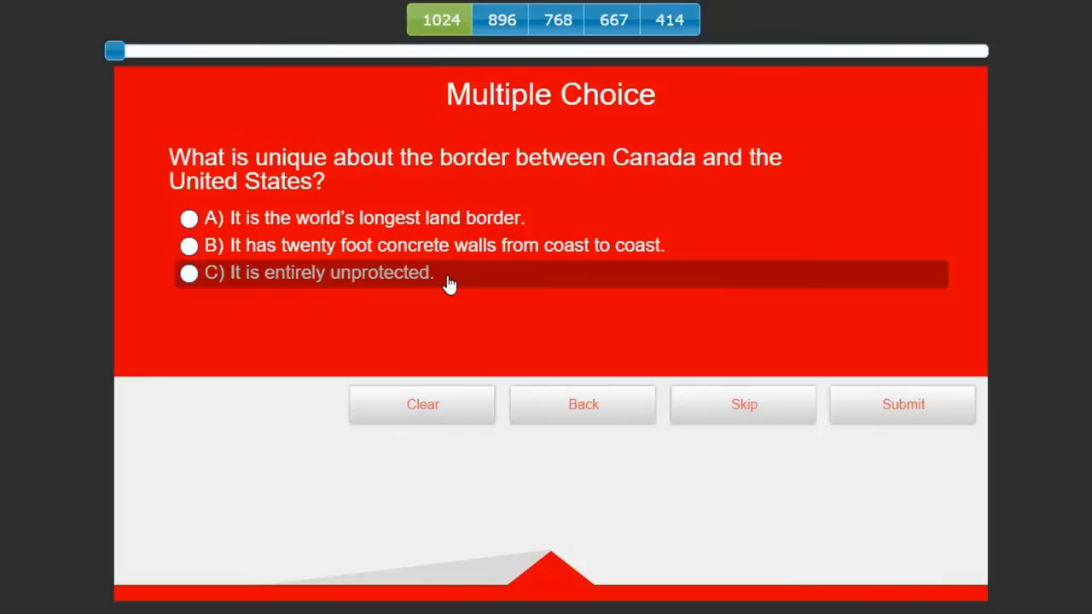
mouse_move(458, 289)
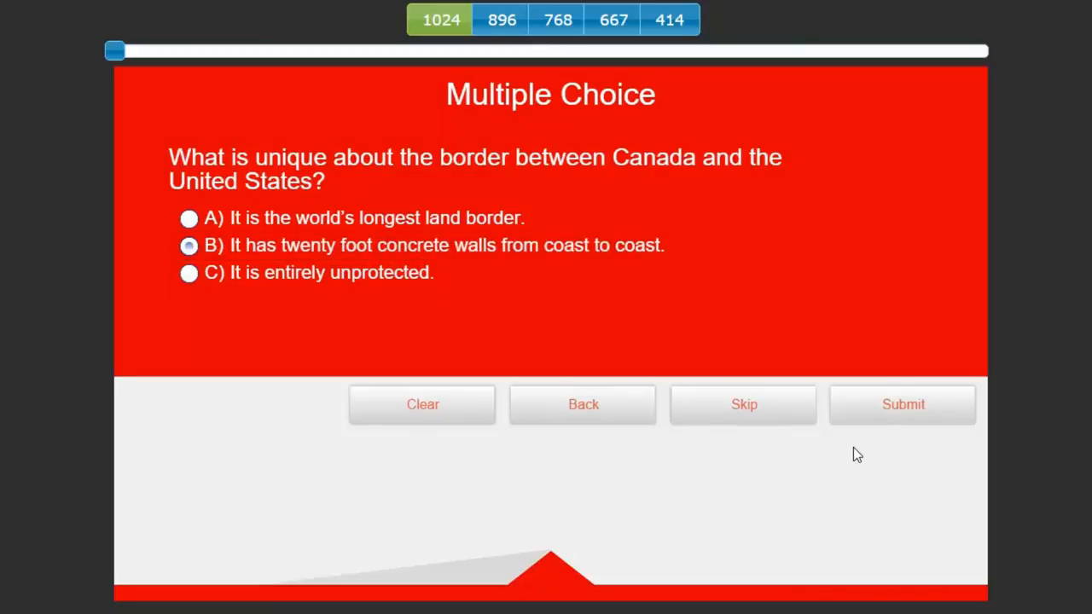
click(902, 404)
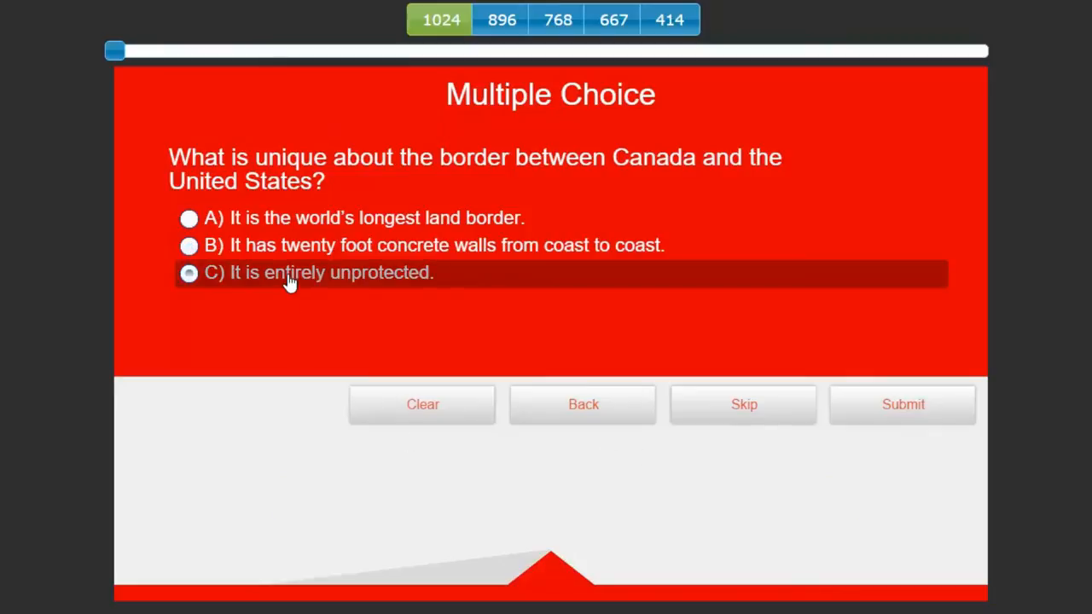
click(902, 405)
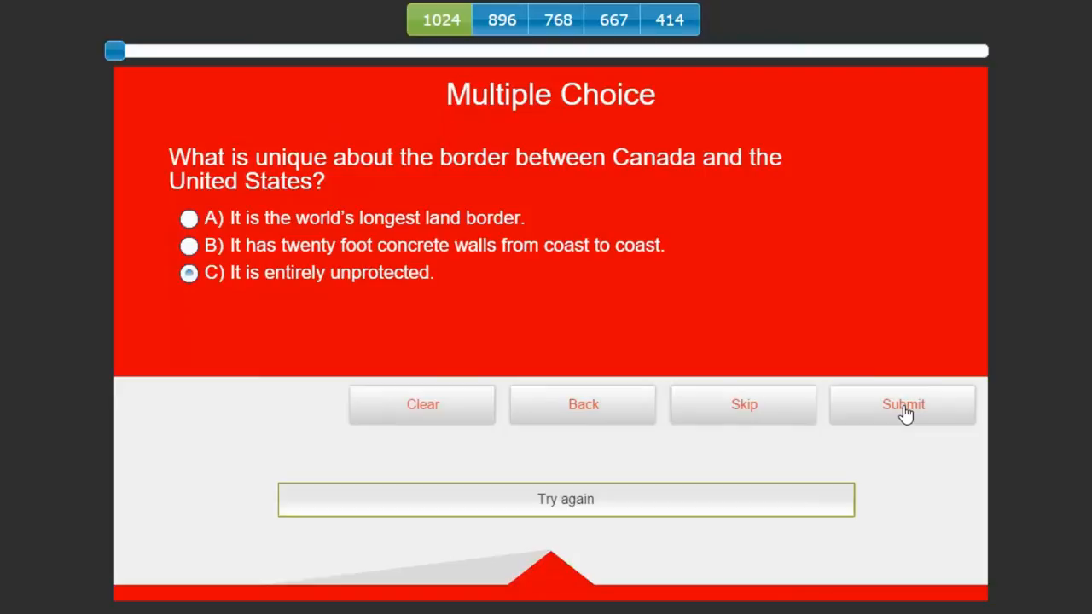
mouse_move(392, 255)
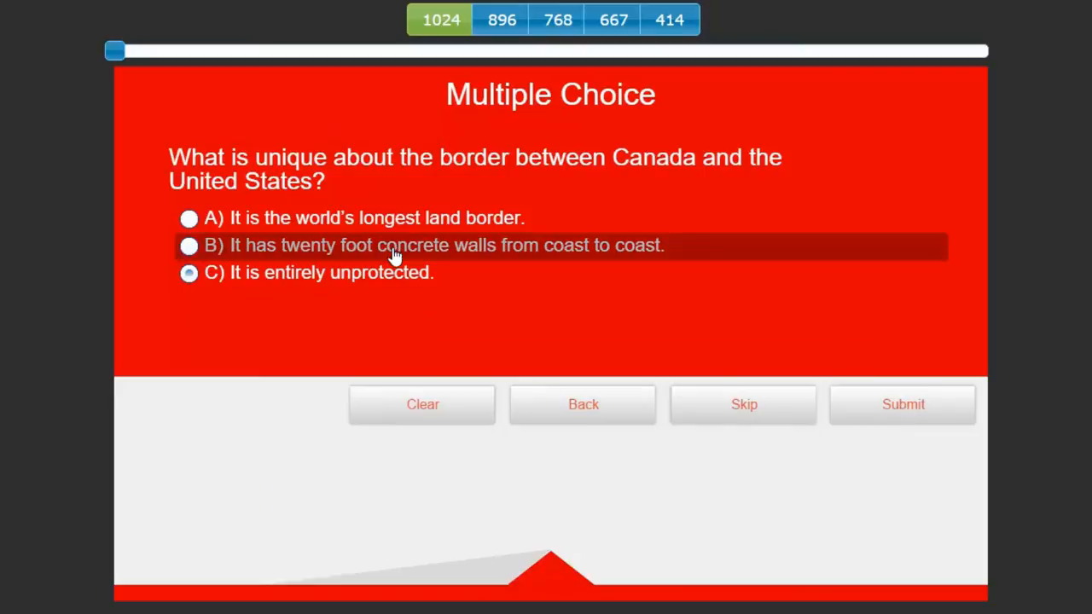
click(188, 245)
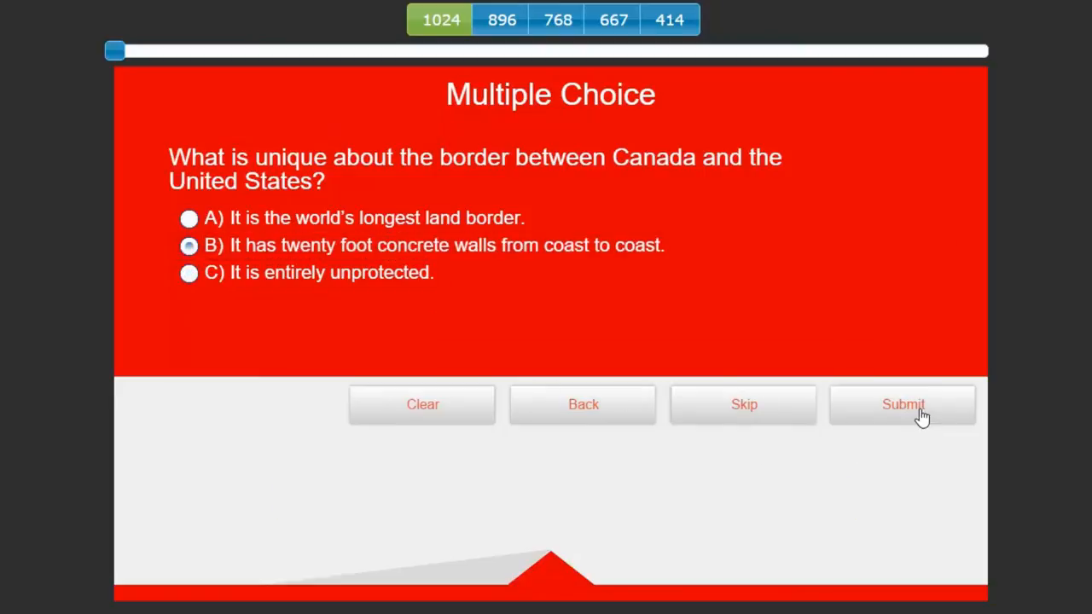
click(903, 404)
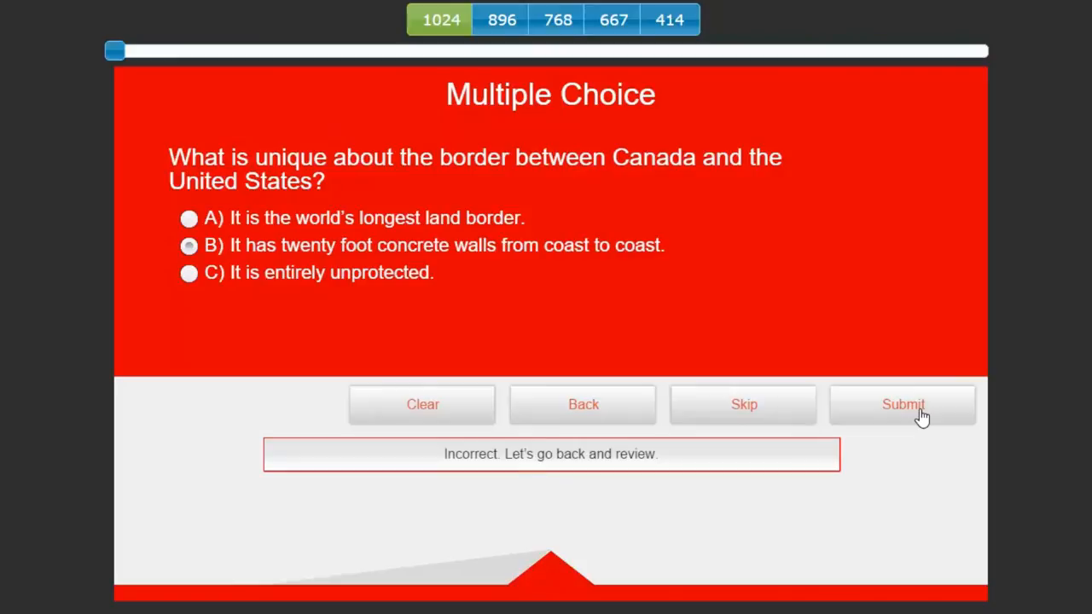
mouse_move(893, 425)
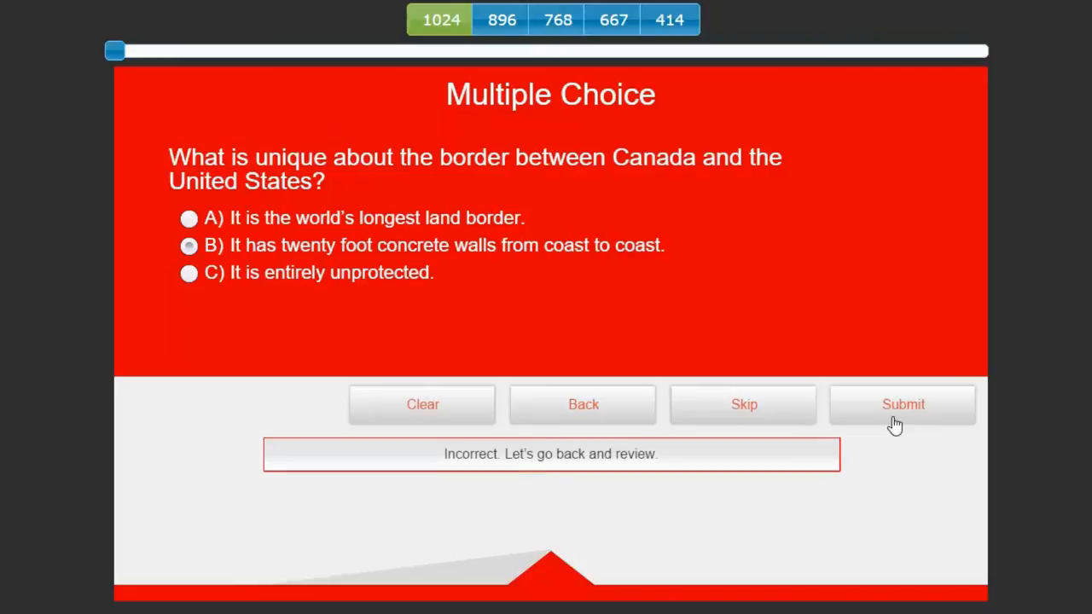
Go through the review slide back to the question, choose answer A and skip to the government slide
click(902, 403)
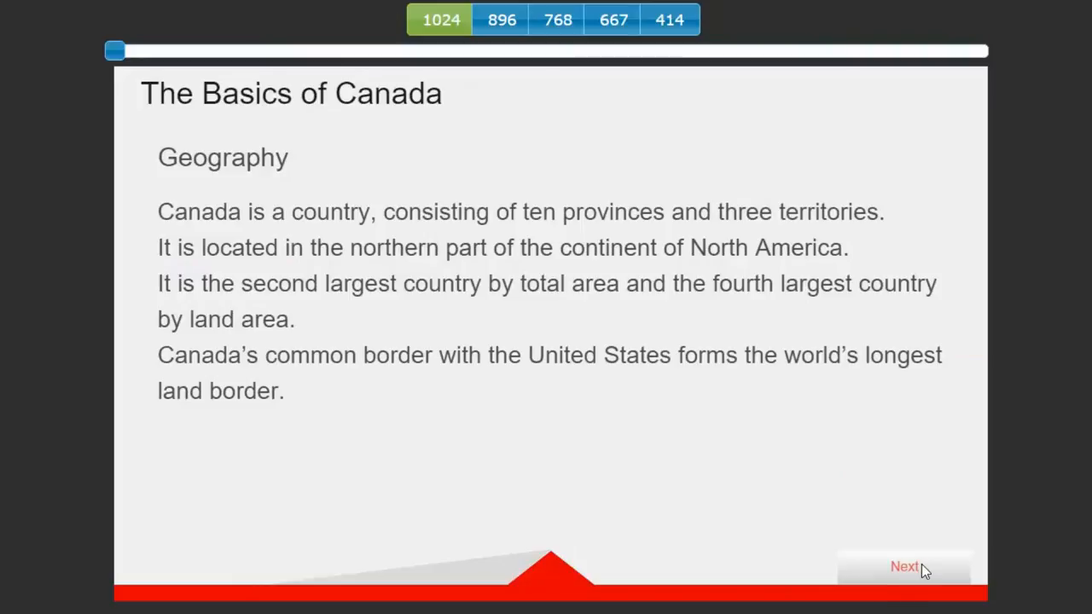
click(904, 566)
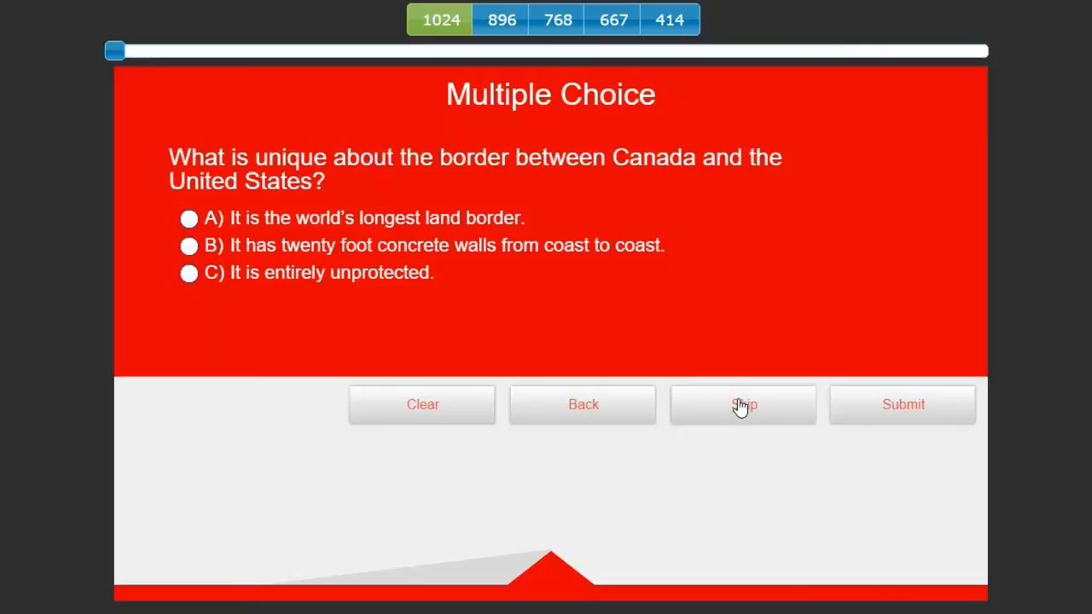
mouse_move(652, 184)
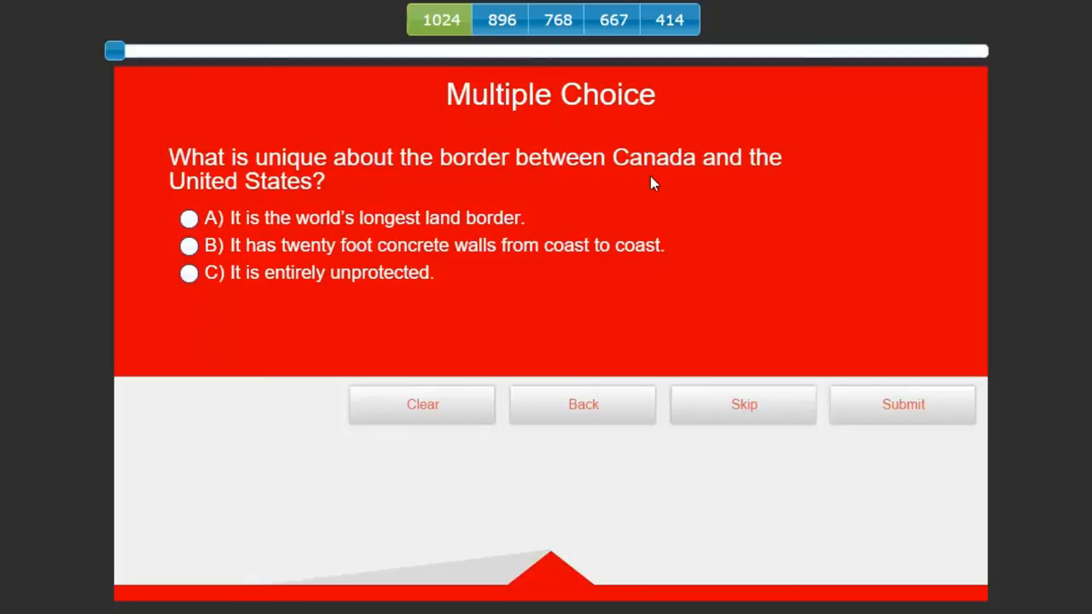
mouse_move(600, 191)
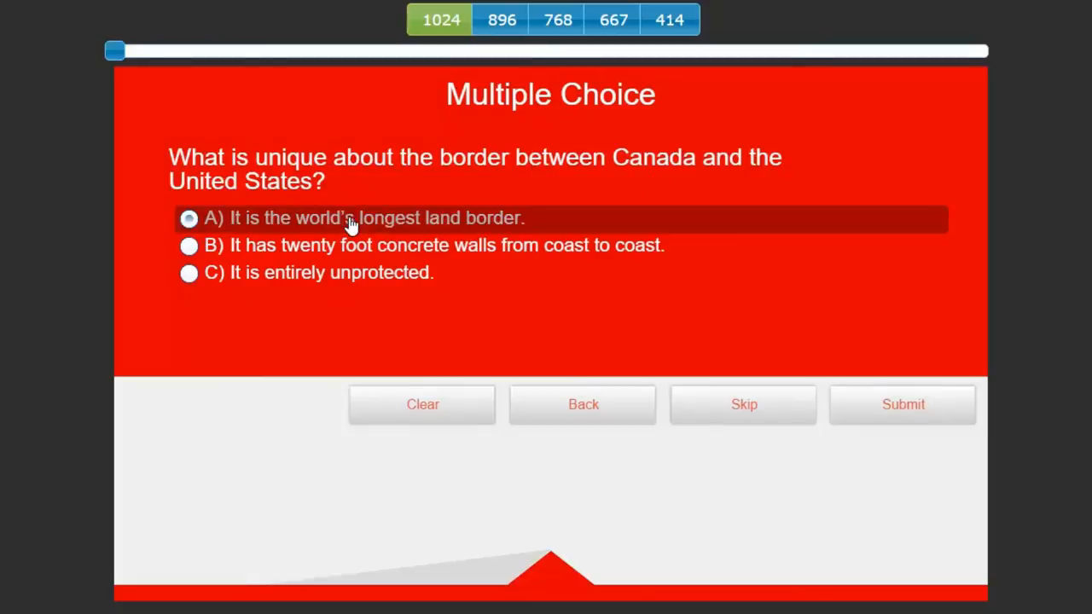
click(188, 219)
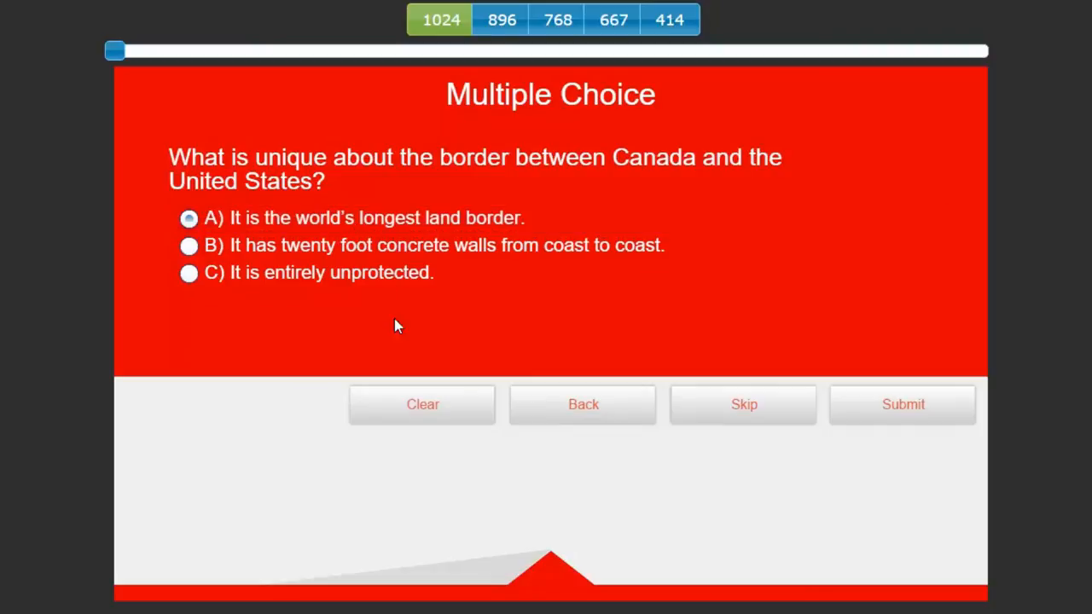
mouse_move(771, 406)
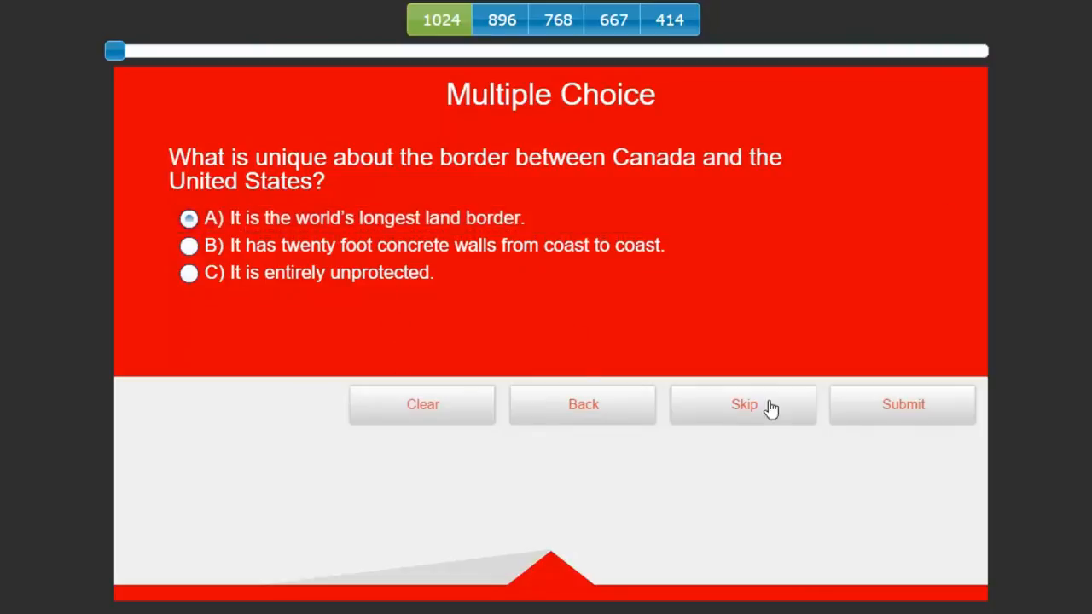
click(902, 404)
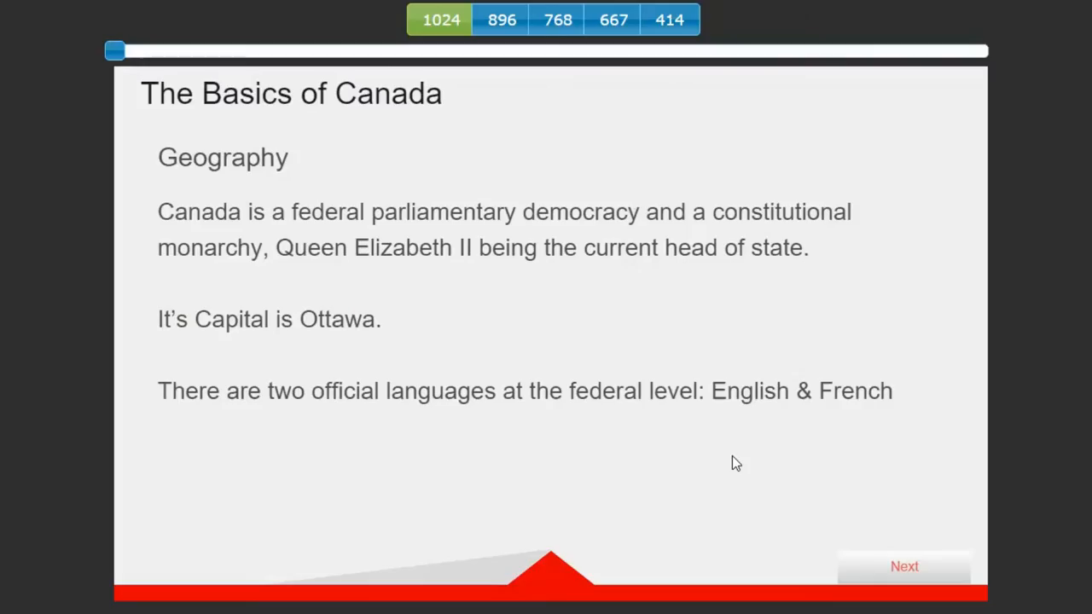
mouse_move(283, 126)
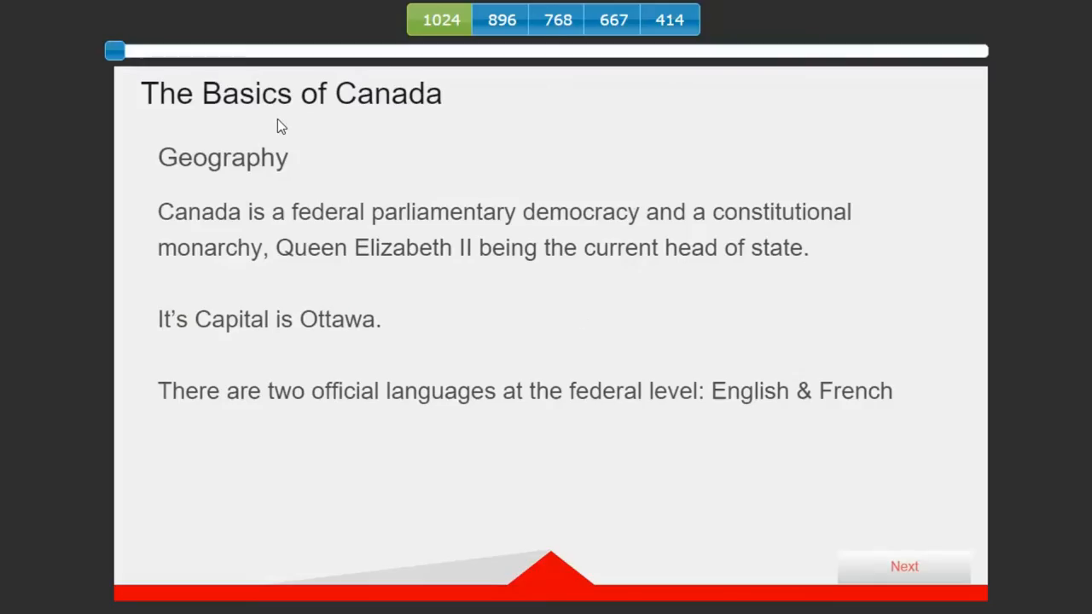
mouse_move(228, 229)
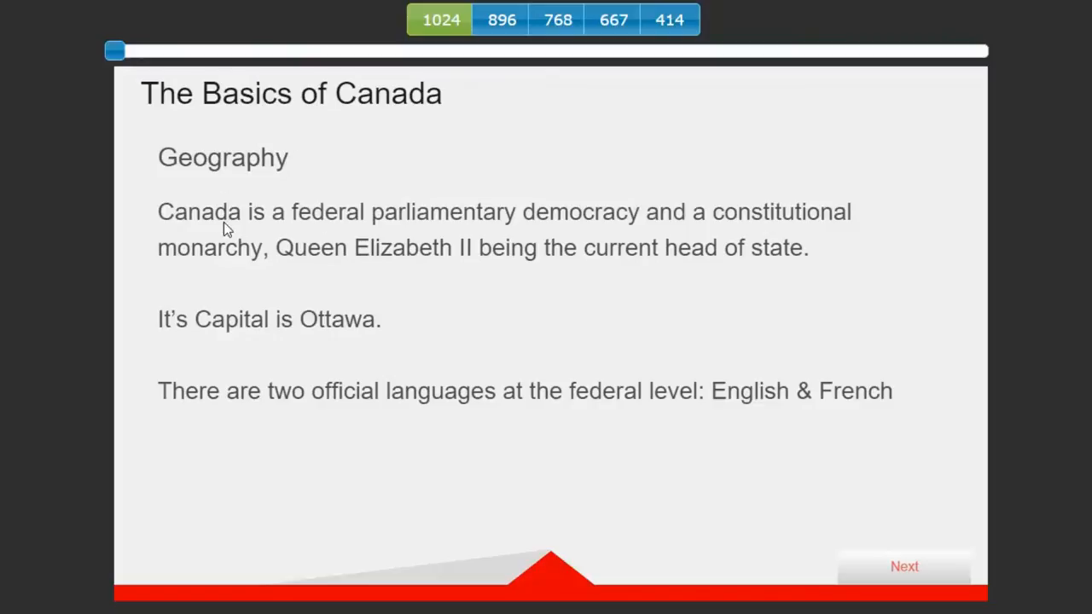
mouse_move(355, 223)
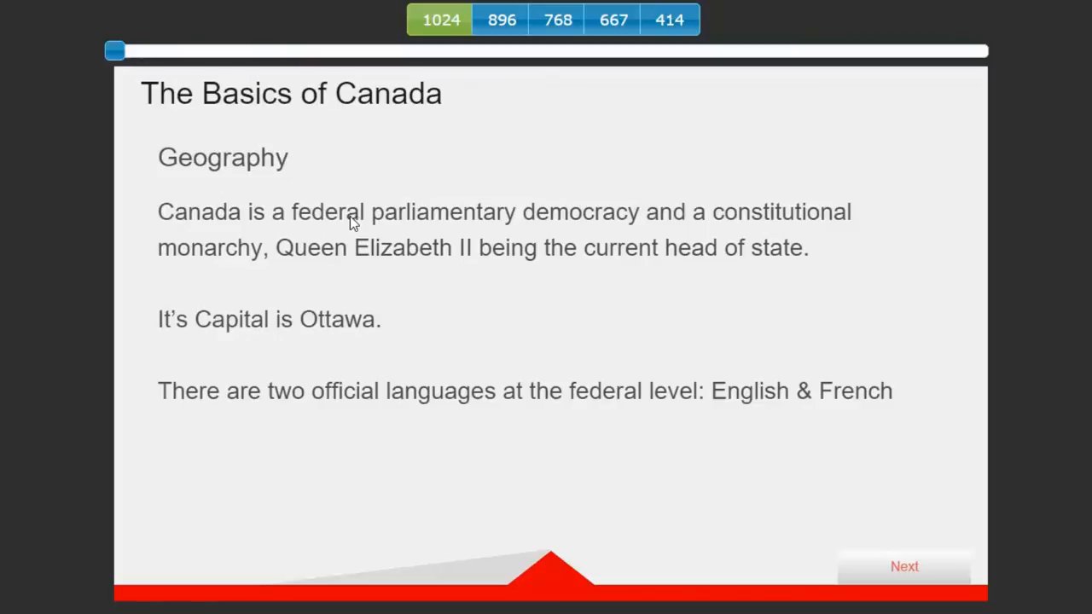
mouse_move(714, 225)
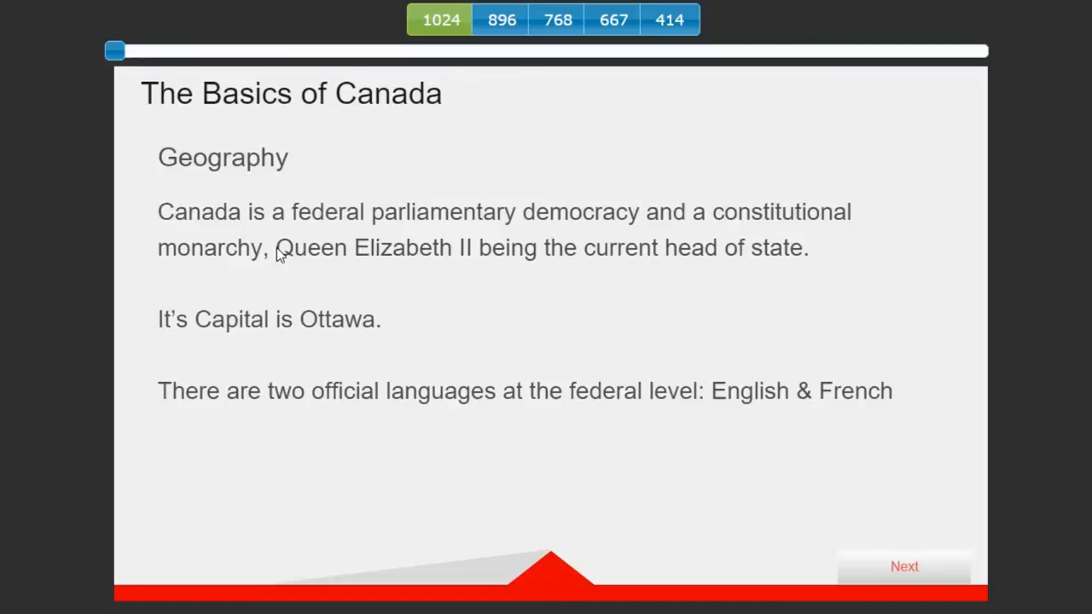
mouse_move(611, 314)
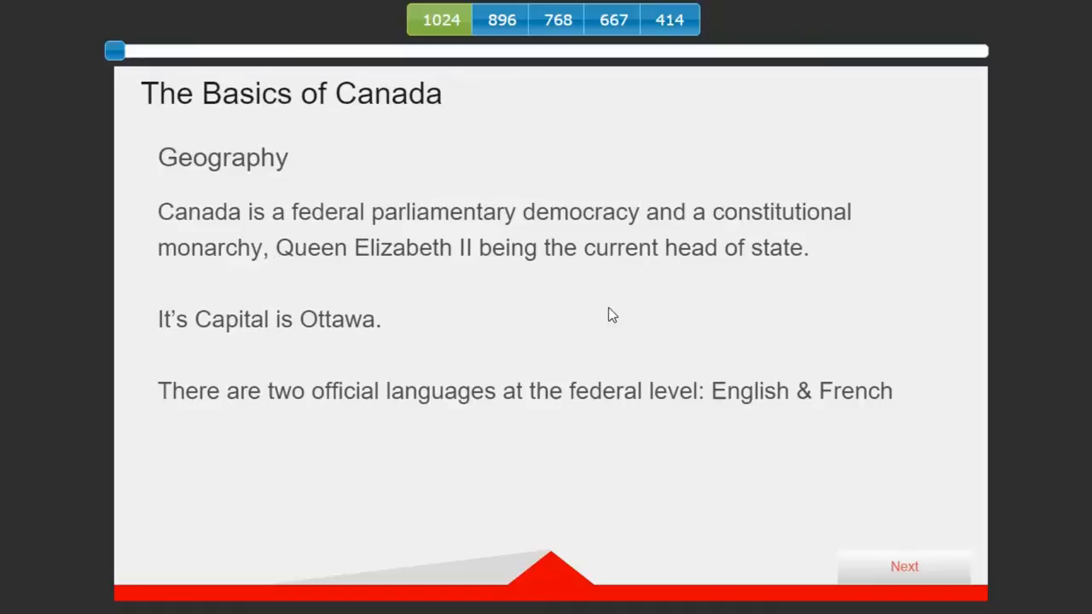
mouse_move(522, 329)
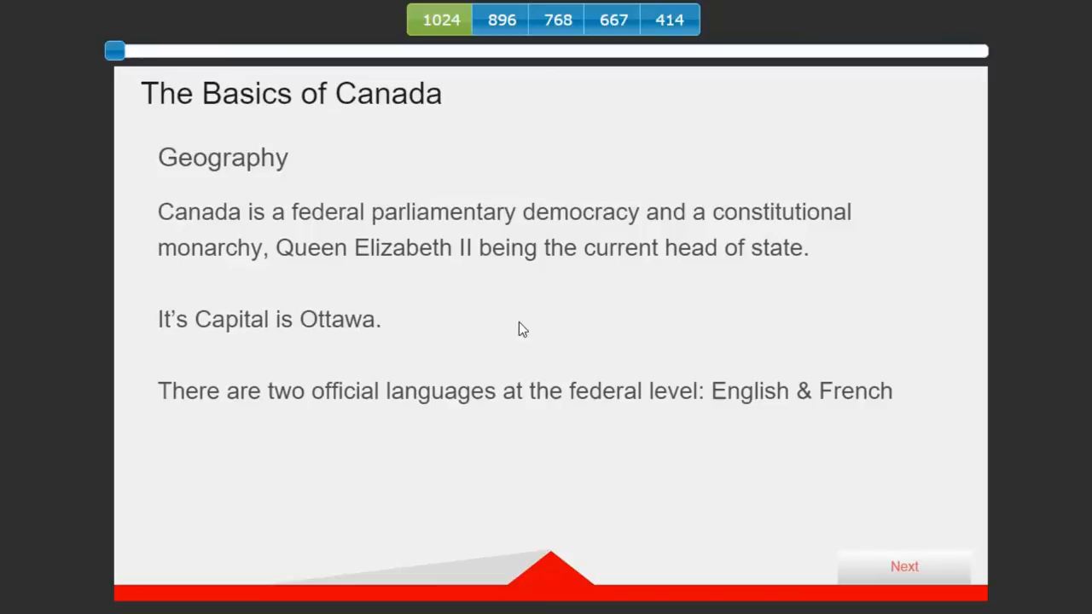
mouse_move(771, 423)
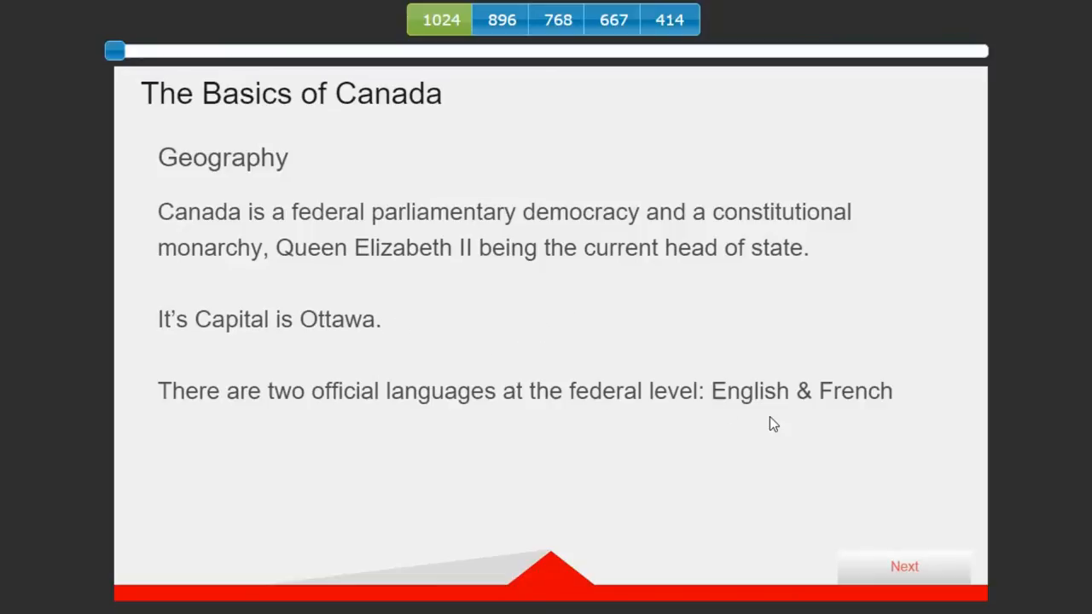
mouse_move(911, 572)
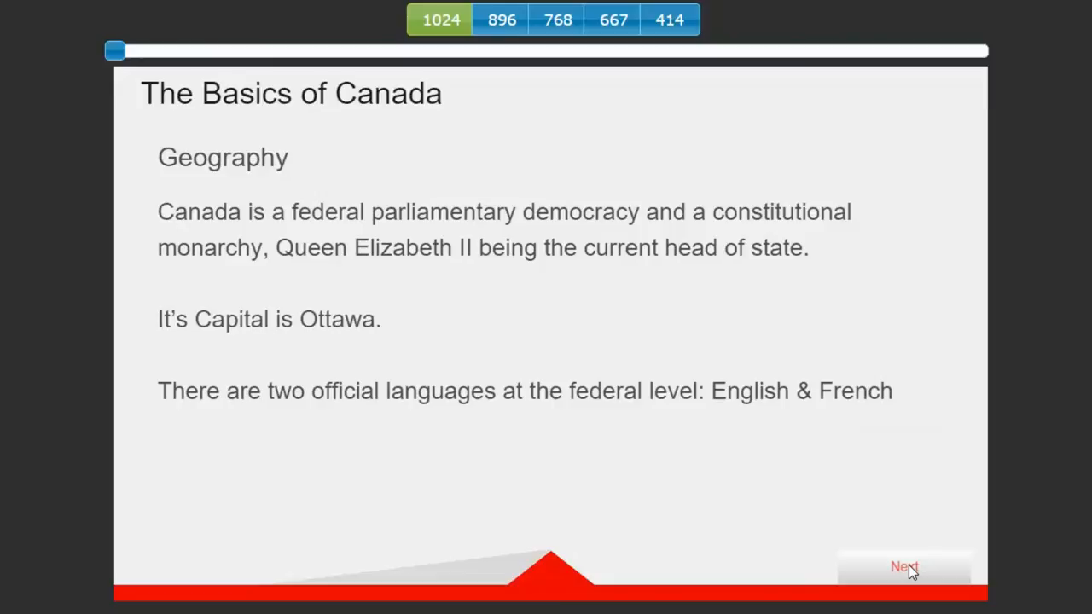
Answer the official languages question with Canadian and French, submit and continue to question 2
click(904, 567)
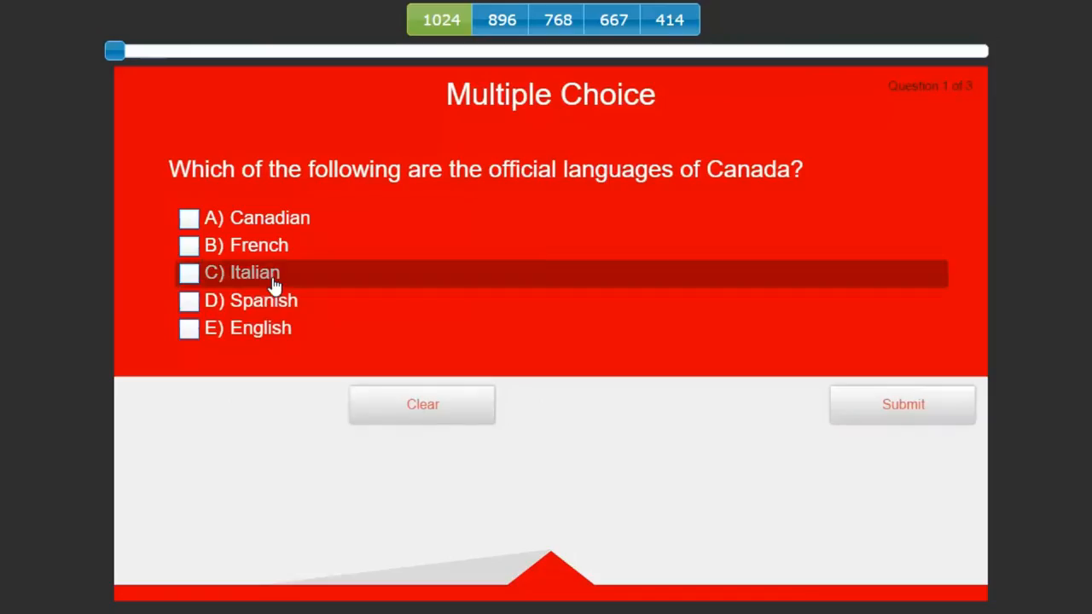
mouse_move(747, 289)
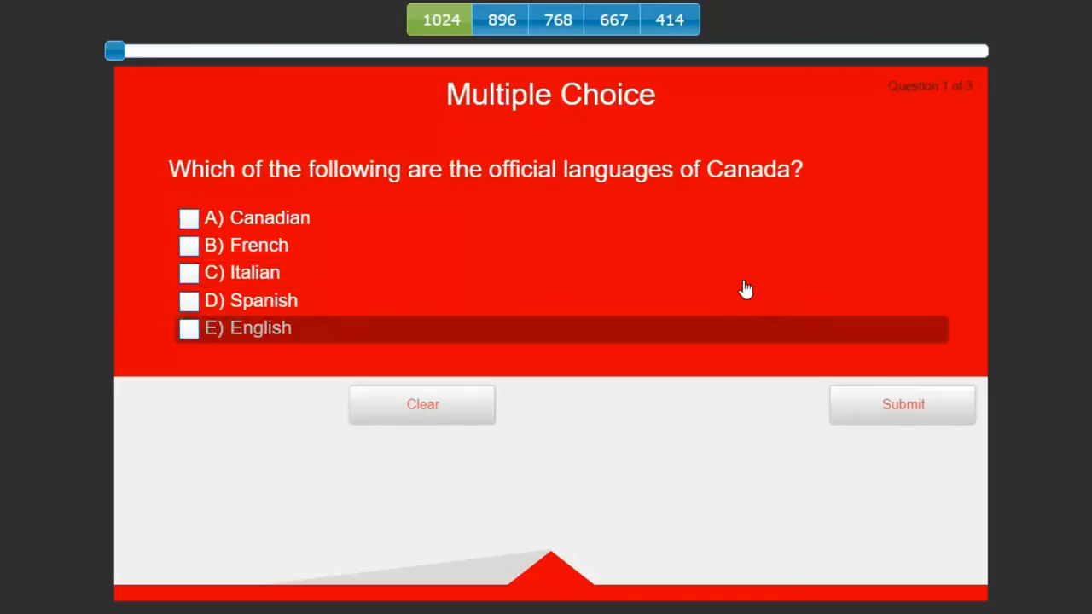
mouse_move(703, 181)
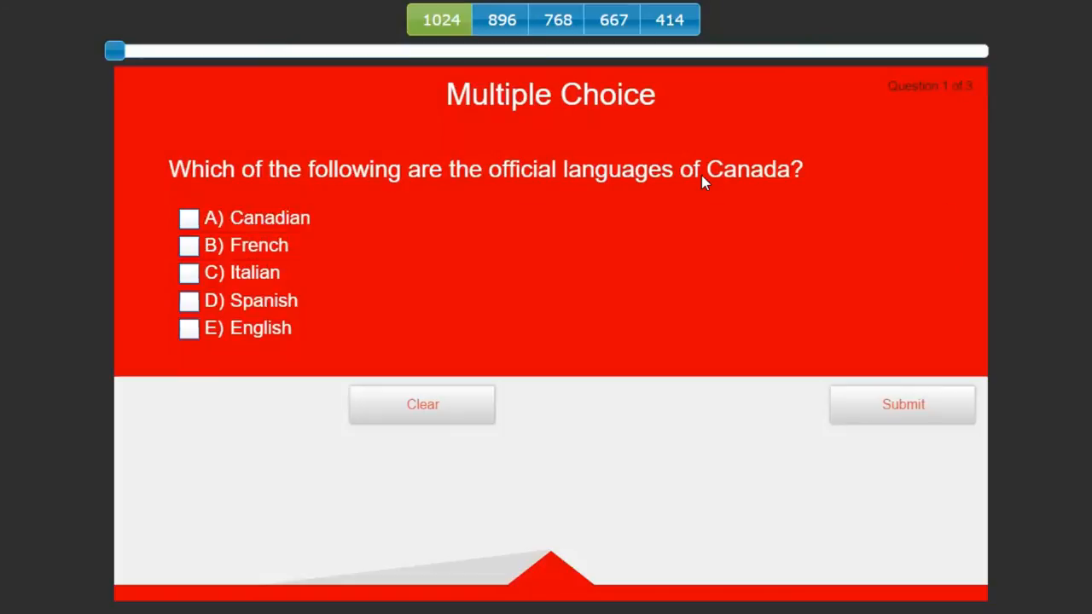
mouse_move(430, 174)
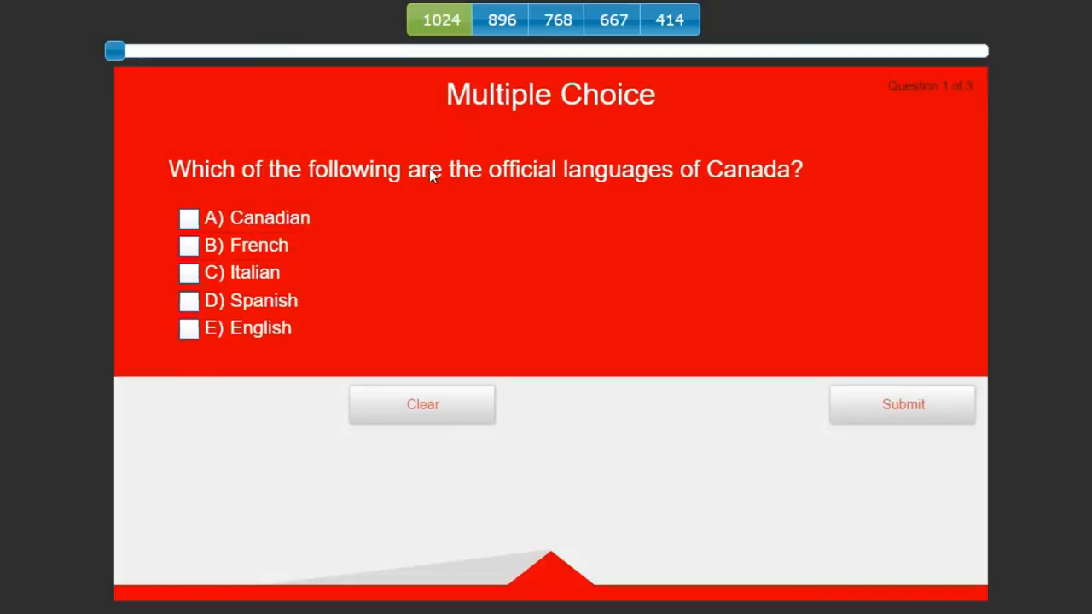
mouse_move(785, 186)
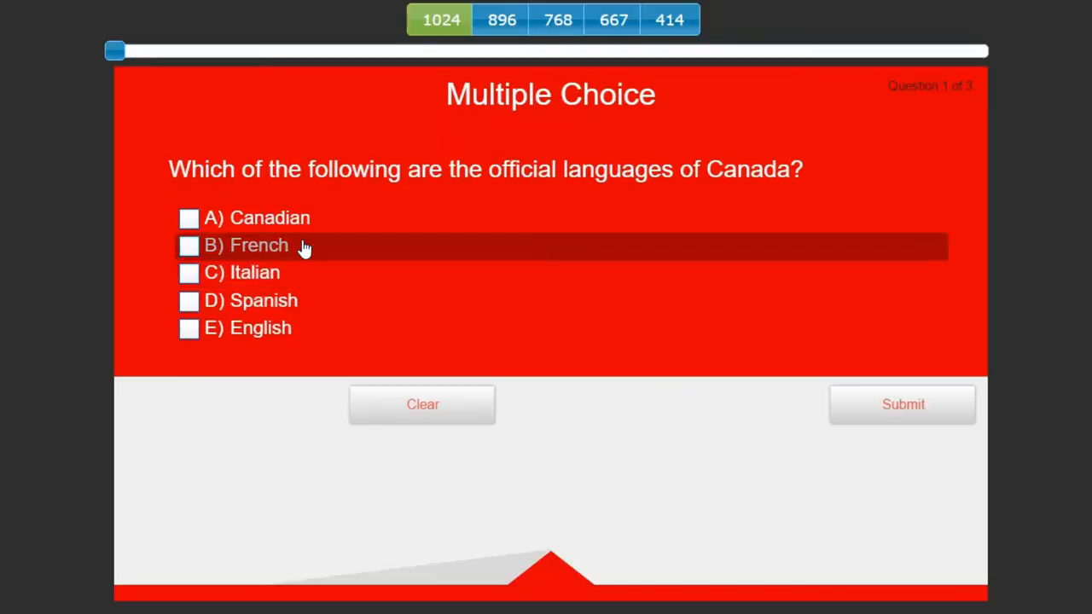
click(188, 219)
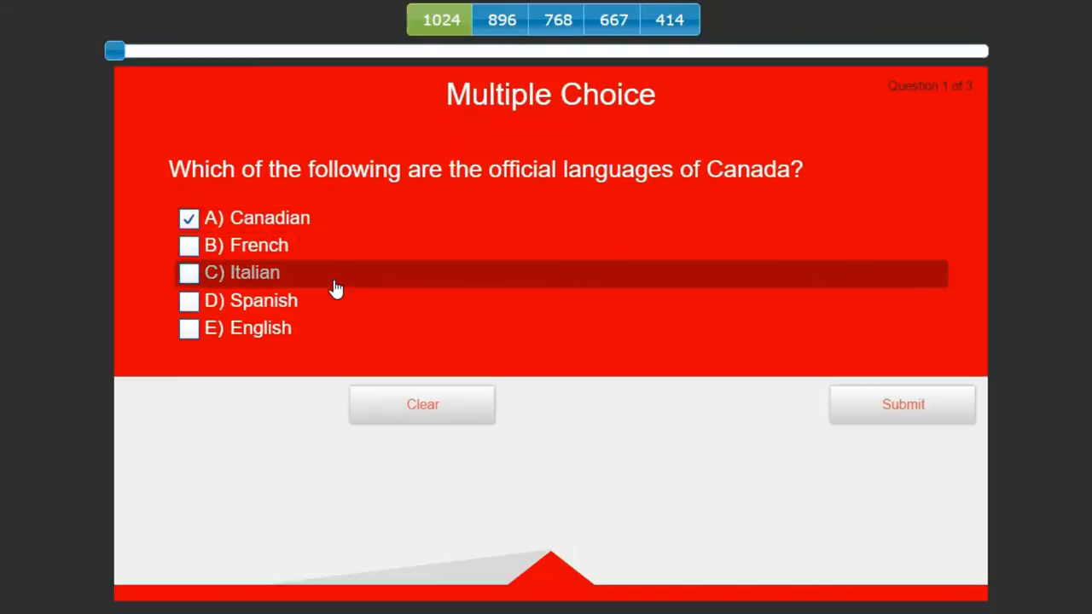
mouse_move(332, 256)
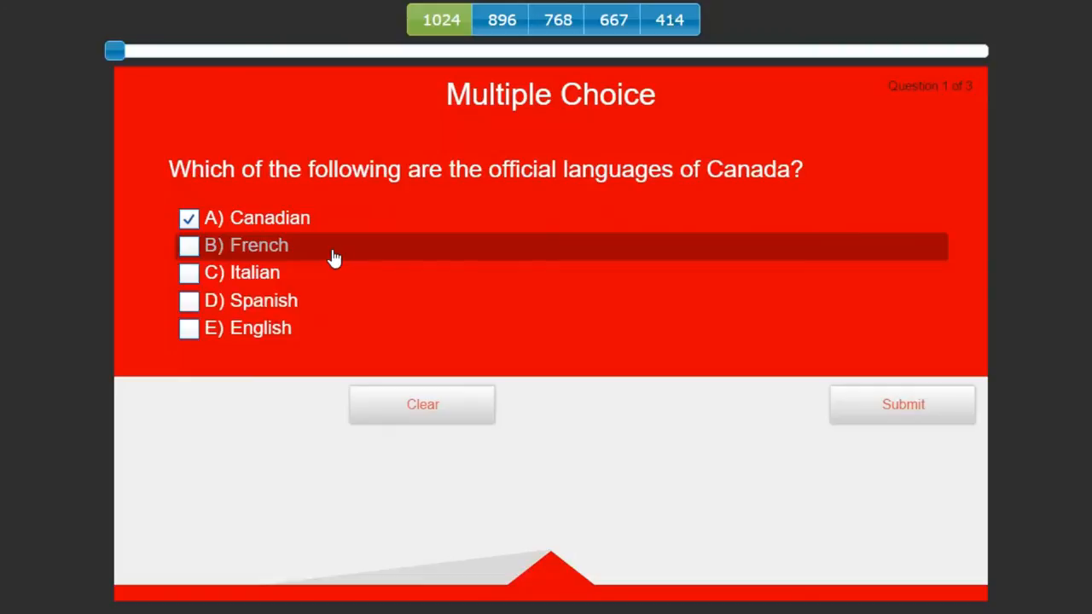
click(188, 245)
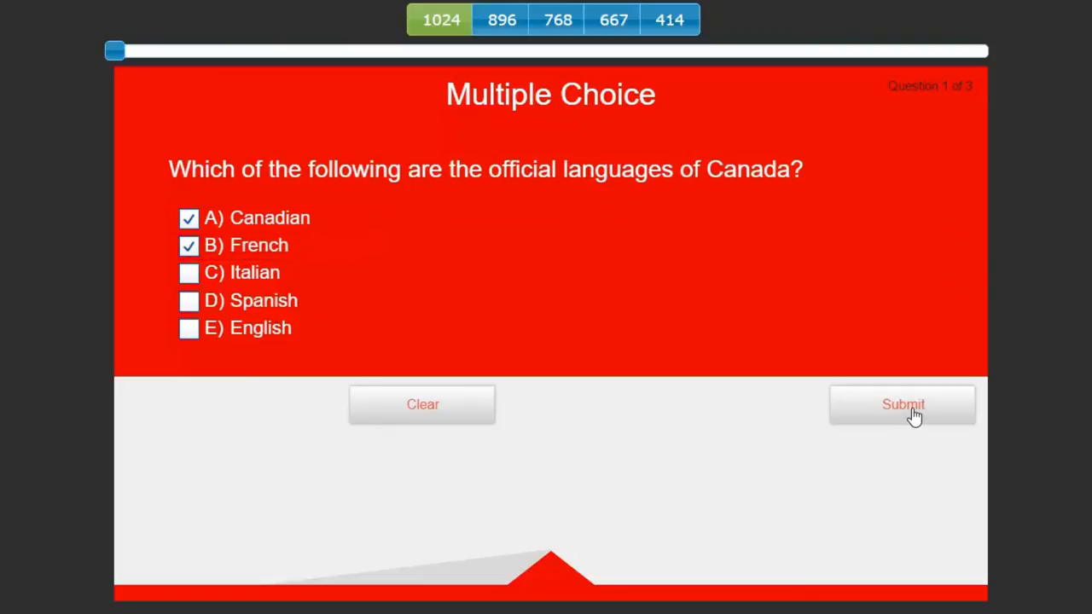
click(903, 405)
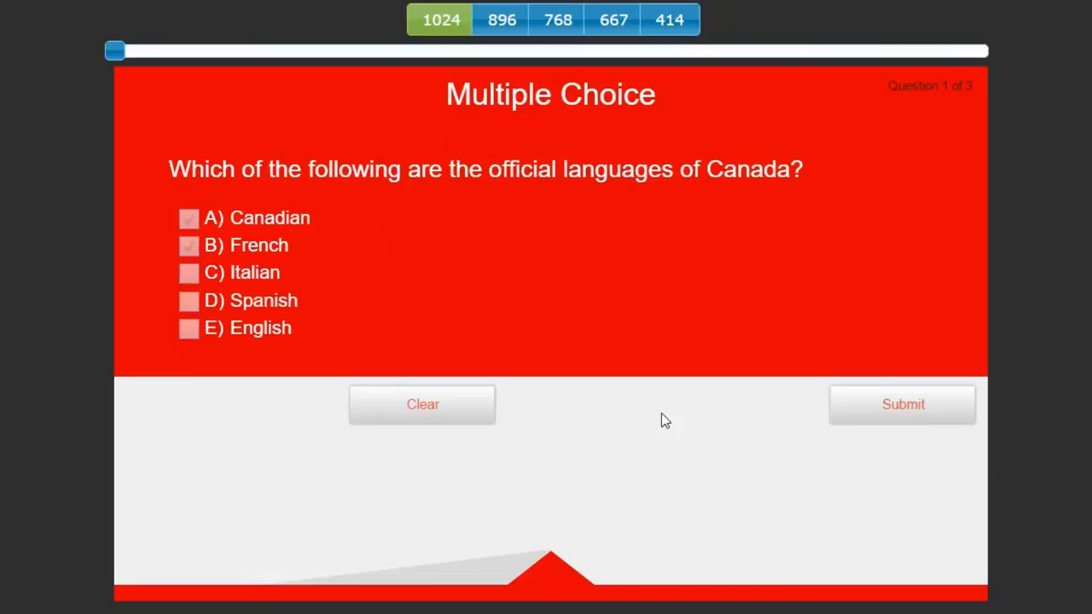
click(902, 403)
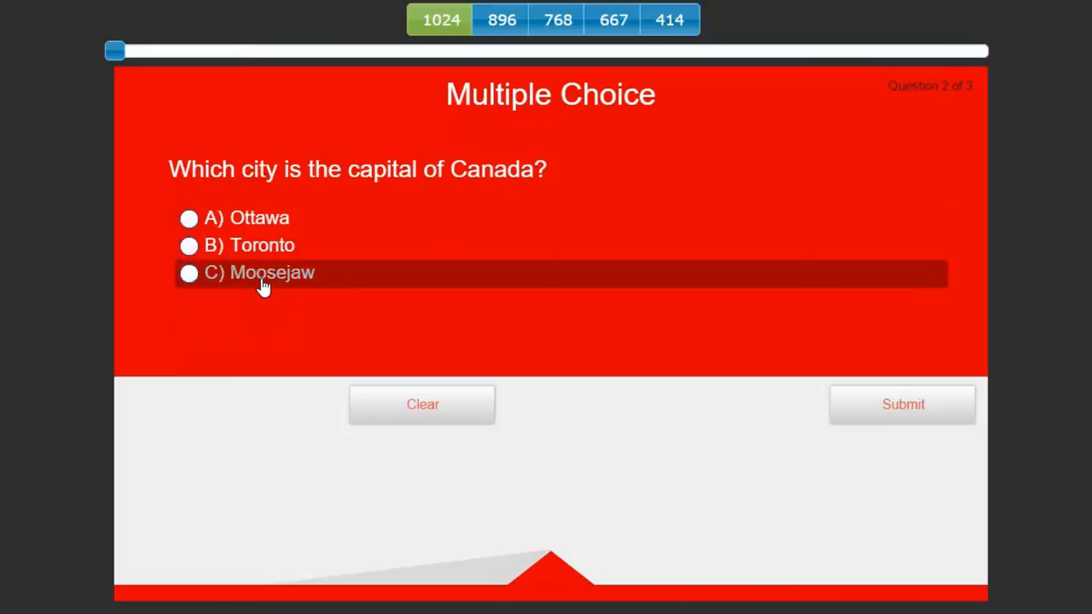
Answer Moosejaw for the capital and President Barack Obama as head of state, finishing the quiz
click(903, 405)
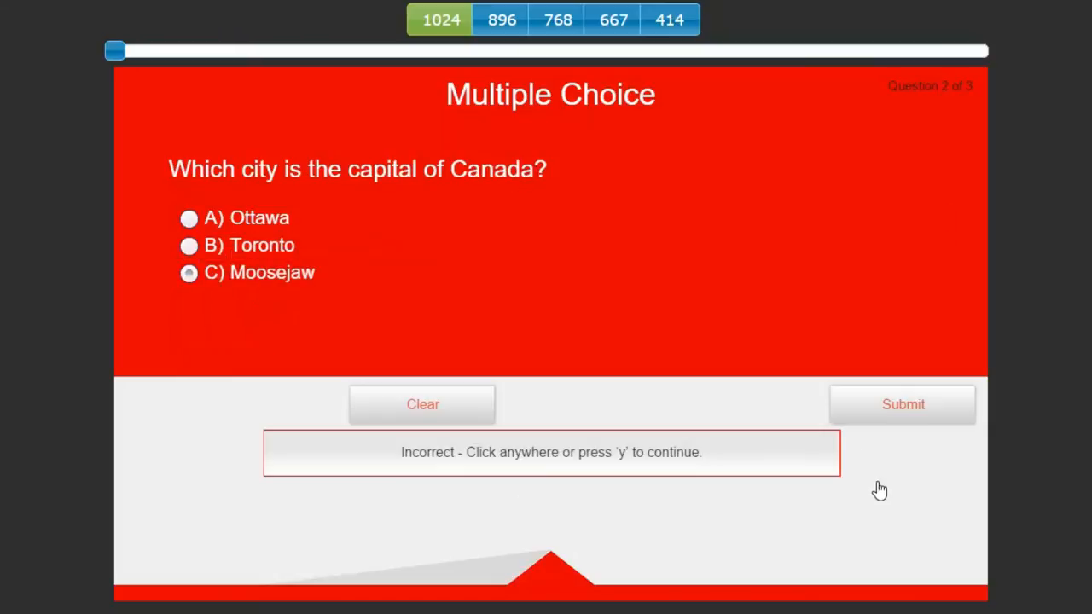
mouse_move(681, 511)
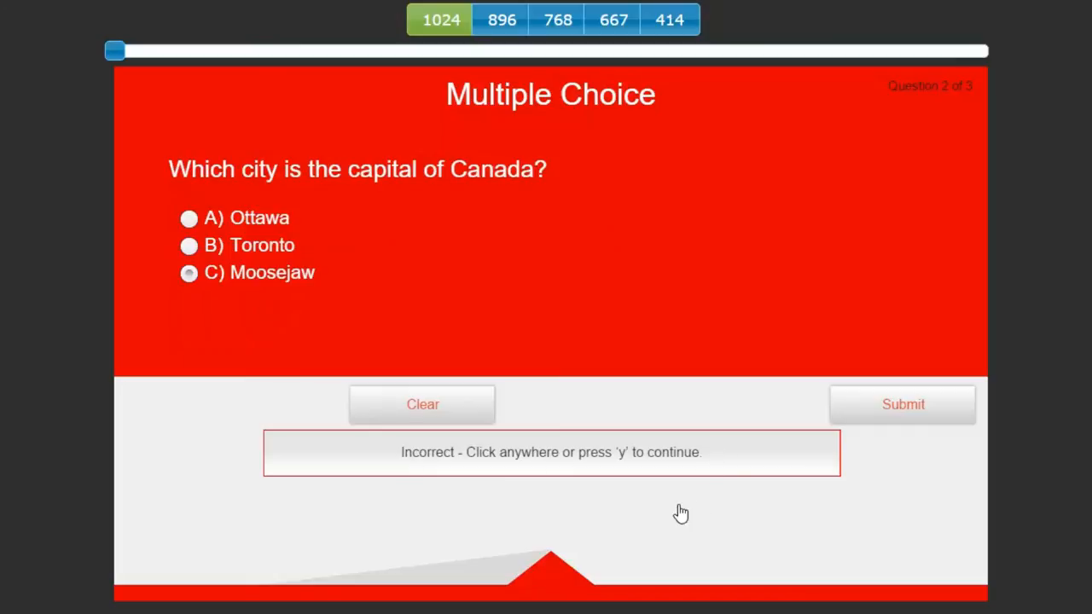
click(682, 512)
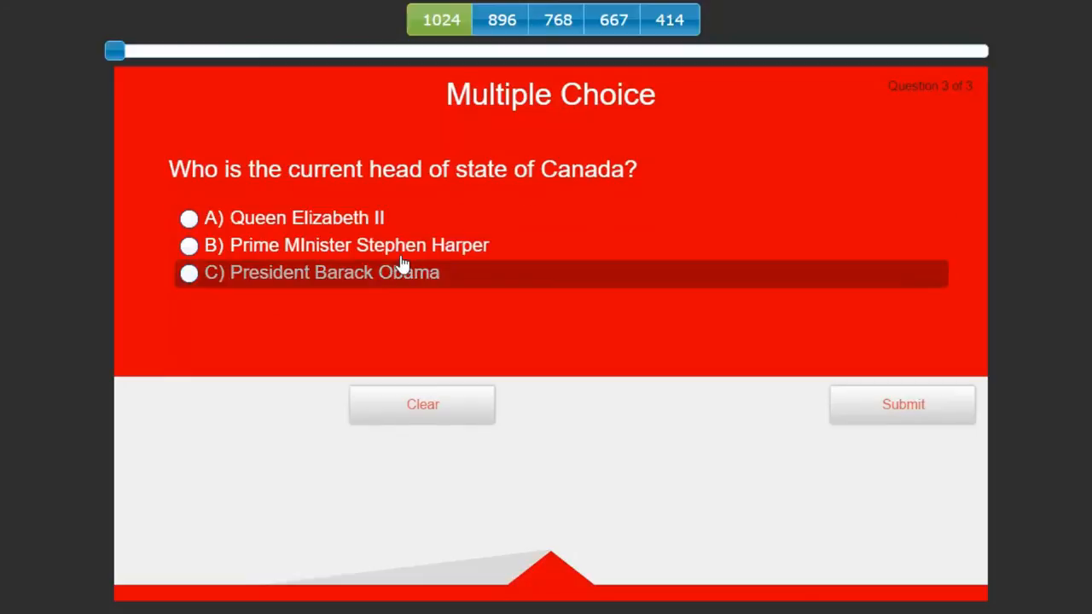
click(188, 273)
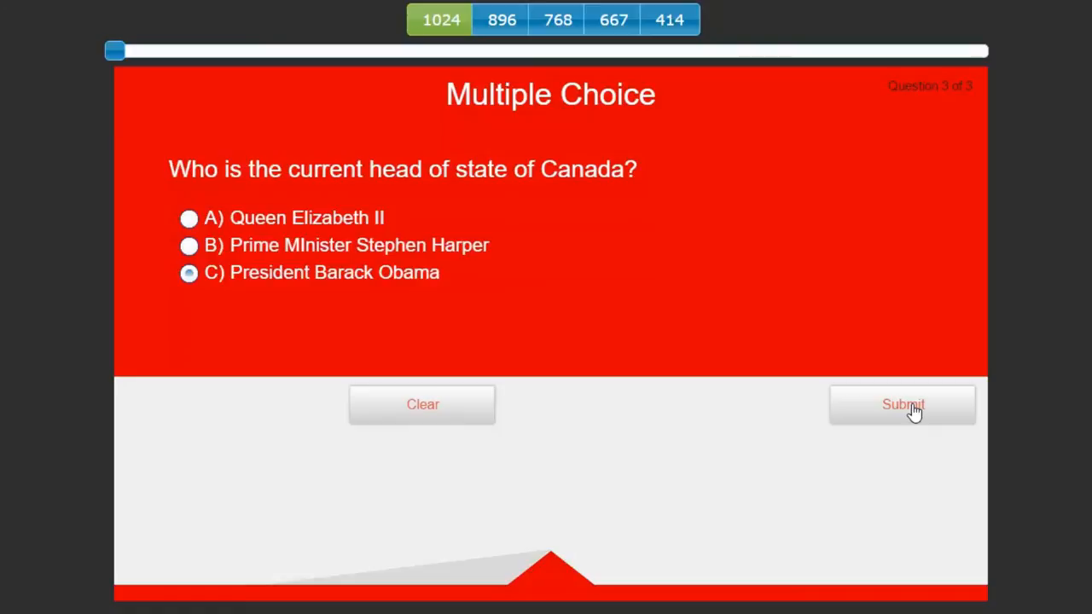
click(900, 405)
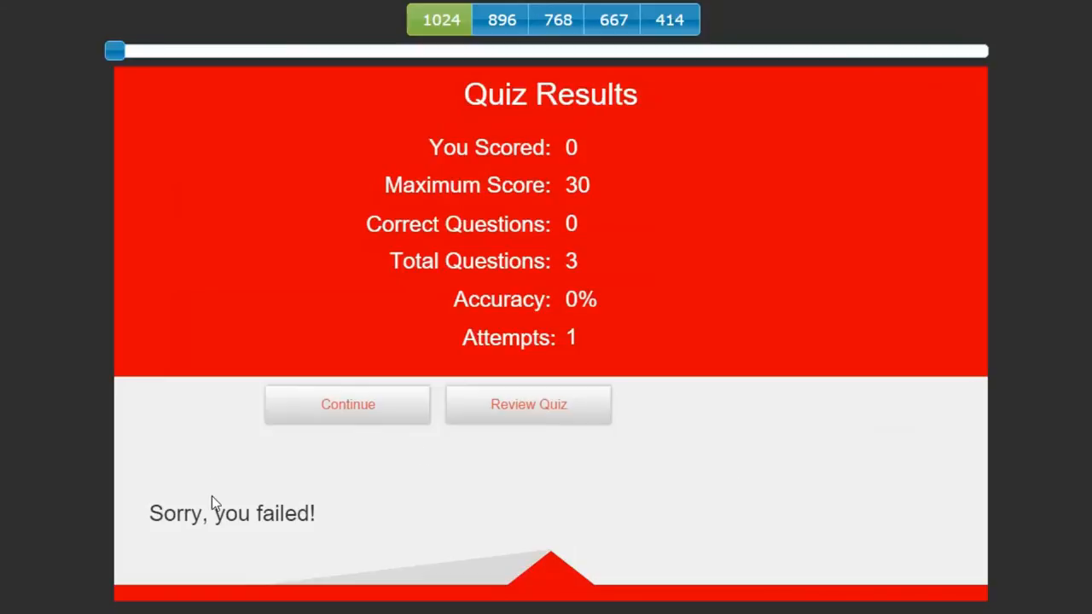
mouse_move(570, 334)
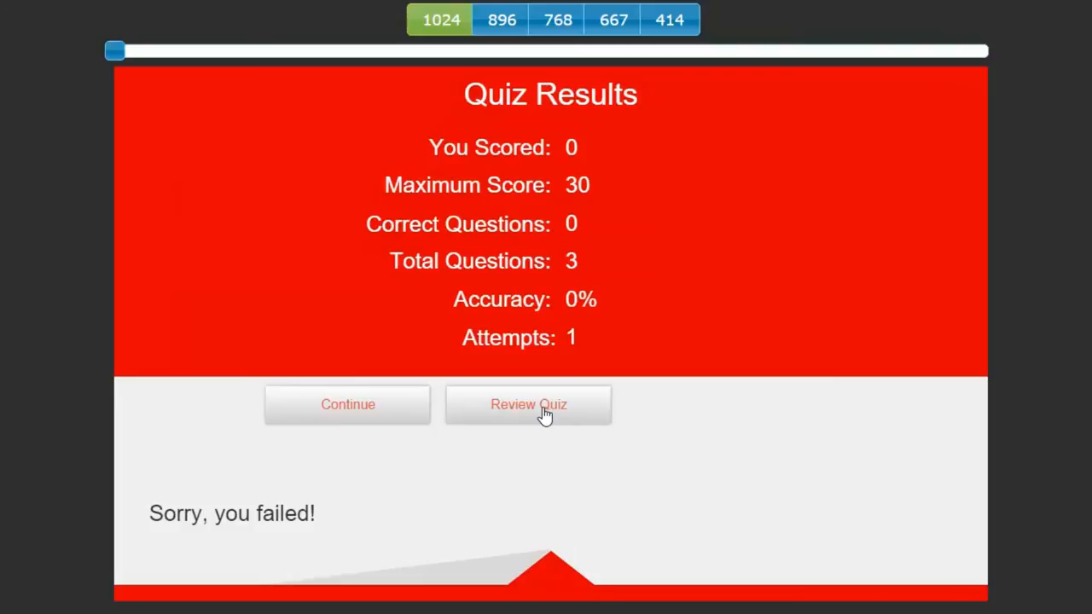
click(528, 405)
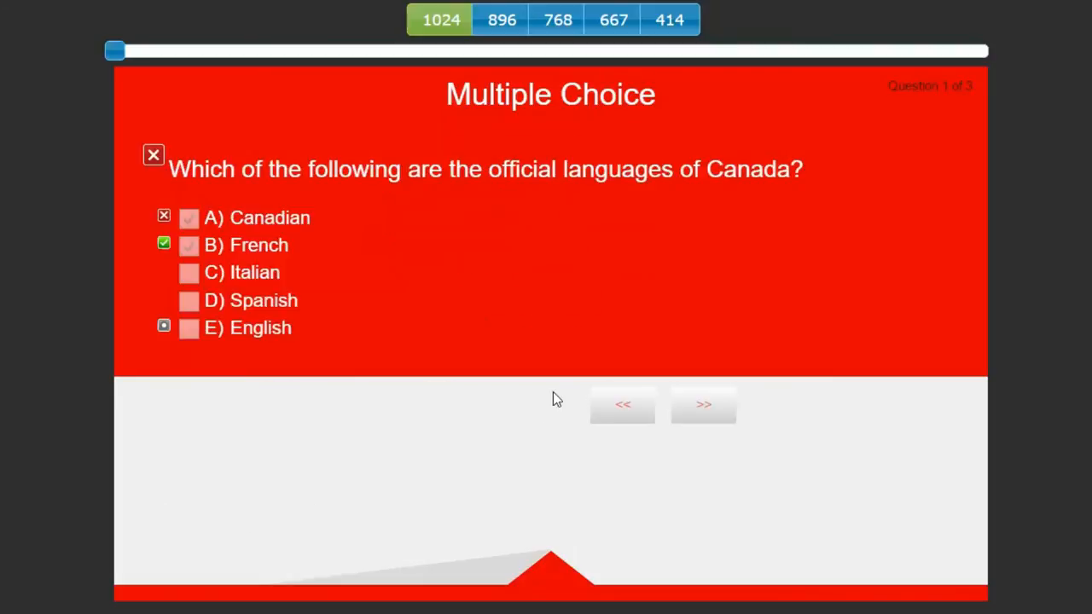
mouse_move(548, 389)
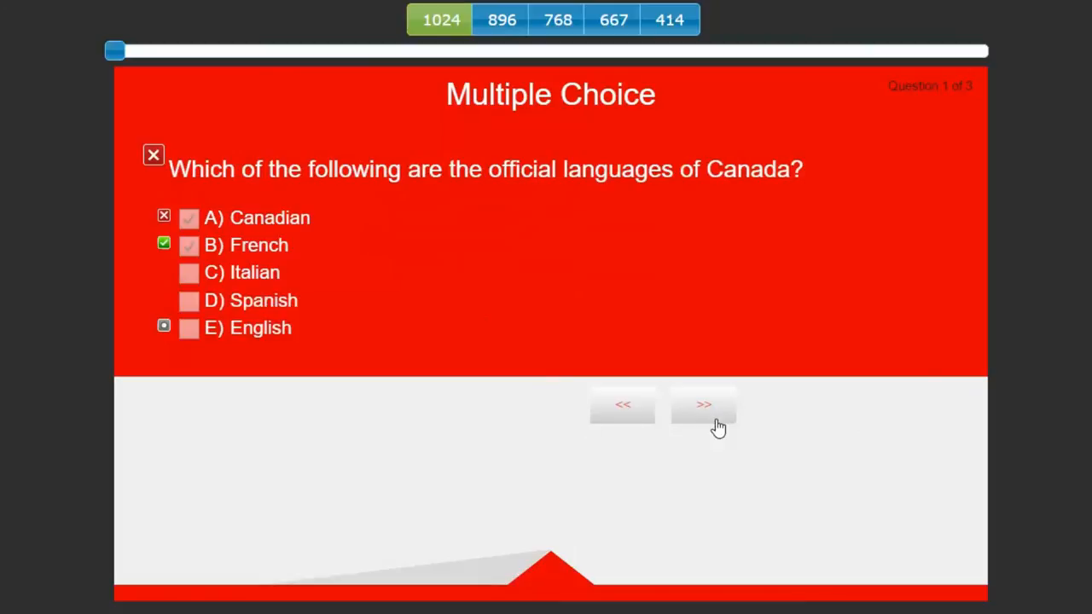
mouse_move(698, 351)
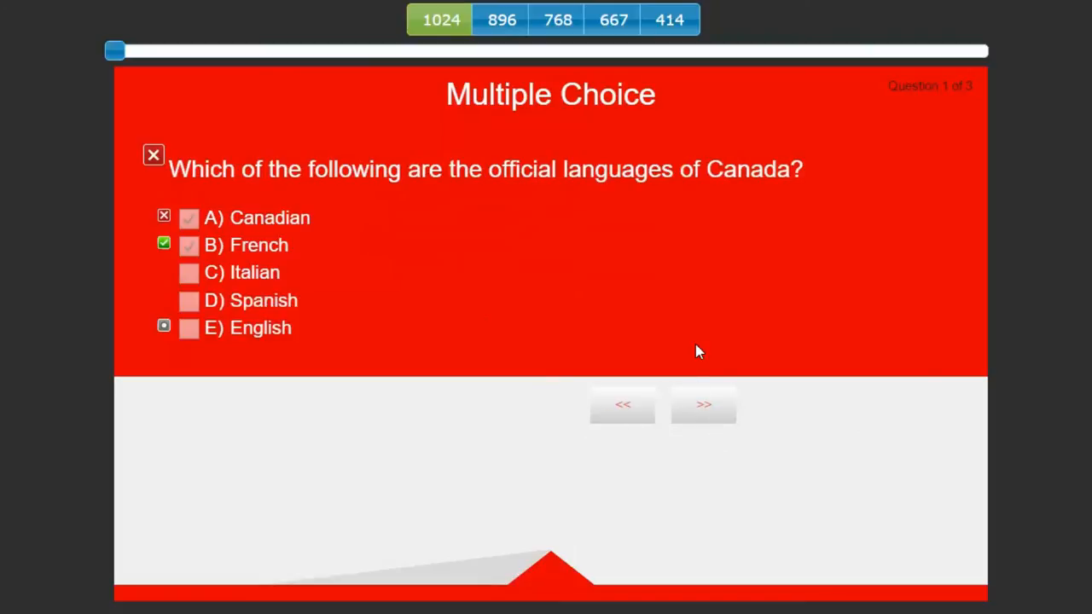
mouse_move(634, 331)
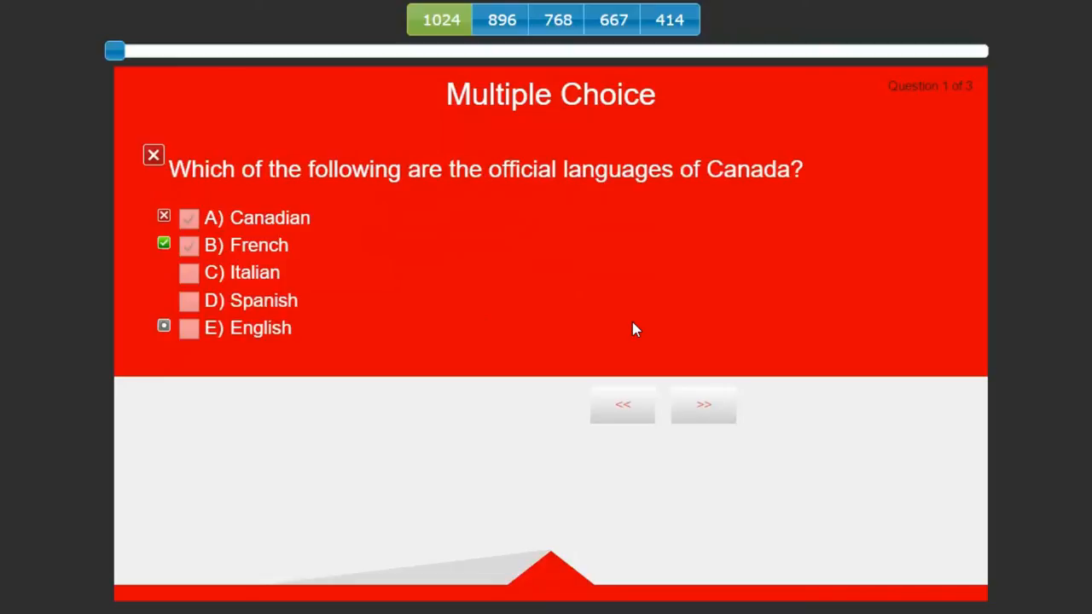
mouse_move(629, 333)
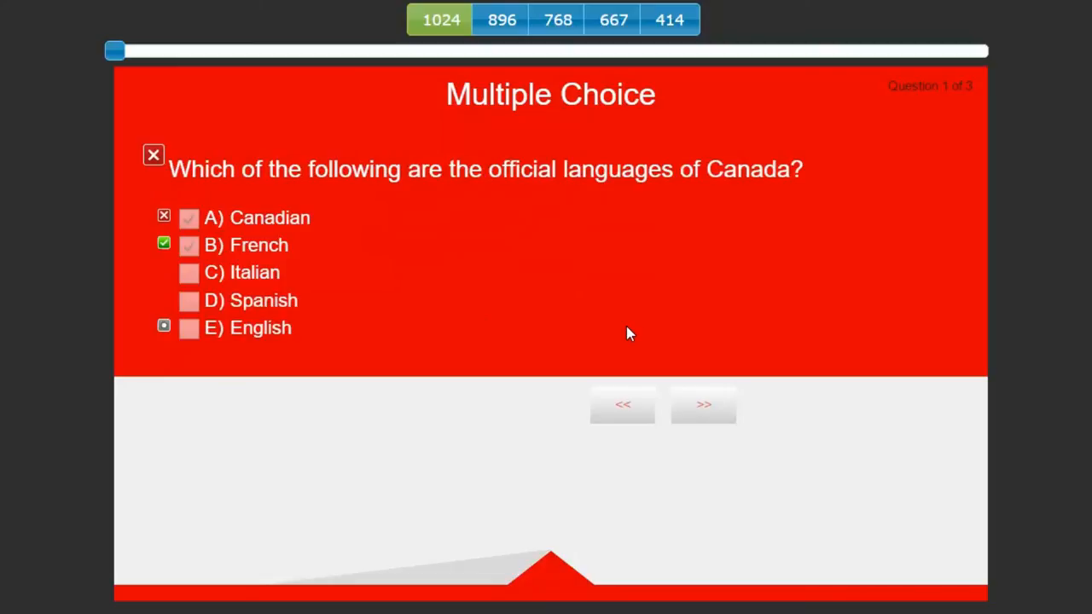
mouse_move(200, 212)
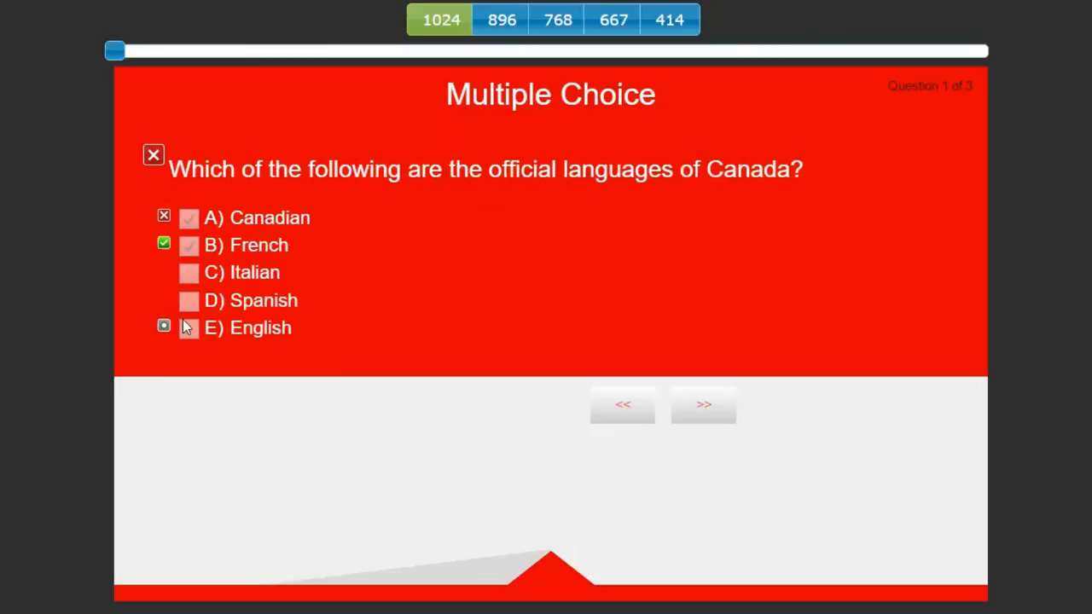
mouse_move(270, 334)
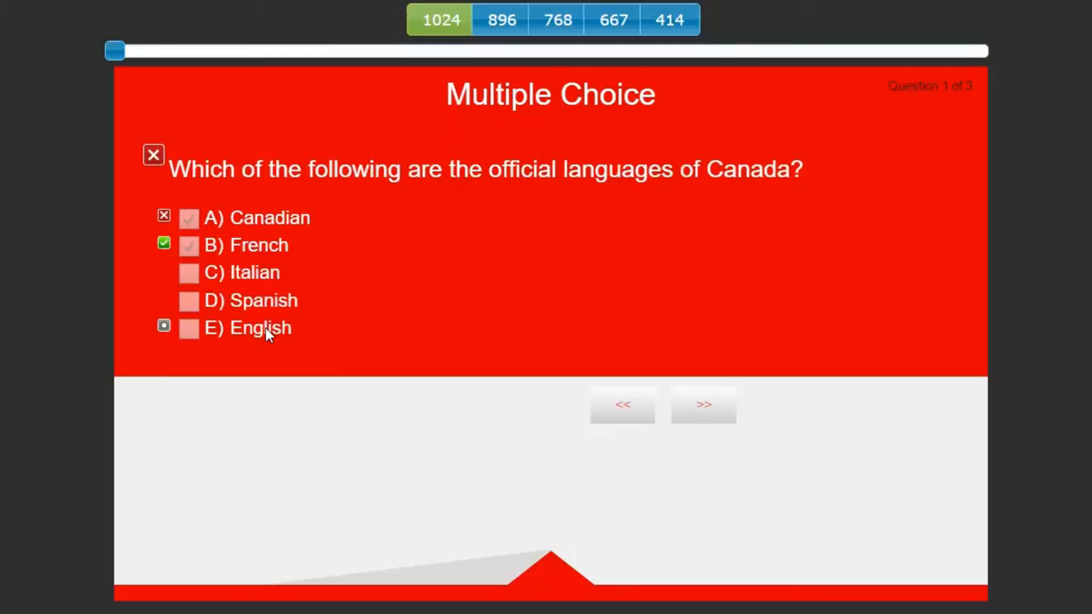
mouse_move(713, 445)
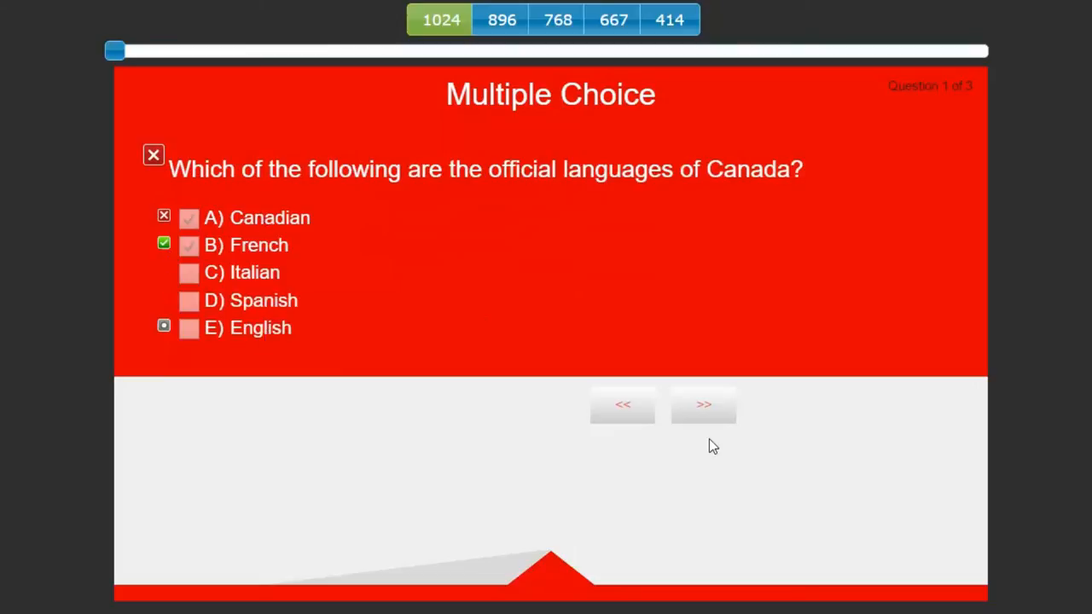
click(702, 404)
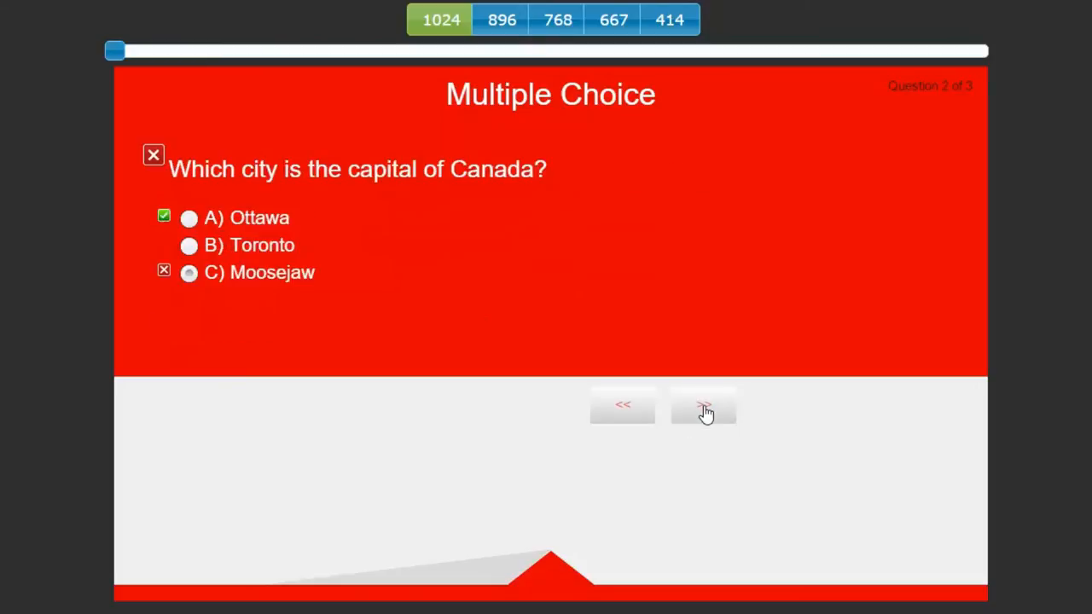
mouse_move(470, 180)
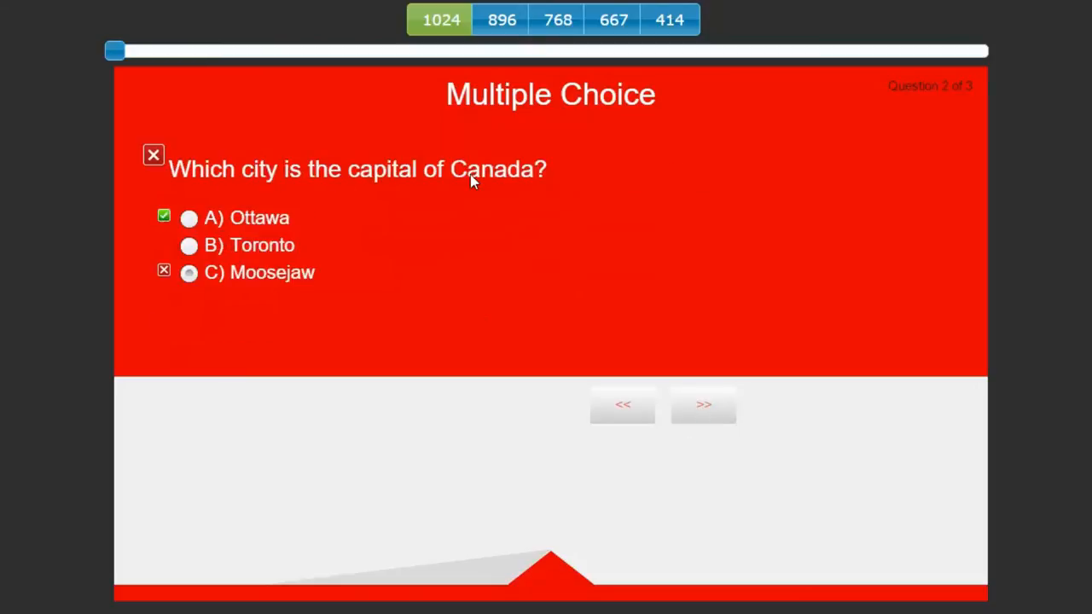
mouse_move(559, 403)
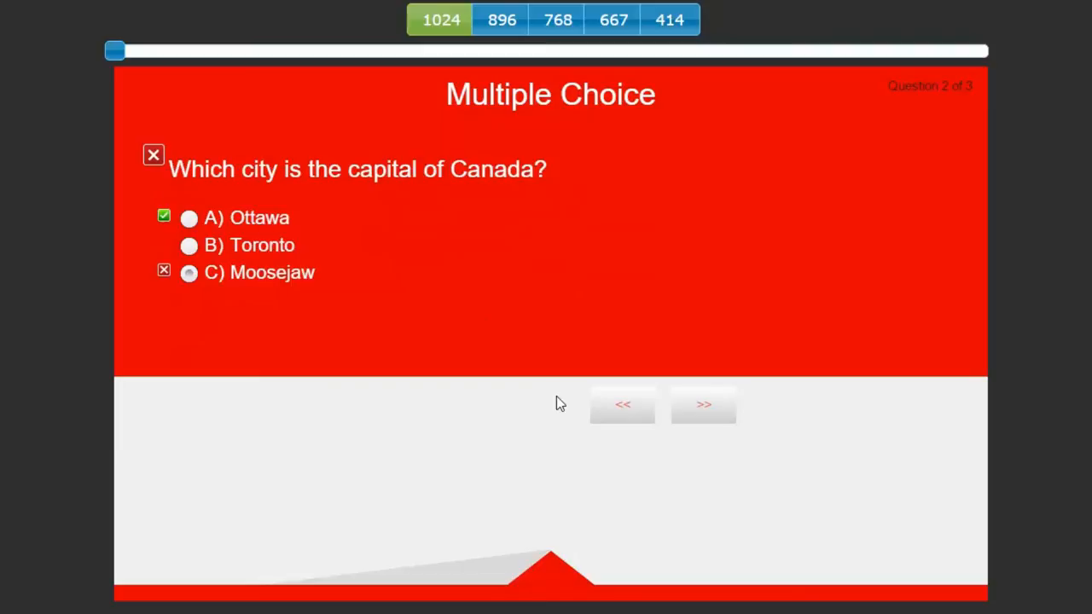
click(703, 402)
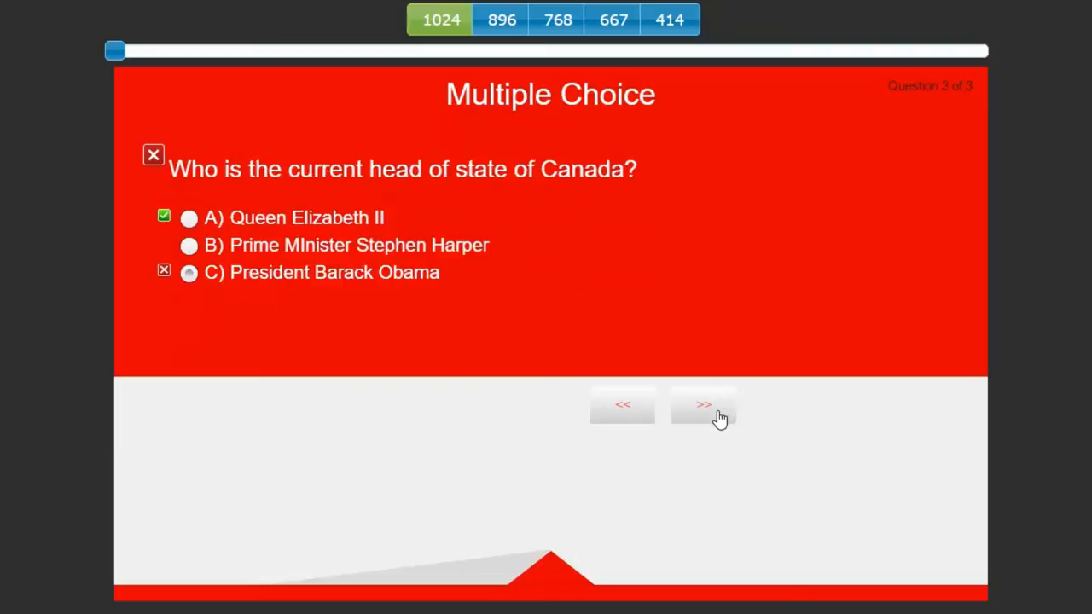
mouse_move(467, 263)
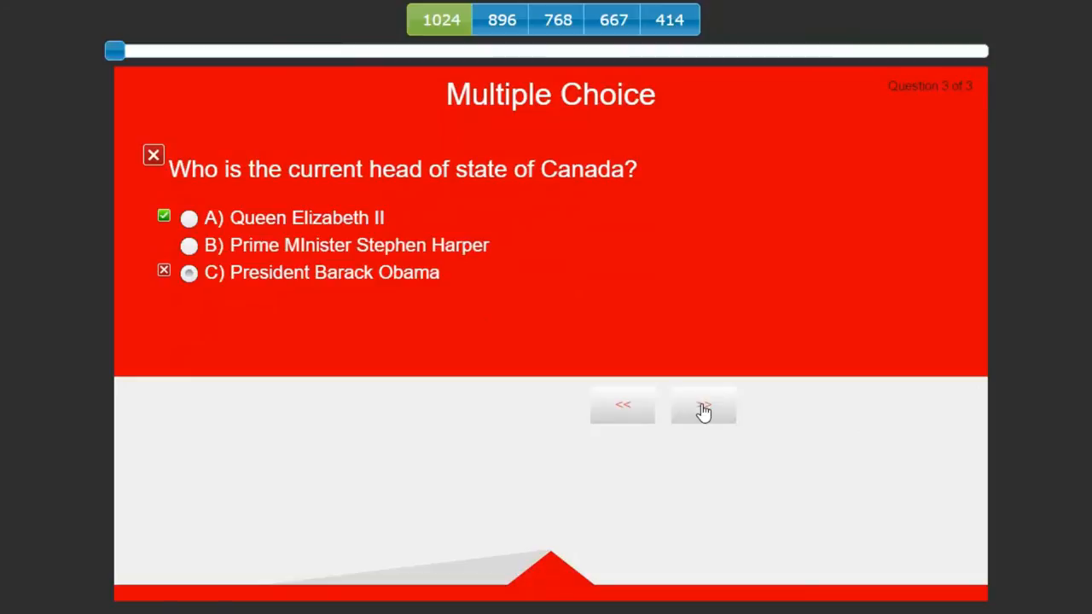
click(702, 404)
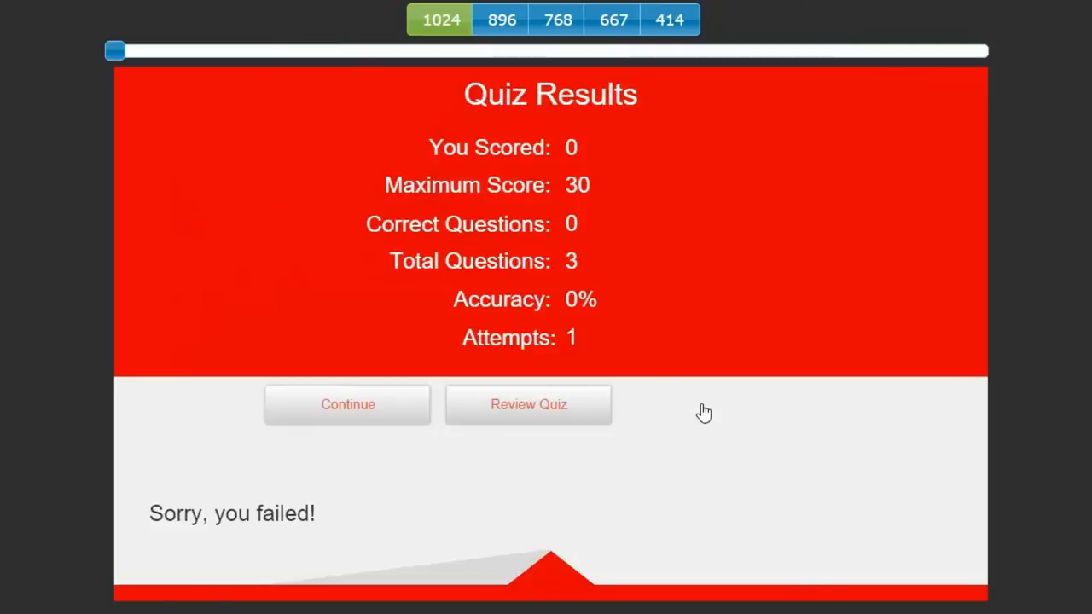
mouse_move(600, 529)
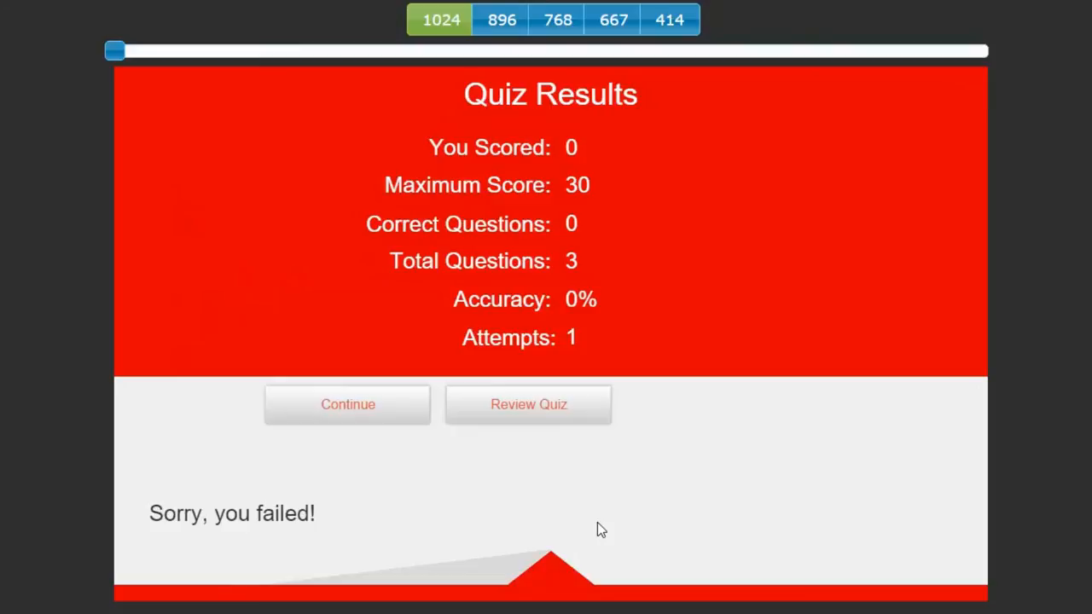
Continue from the quiz results to the course rating survey slide
click(348, 402)
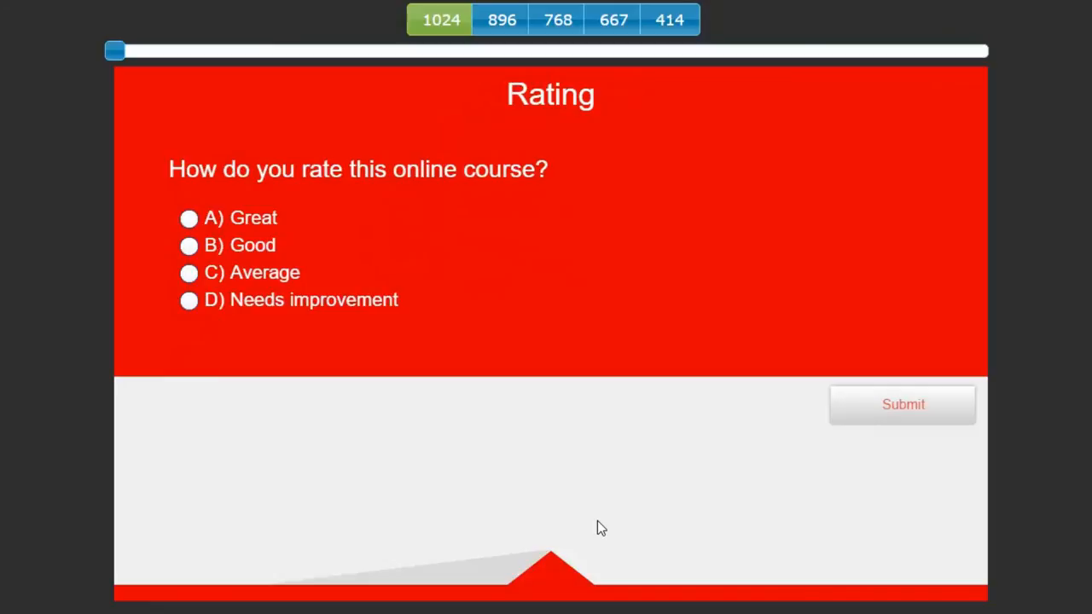
mouse_move(524, 106)
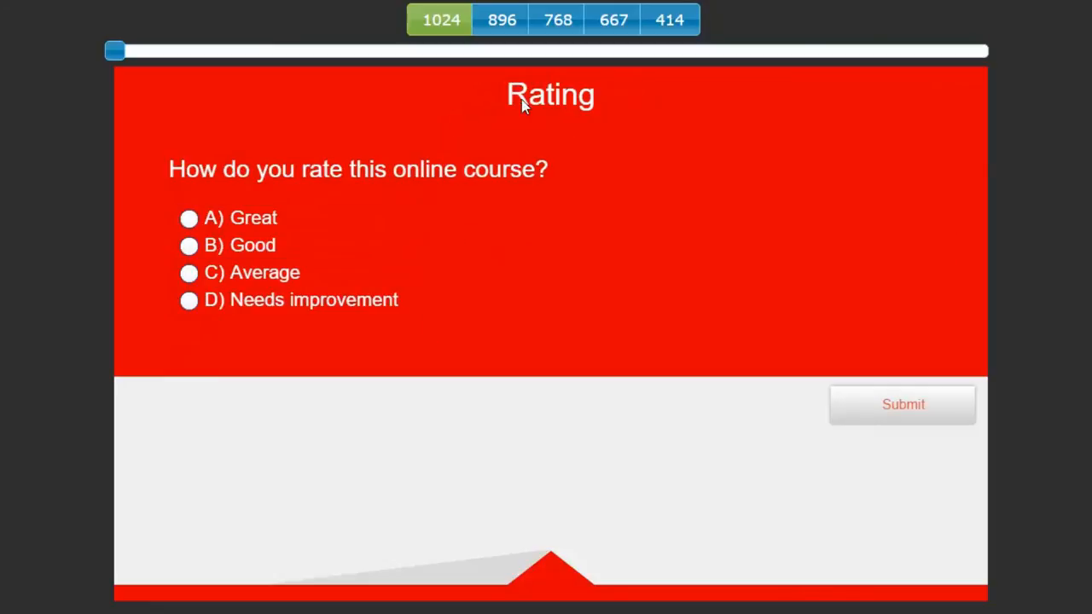
mouse_move(442, 169)
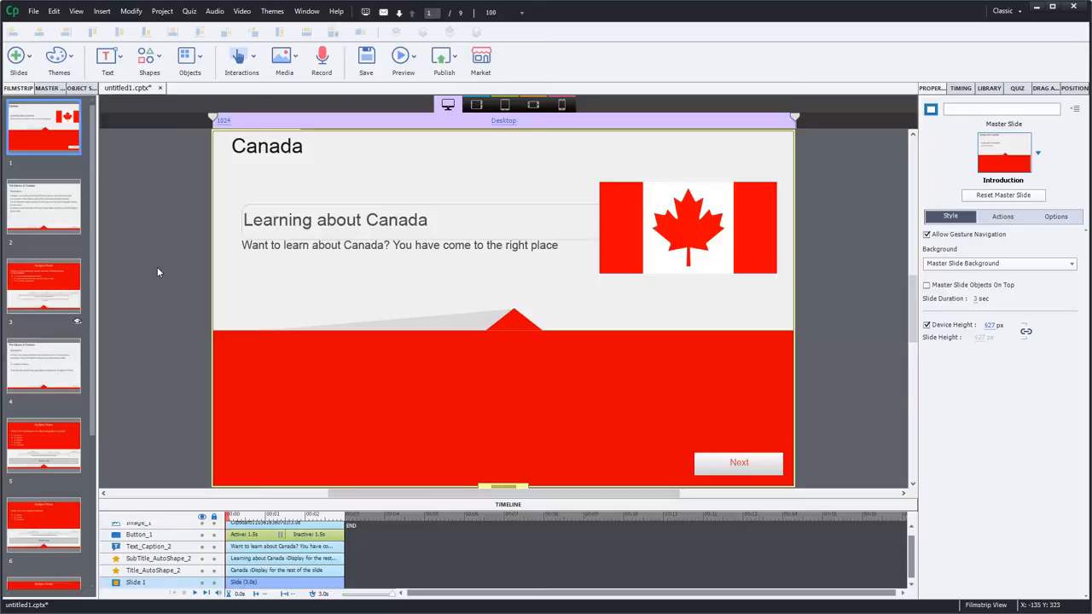
mouse_move(184, 244)
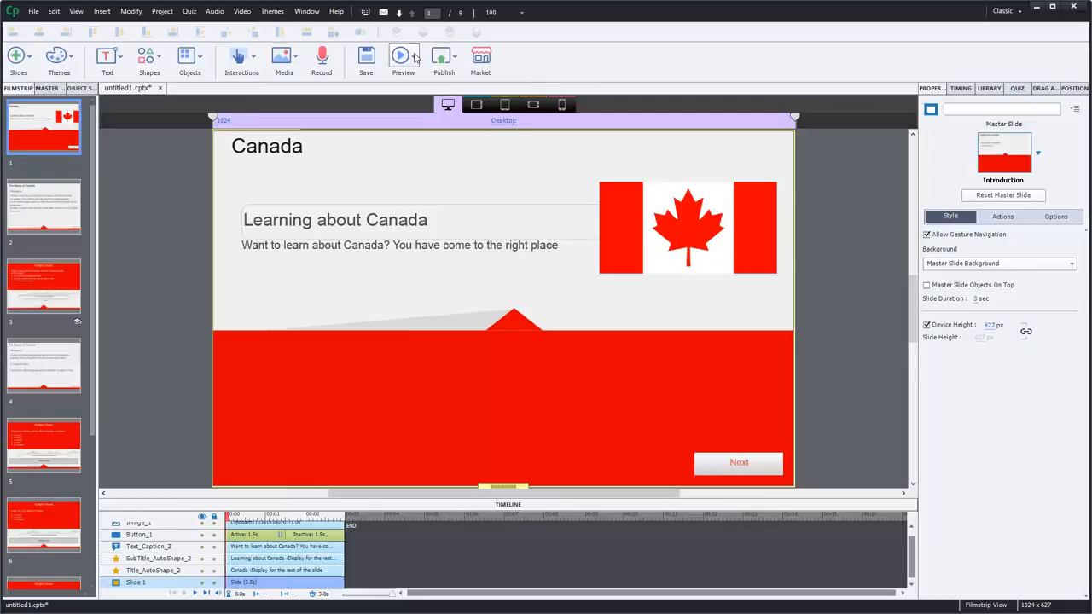
List the Preview options on the toolbar from the Canada title slide
click(402, 54)
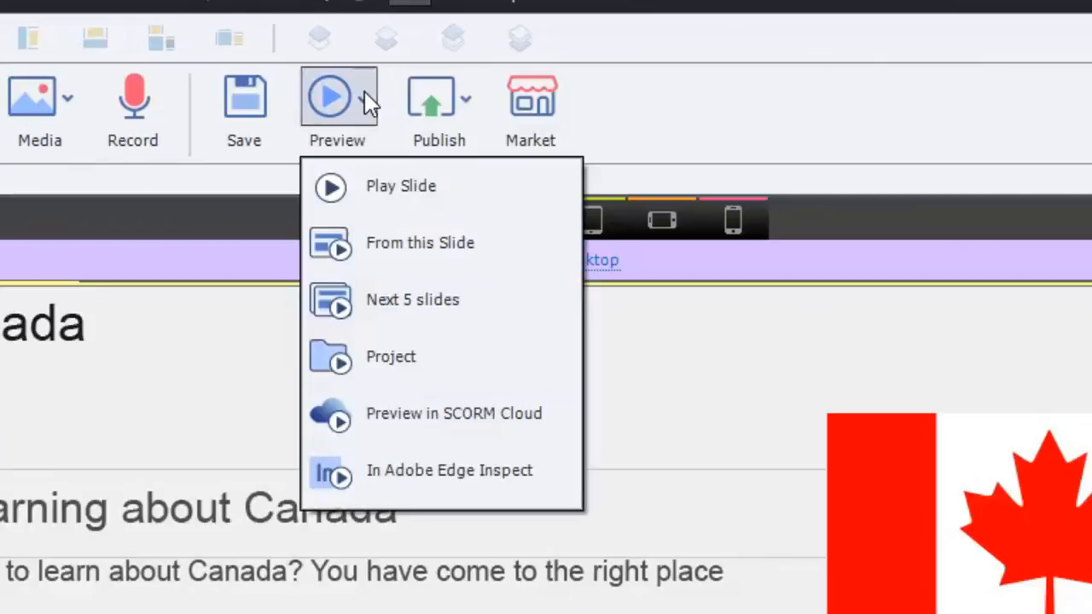
mouse_move(401, 417)
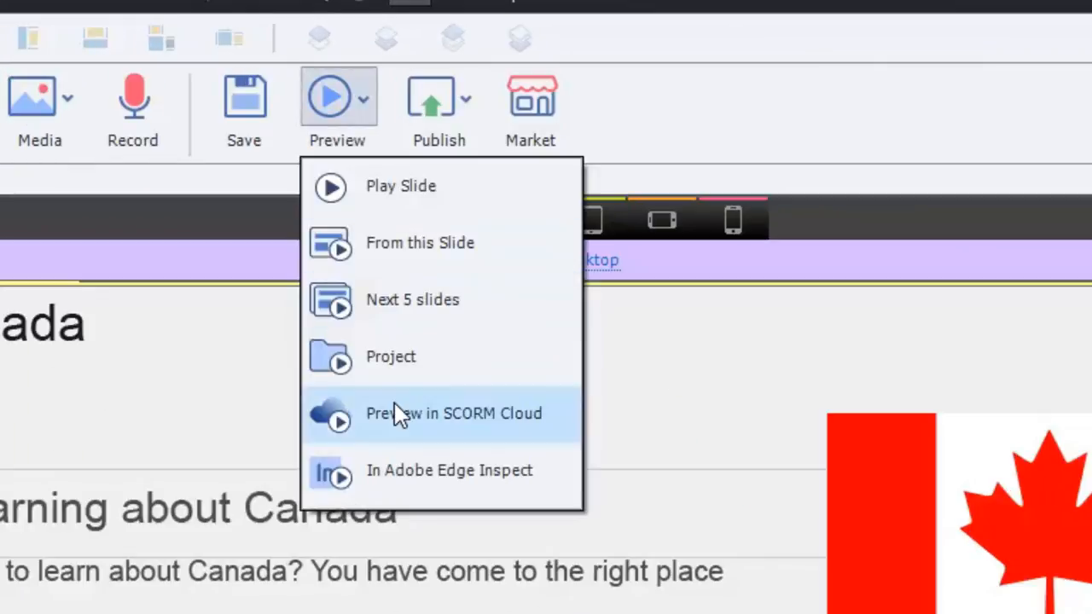
mouse_move(469, 426)
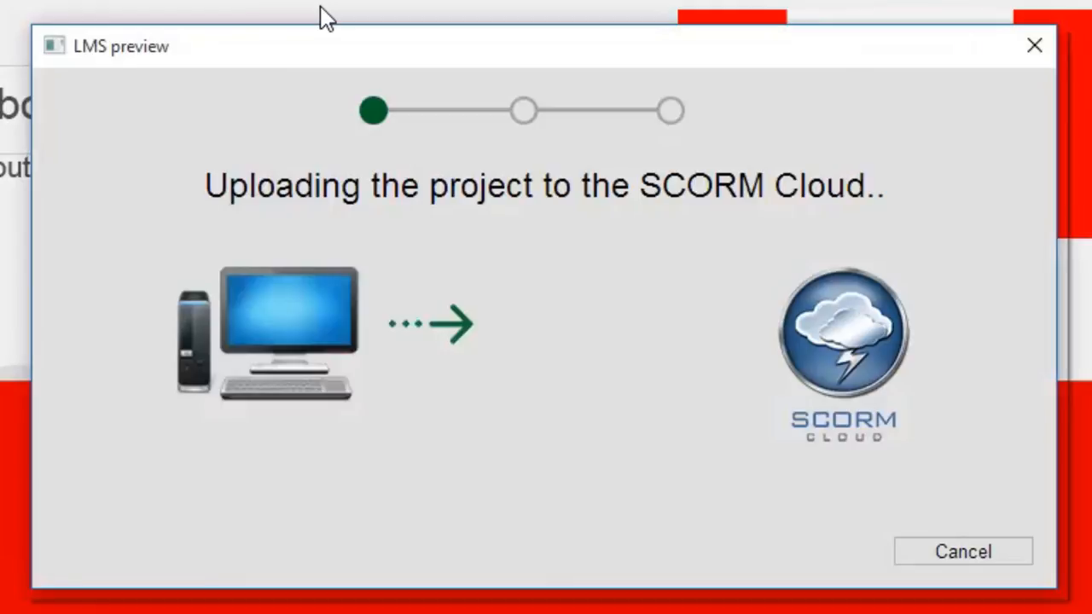
mouse_move(383, 135)
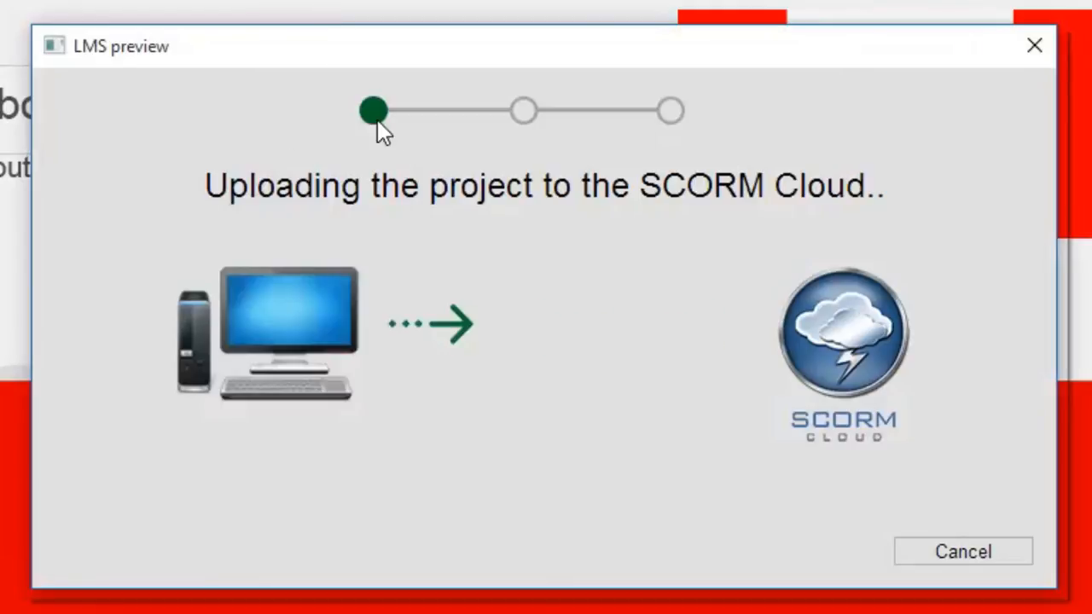
mouse_move(372, 249)
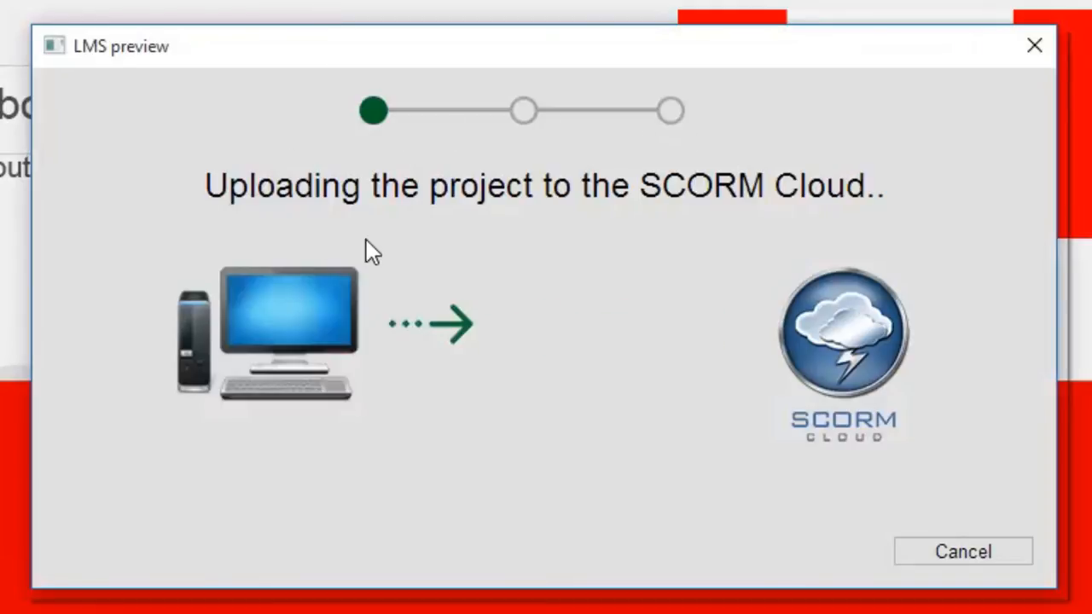
mouse_move(208, 37)
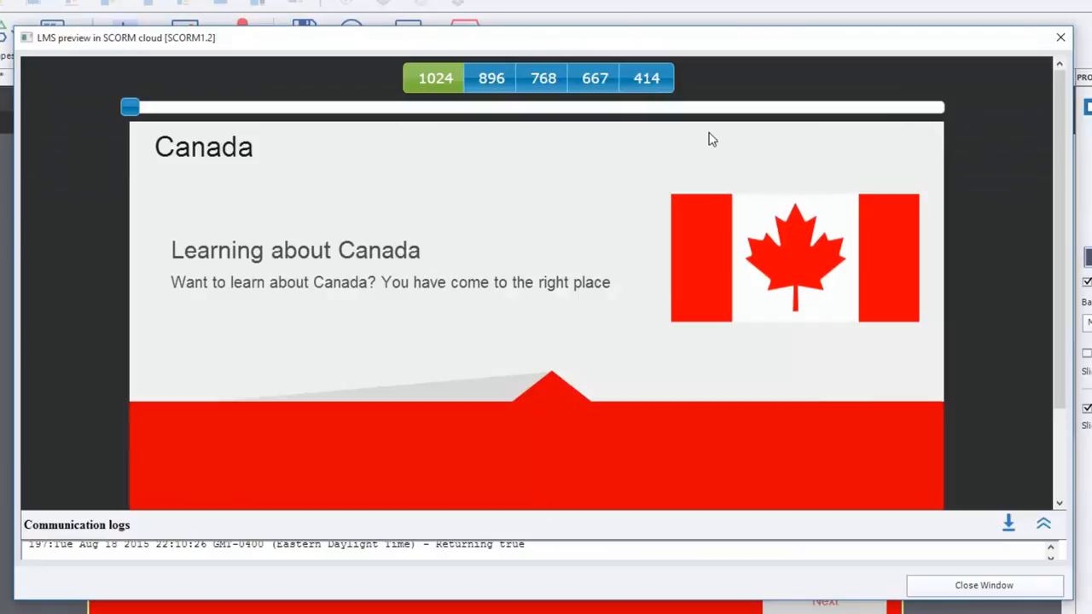
mouse_move(1030, 163)
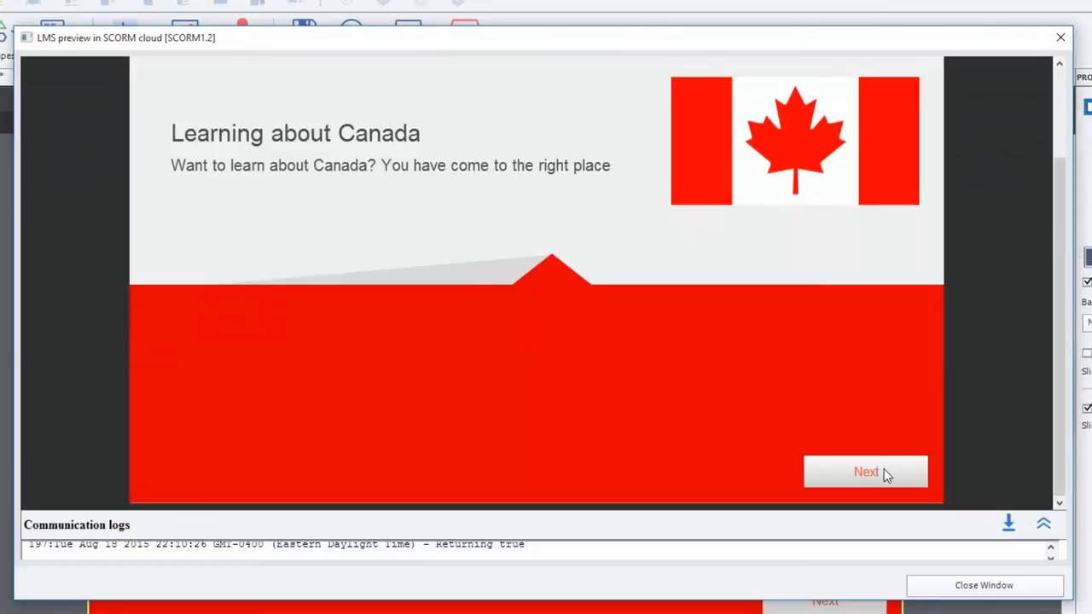
In the SCORM Cloud preview advance through Geography to the border question and submit the longest land border answer
click(866, 471)
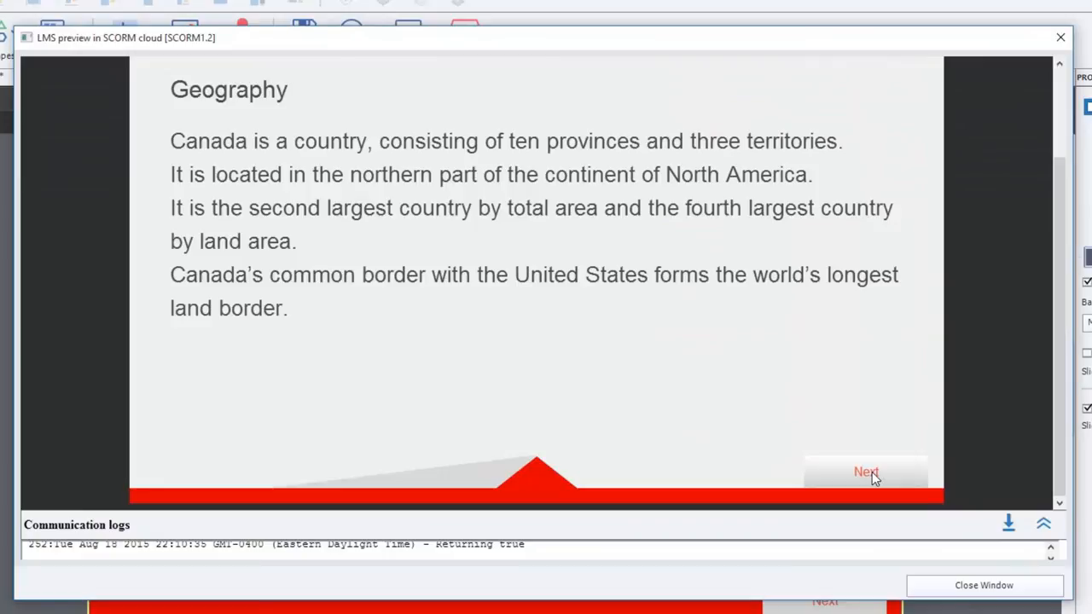
click(866, 471)
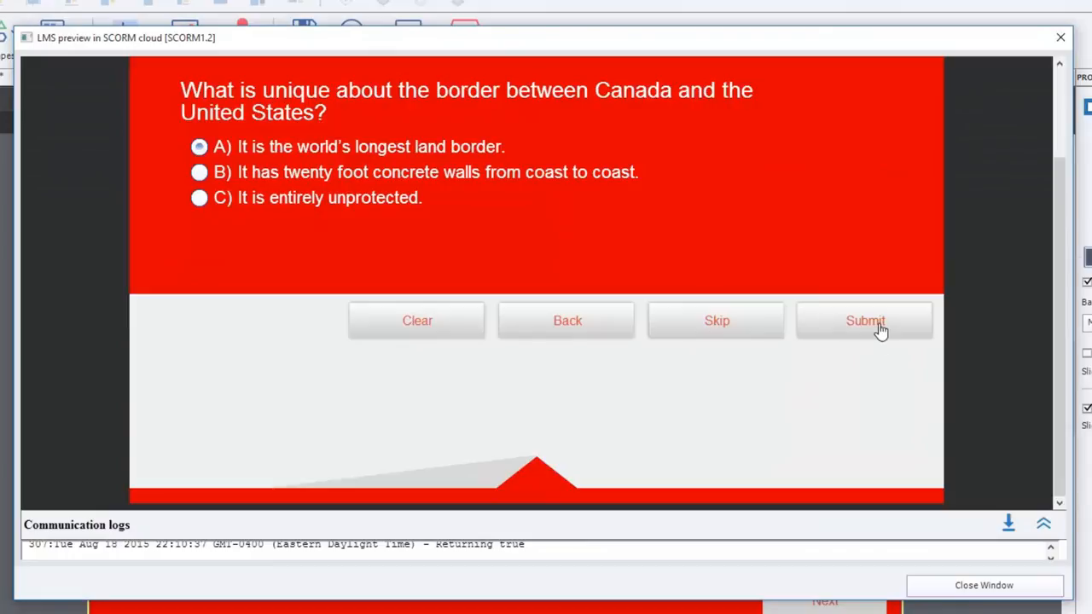
click(864, 321)
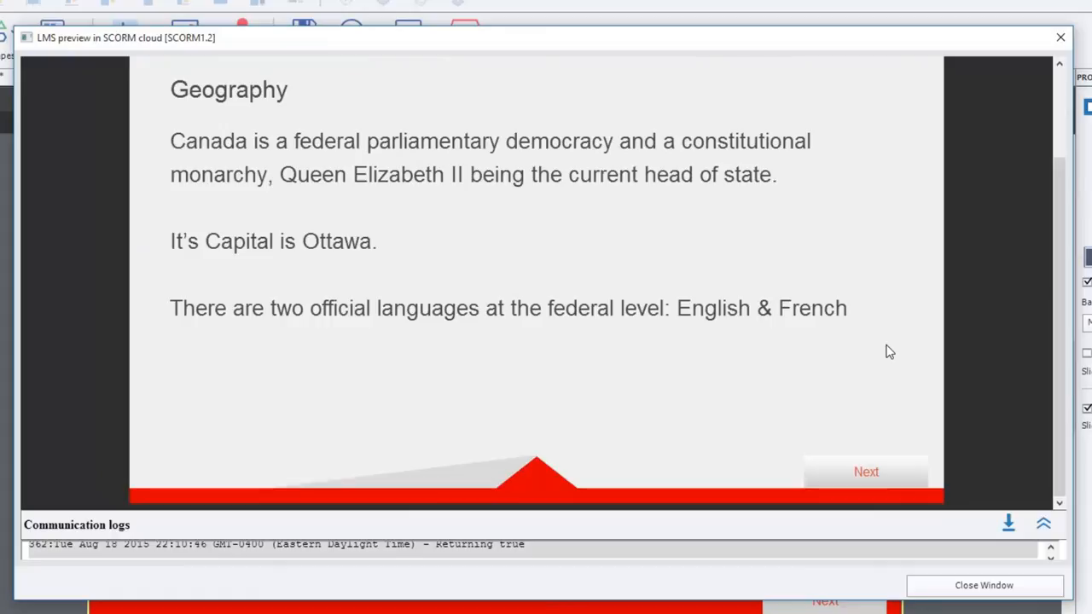
Answer French and English as official languages and Ottawa as capital, submitting both
click(867, 471)
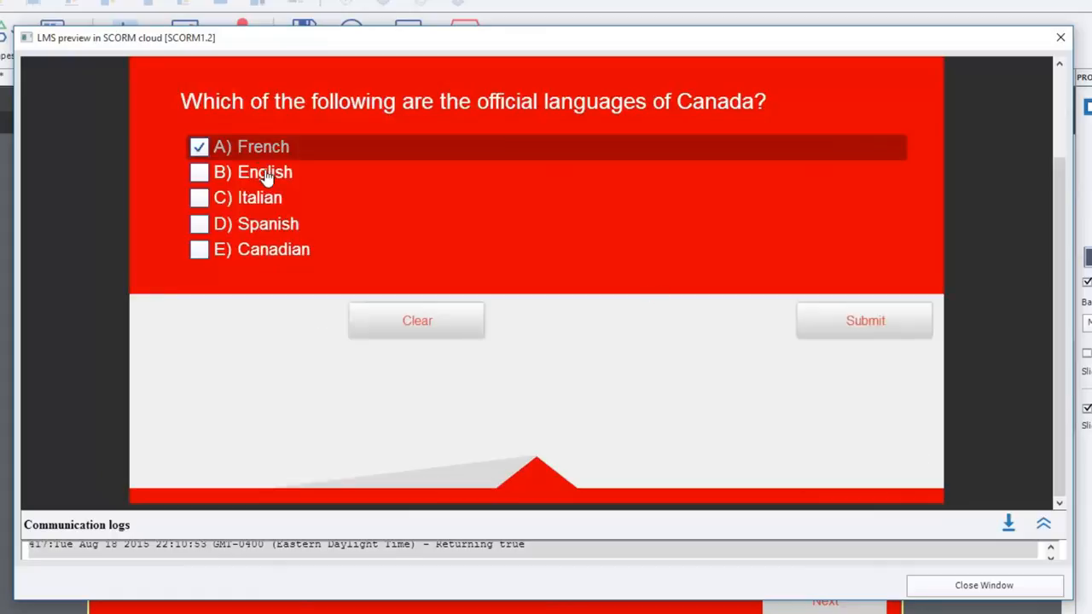
click(198, 171)
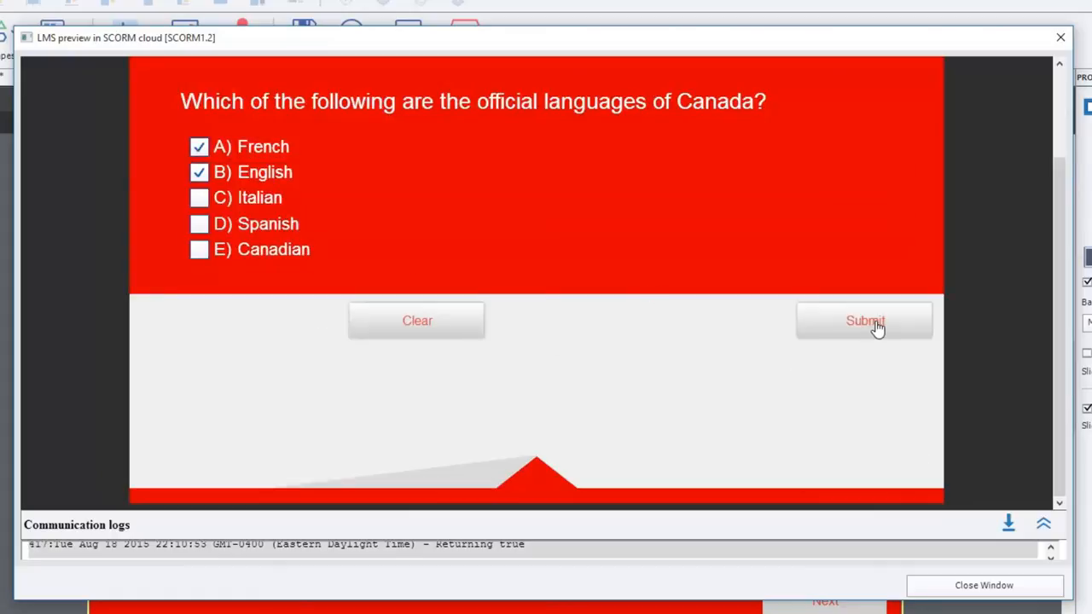
click(863, 320)
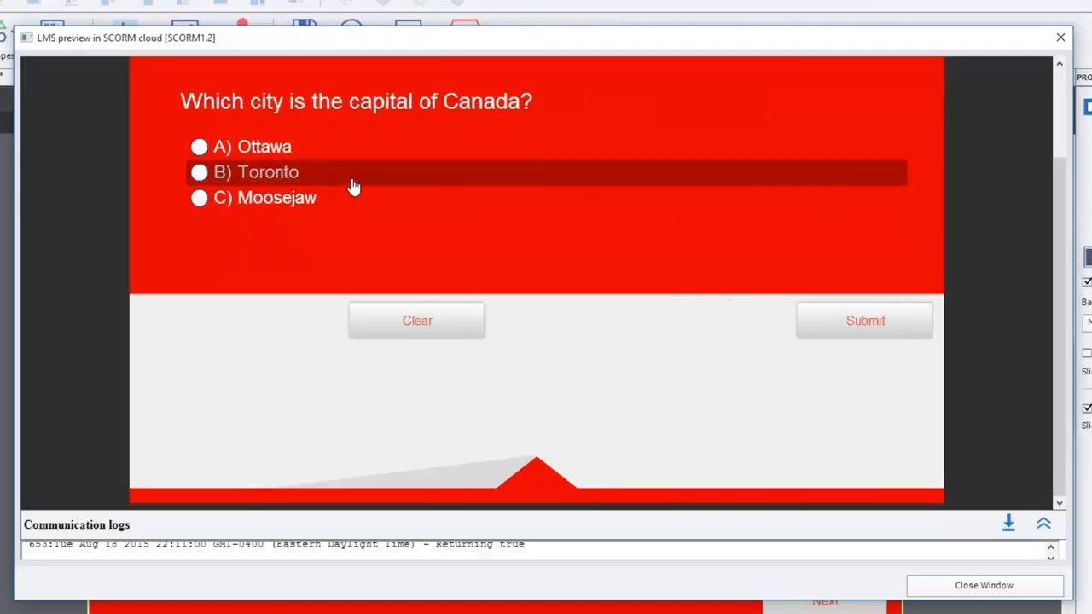
click(198, 147)
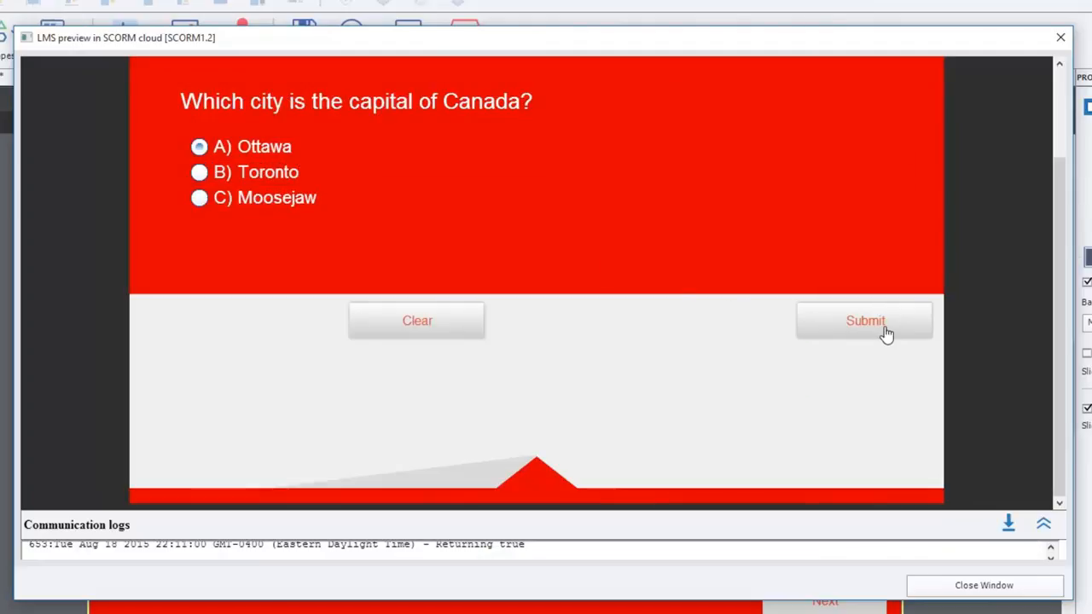
click(863, 321)
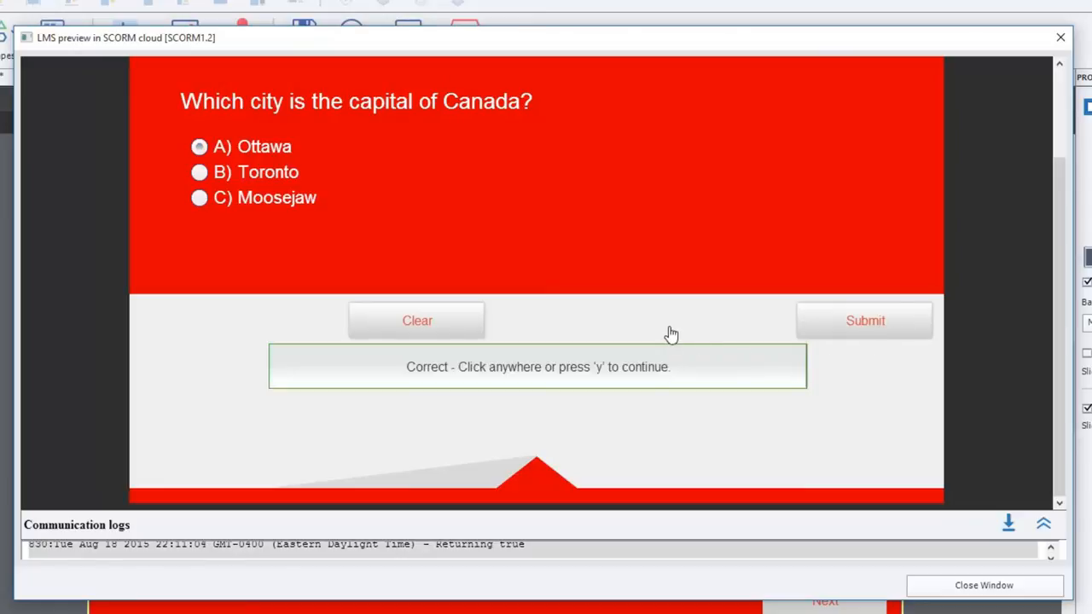
Continue past the feedback and submit Queen Elizabeth II as head of state, passing 30 of 30
click(672, 333)
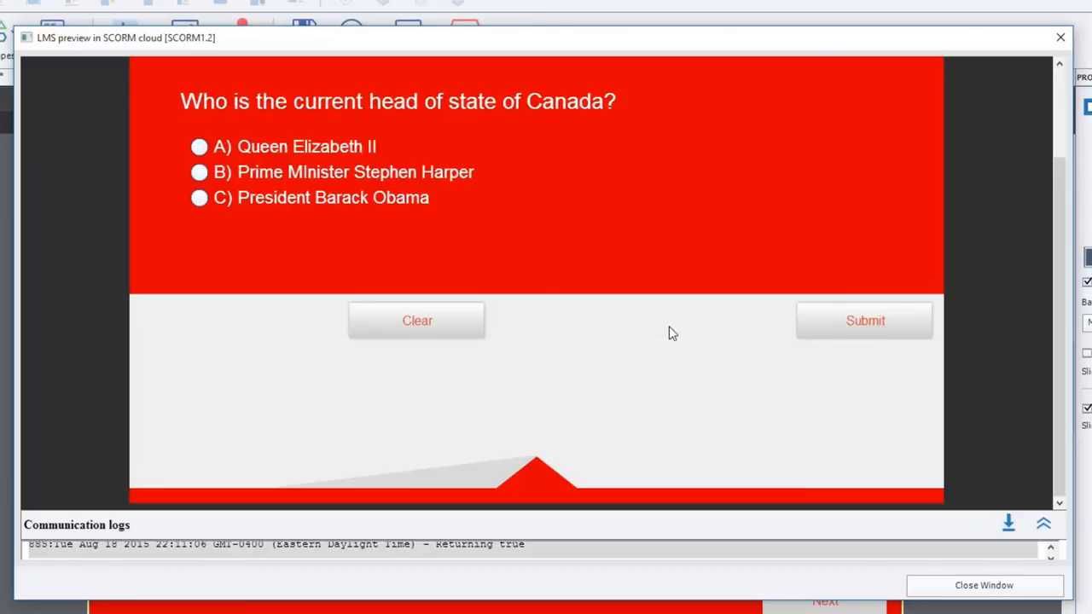
mouse_move(454, 109)
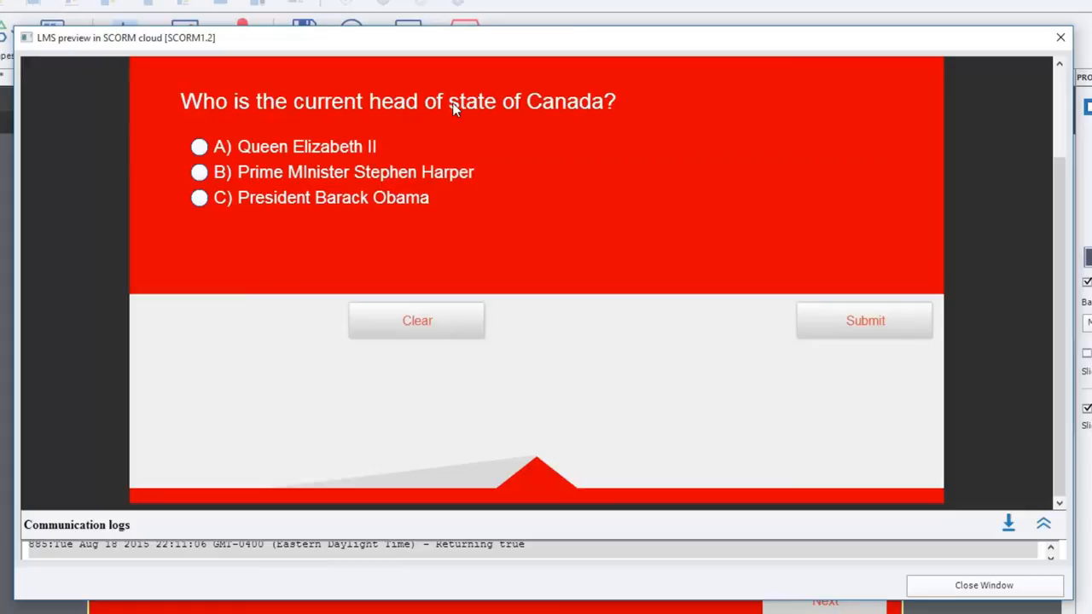
click(198, 147)
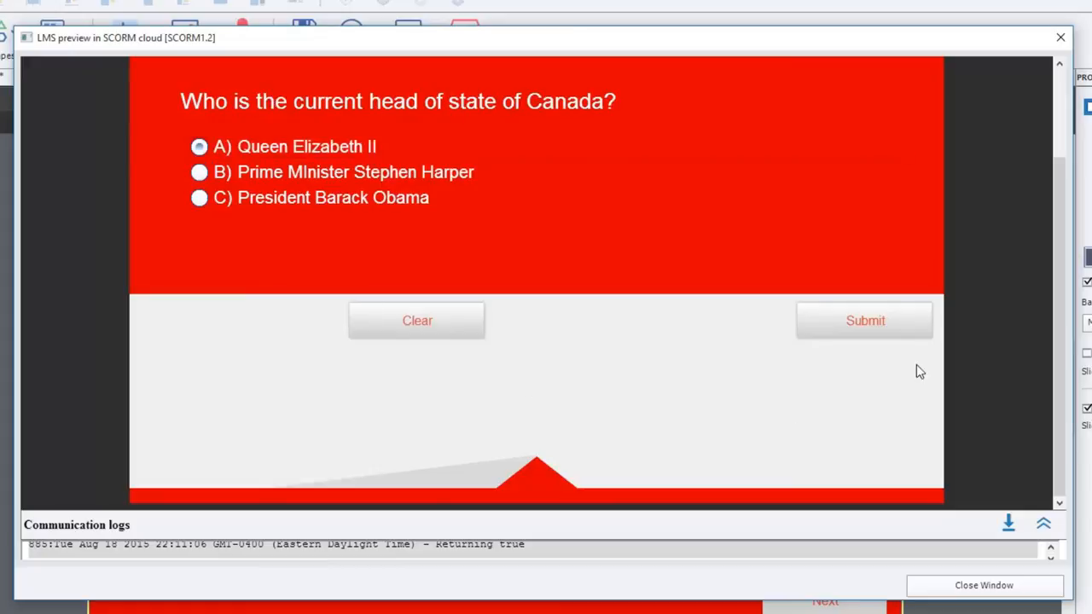
click(863, 321)
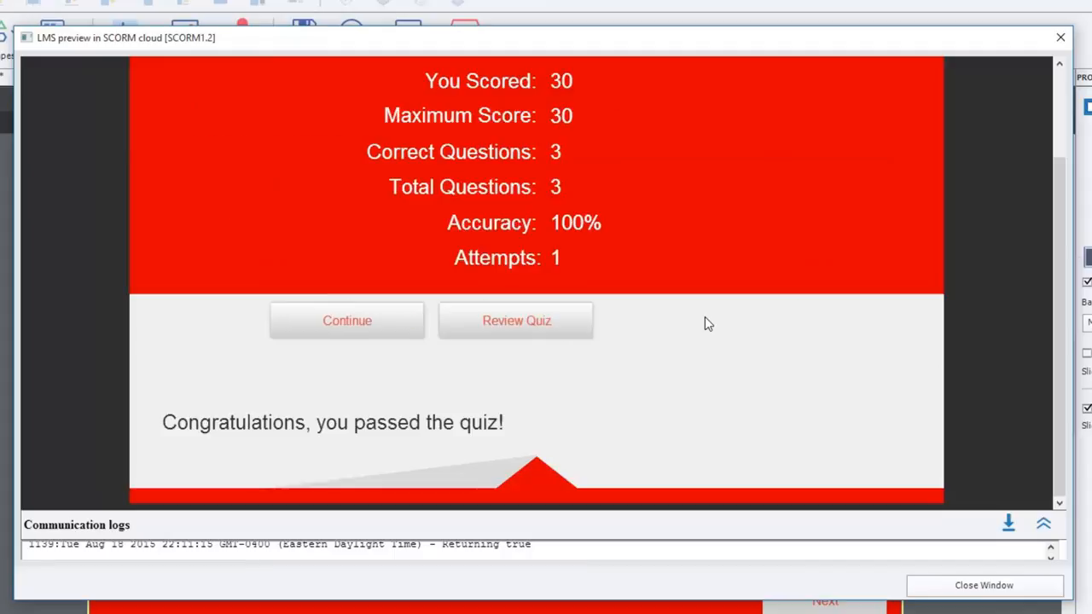
mouse_move(709, 320)
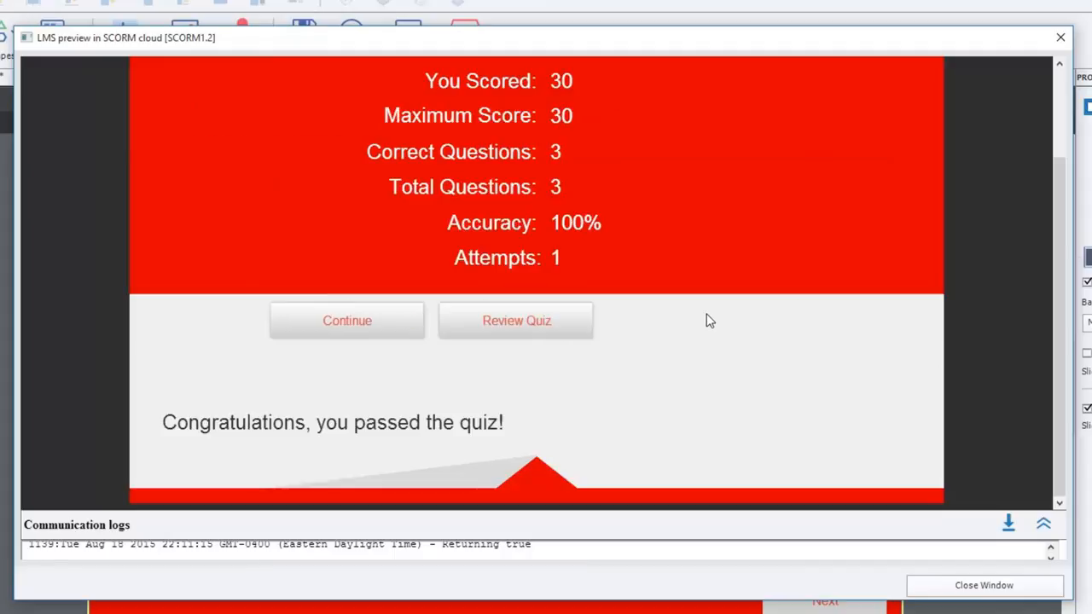
mouse_move(730, 330)
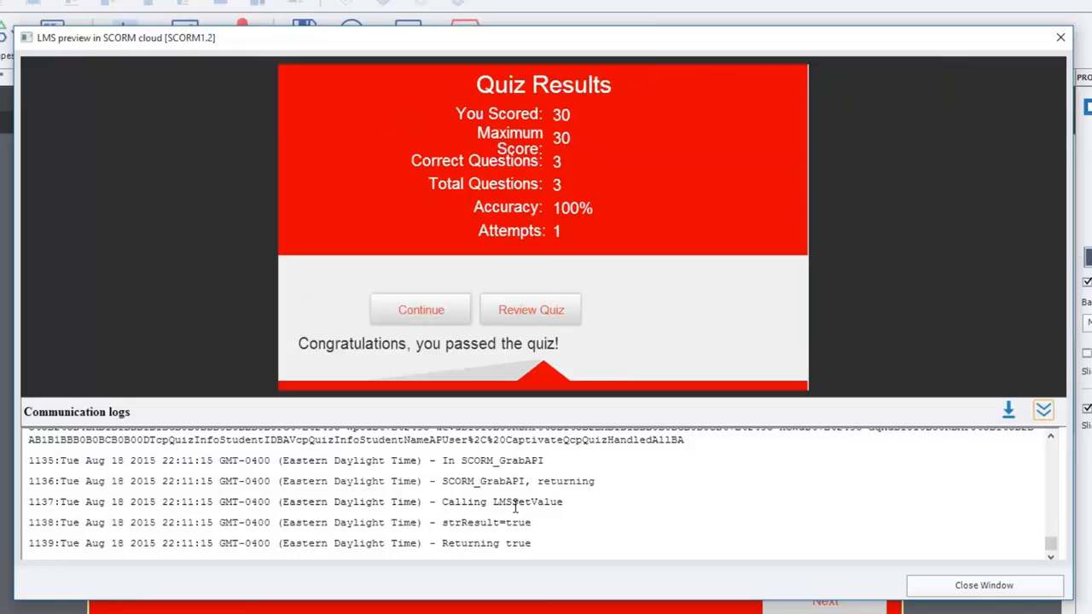
mouse_move(1010, 416)
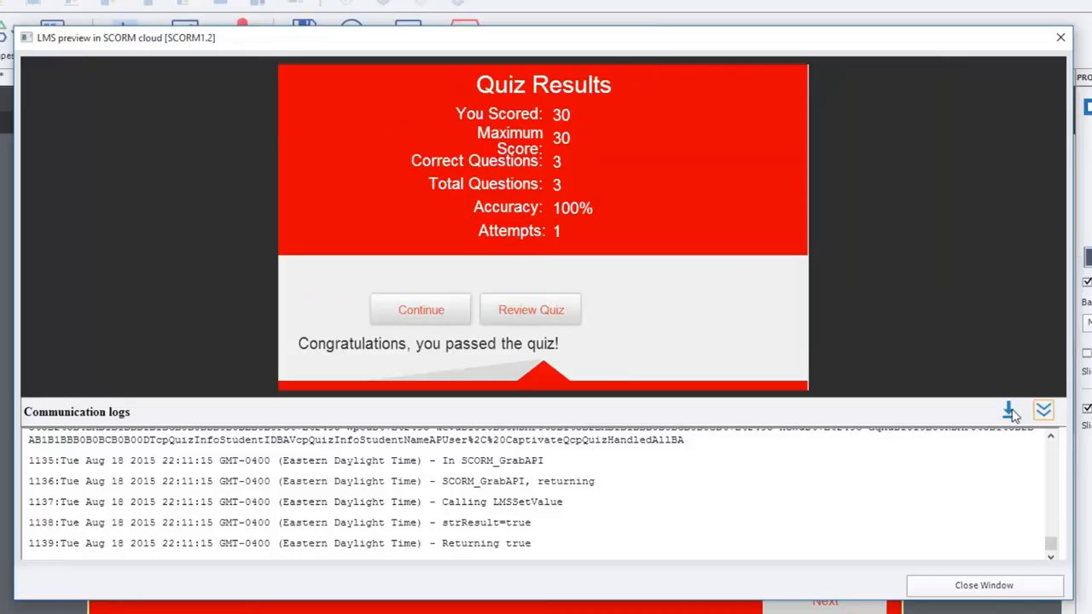
mouse_move(1010, 411)
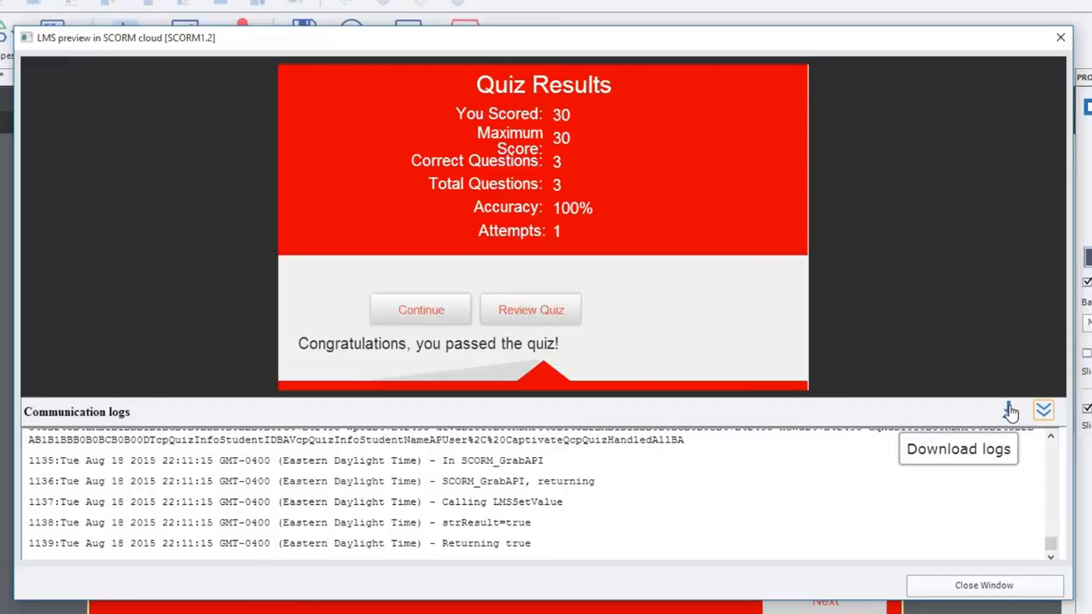
mouse_move(989, 584)
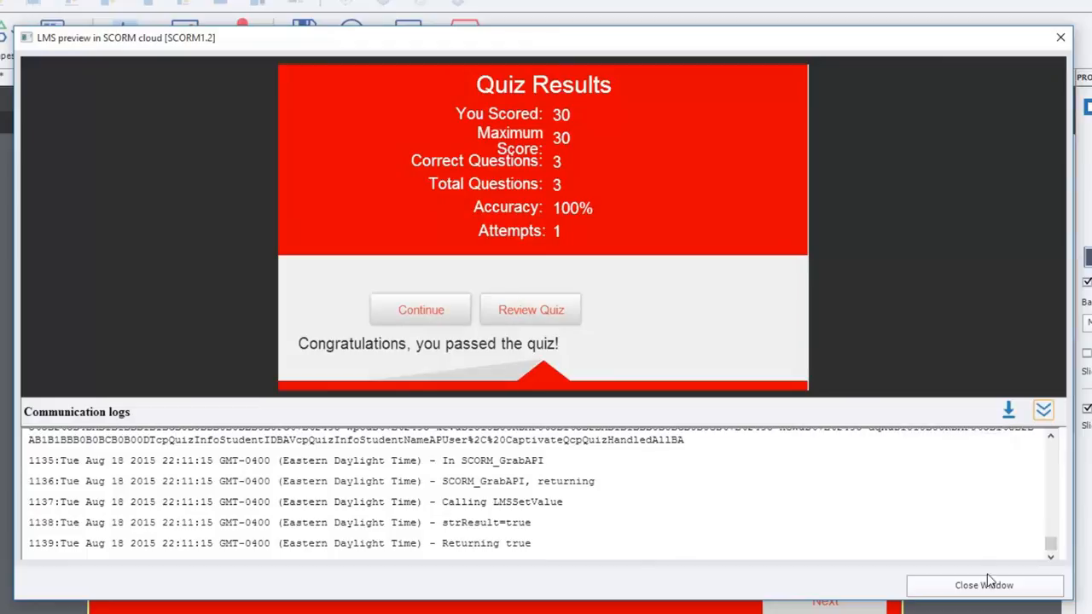
mouse_move(983, 585)
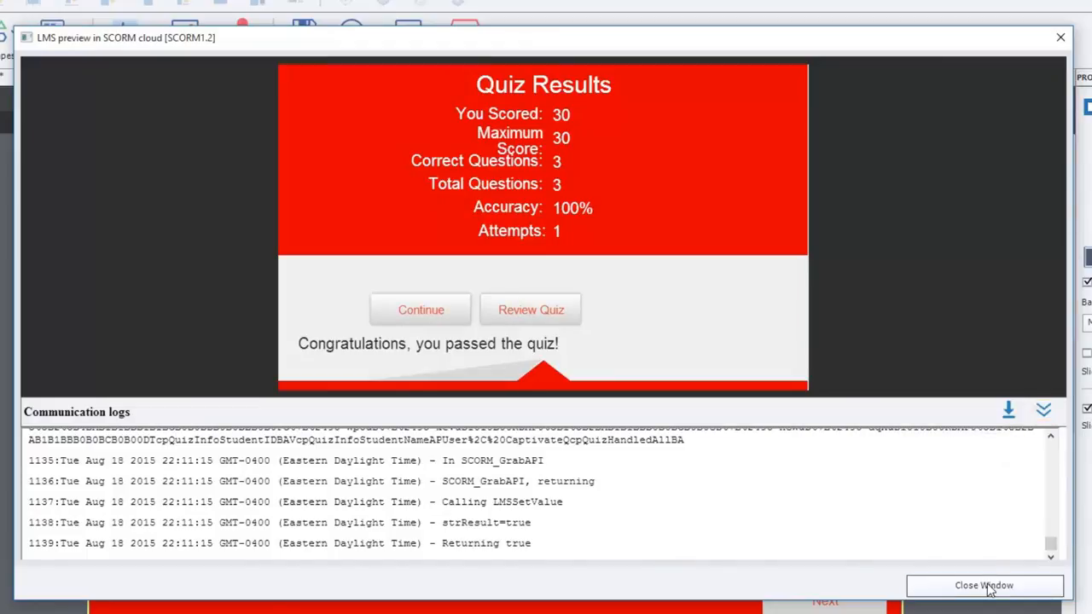
Close the SCORM Cloud preview window so the Relaunch the Preview prompt appears
click(983, 585)
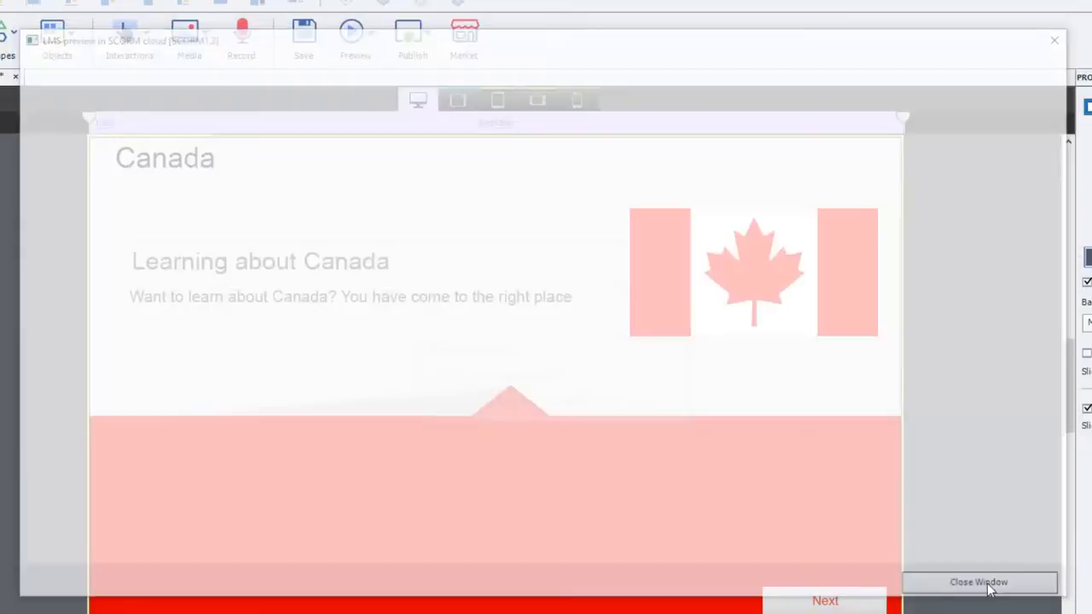
click(979, 581)
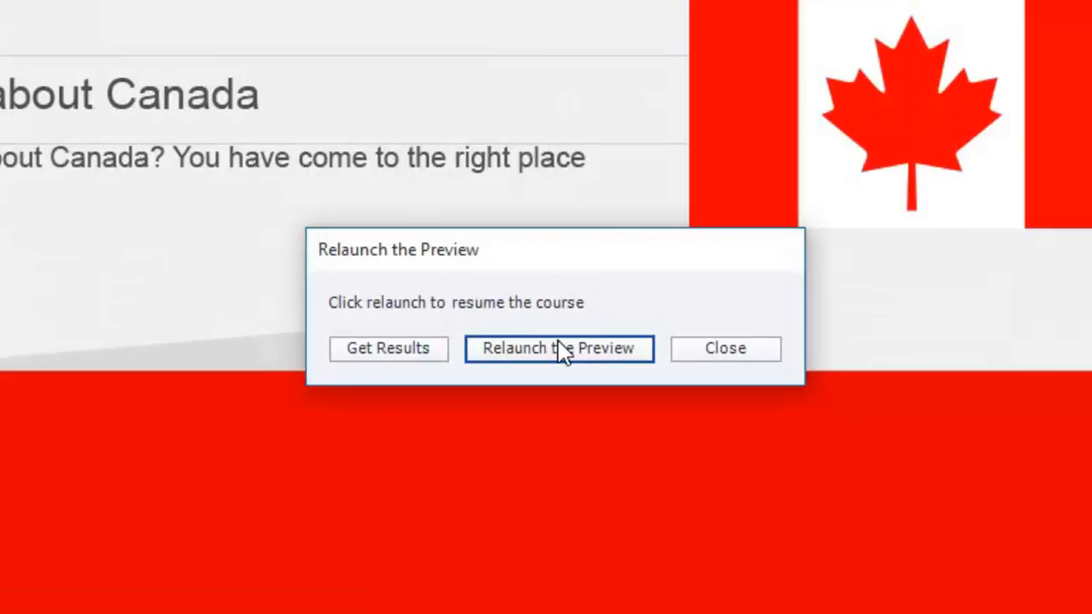
mouse_move(578, 339)
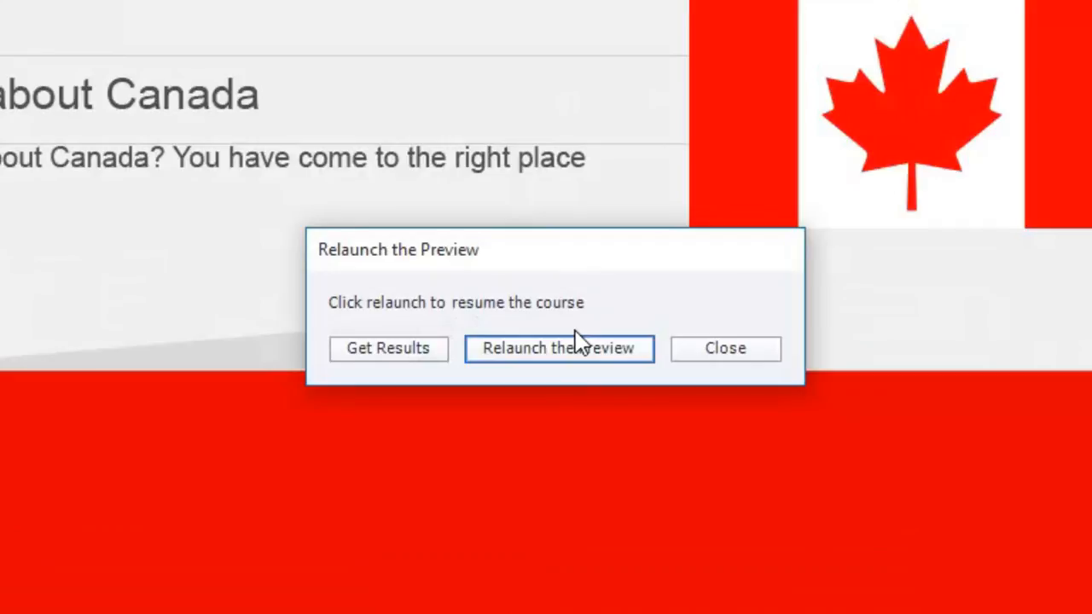
mouse_move(594, 351)
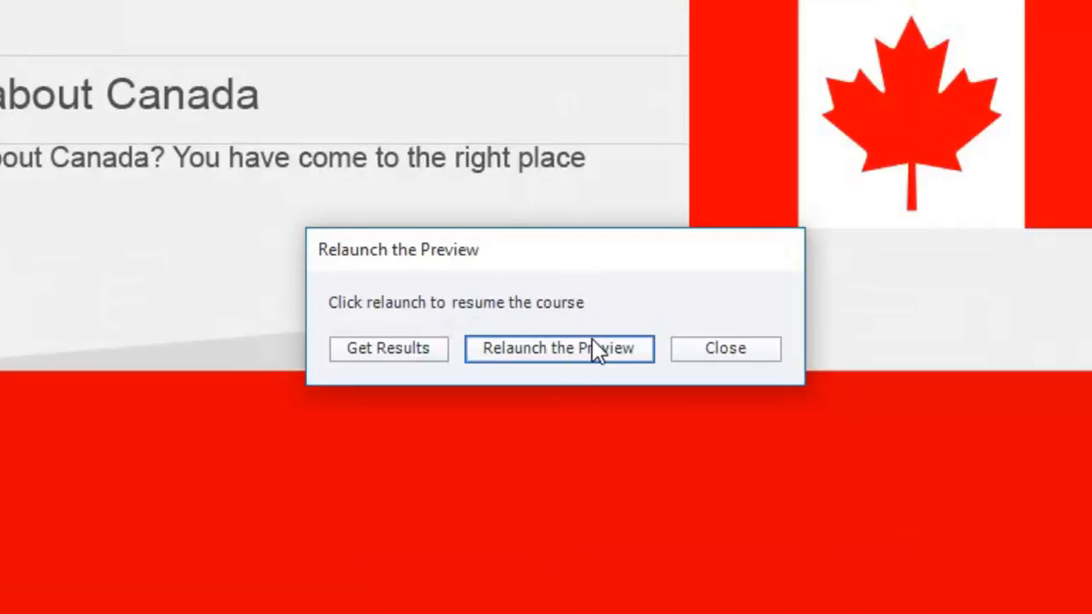
mouse_move(389, 348)
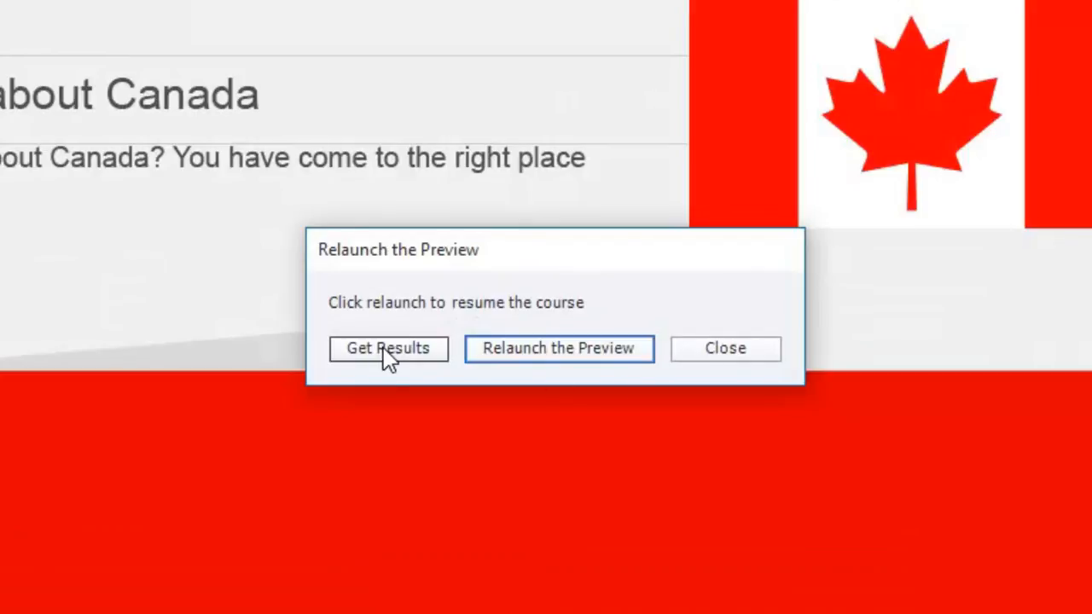
Get Results from the relaunch prompt, loading the SCORM 1.2 report in Chrome
click(387, 348)
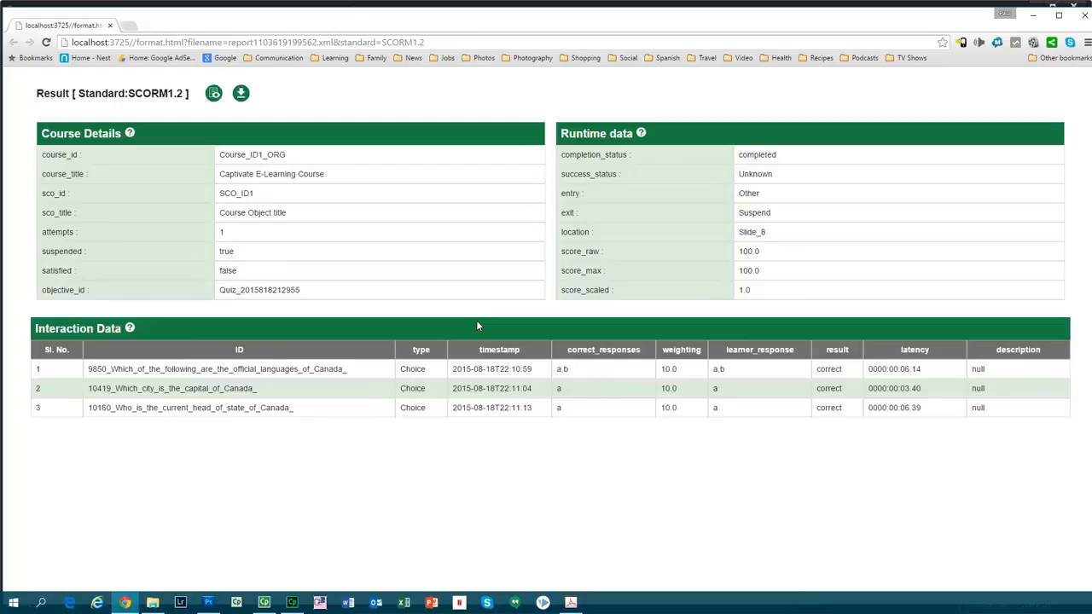
mouse_move(253, 145)
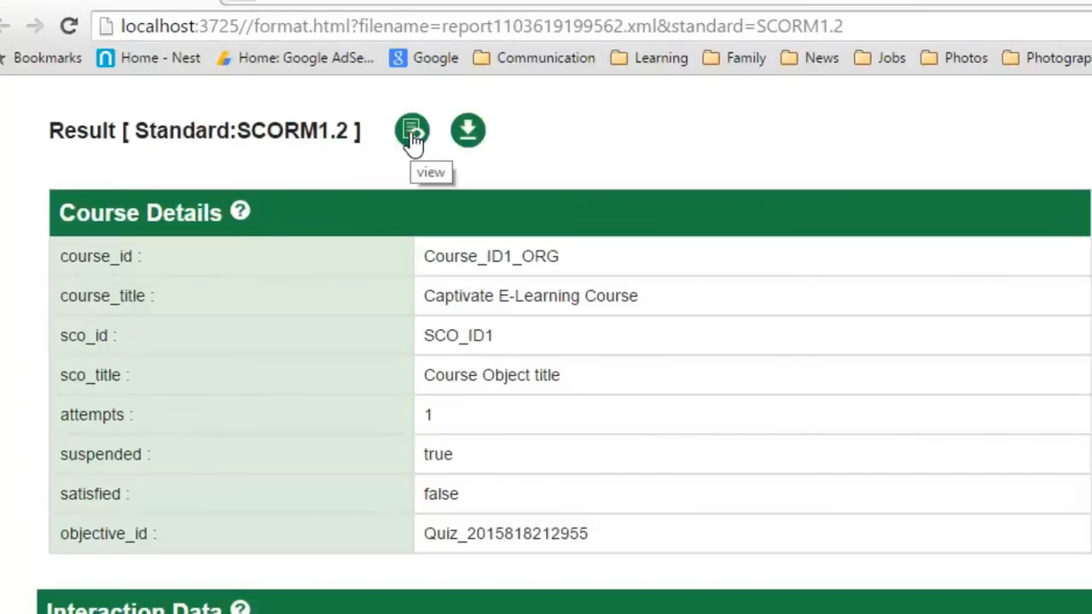
mouse_move(467, 133)
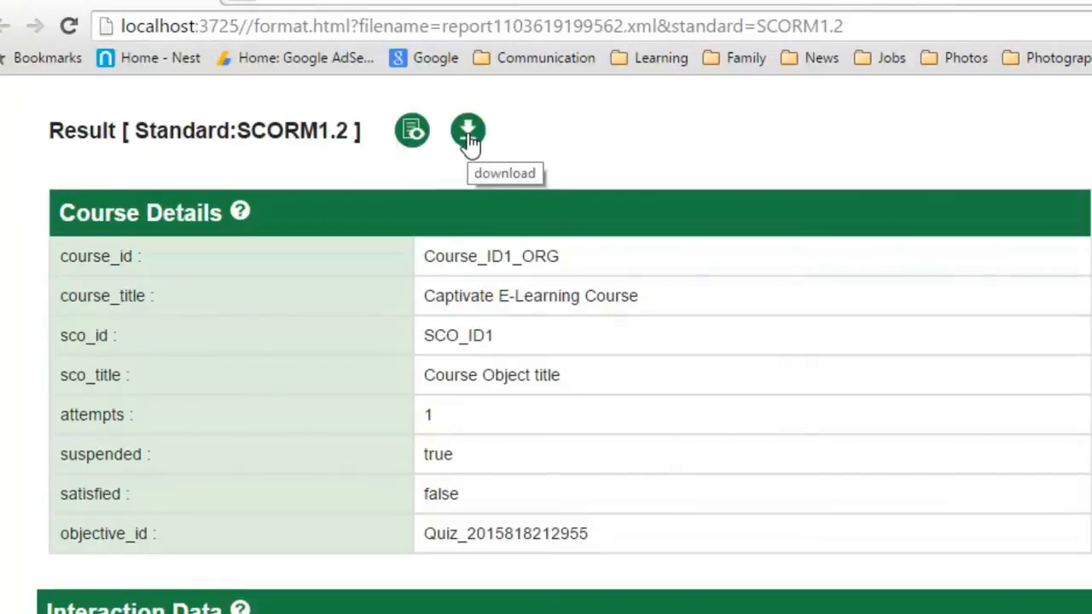
mouse_move(413, 130)
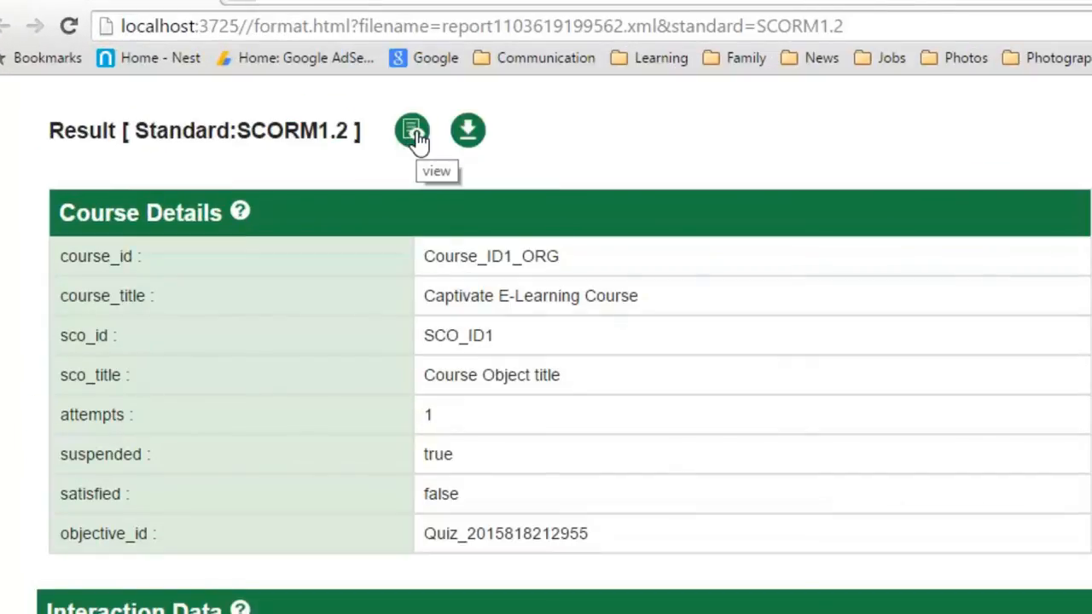
mouse_move(240, 213)
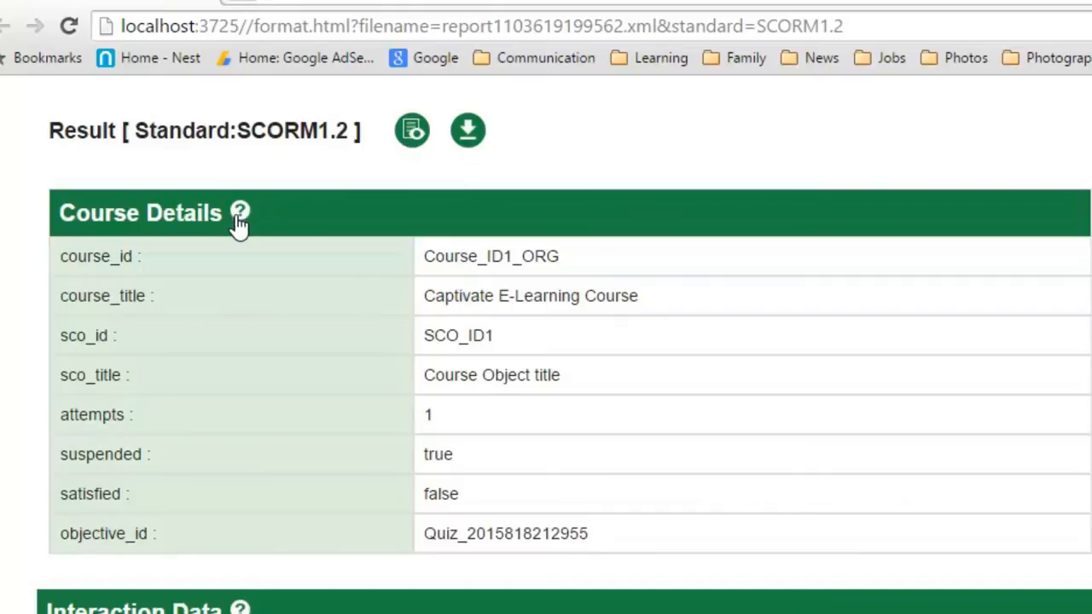
mouse_move(242, 225)
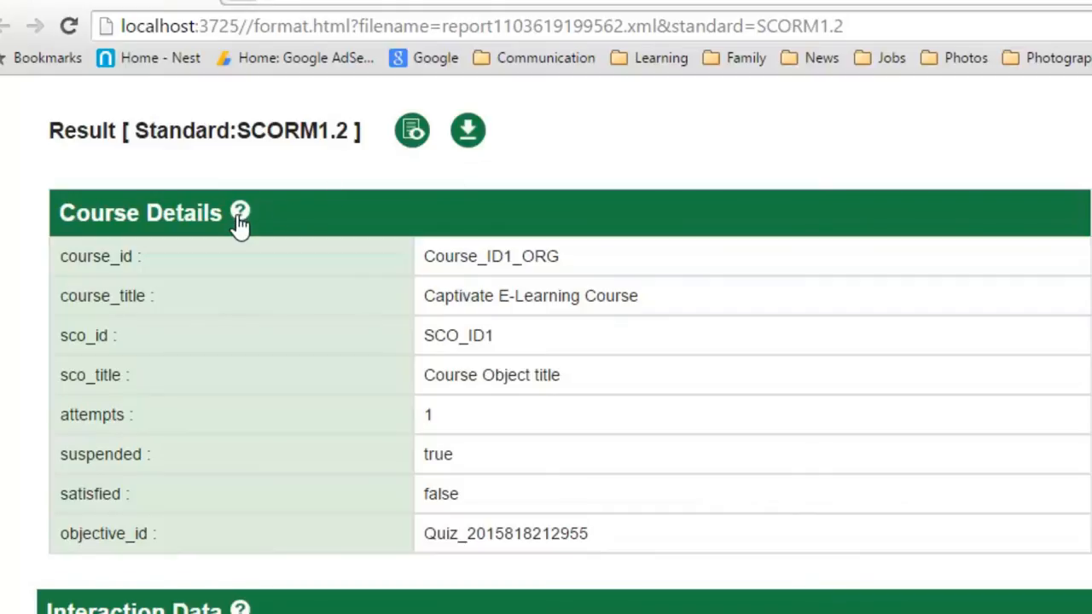
click(243, 211)
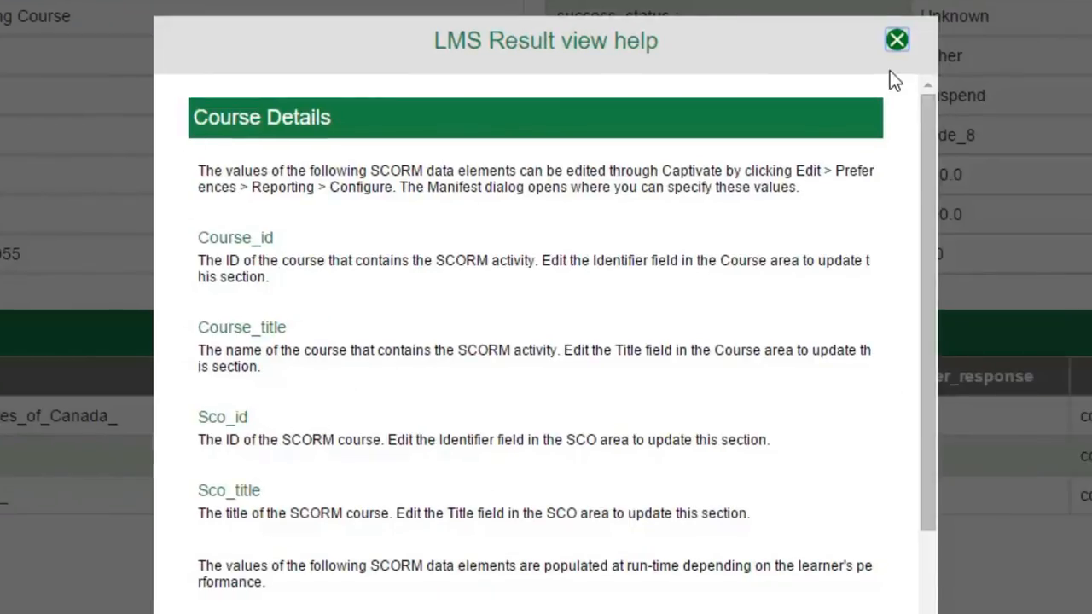
click(897, 39)
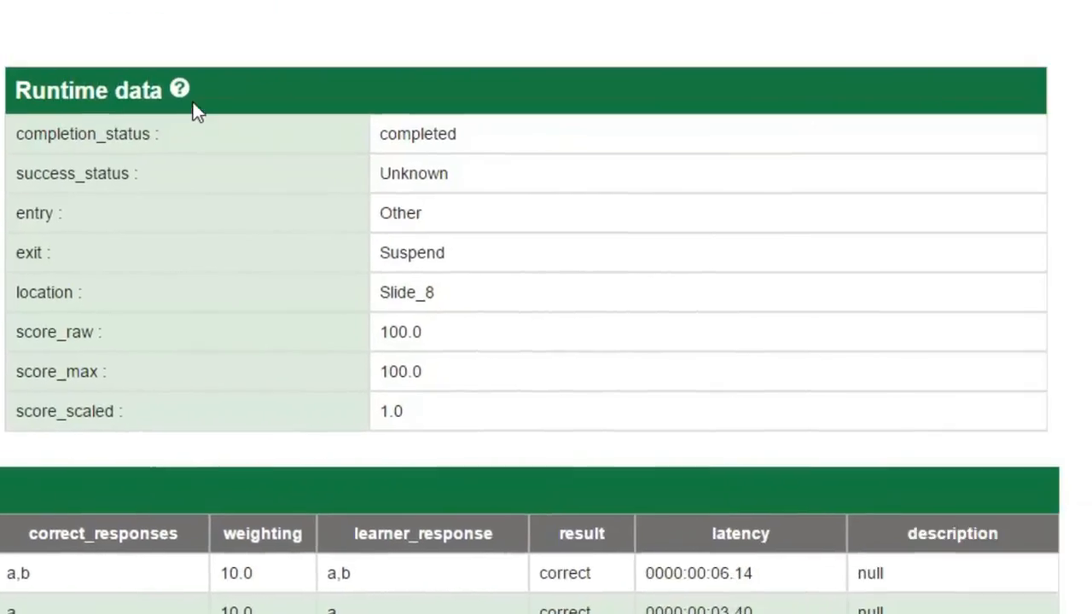
click(179, 89)
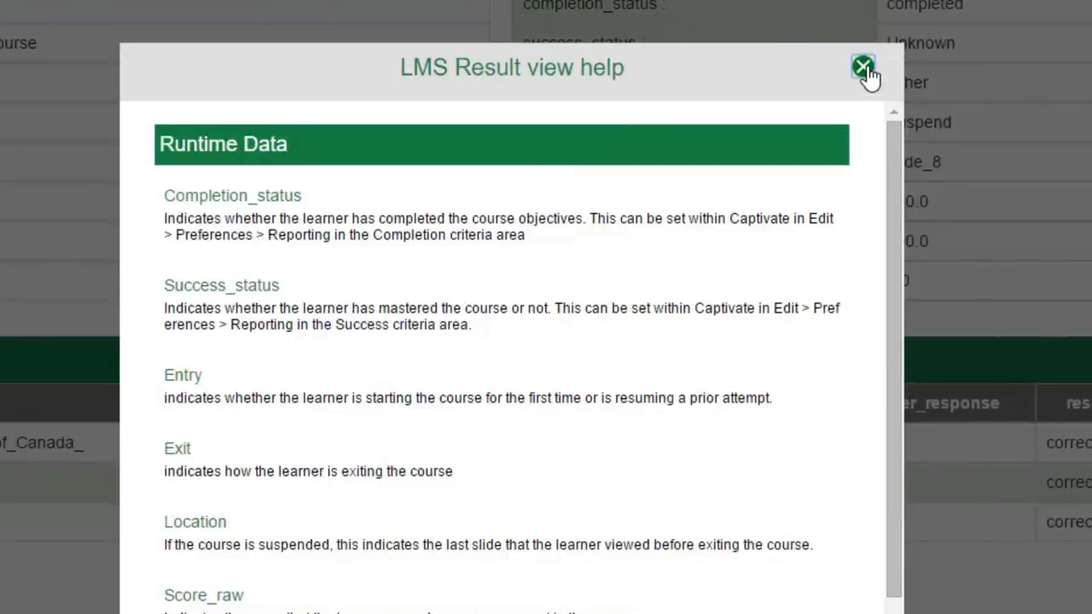
click(862, 67)
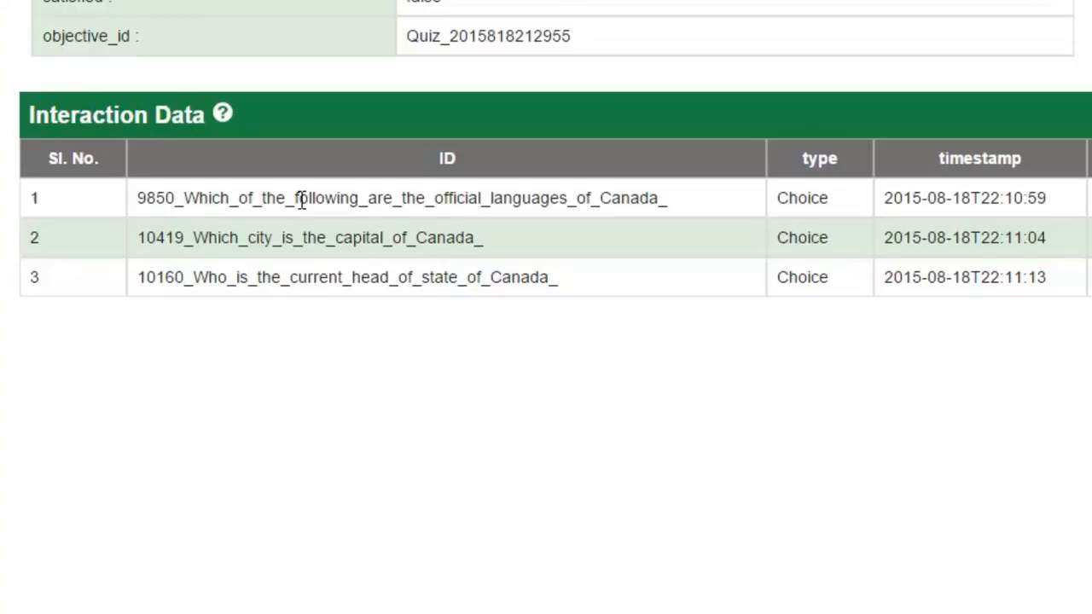
mouse_move(266, 197)
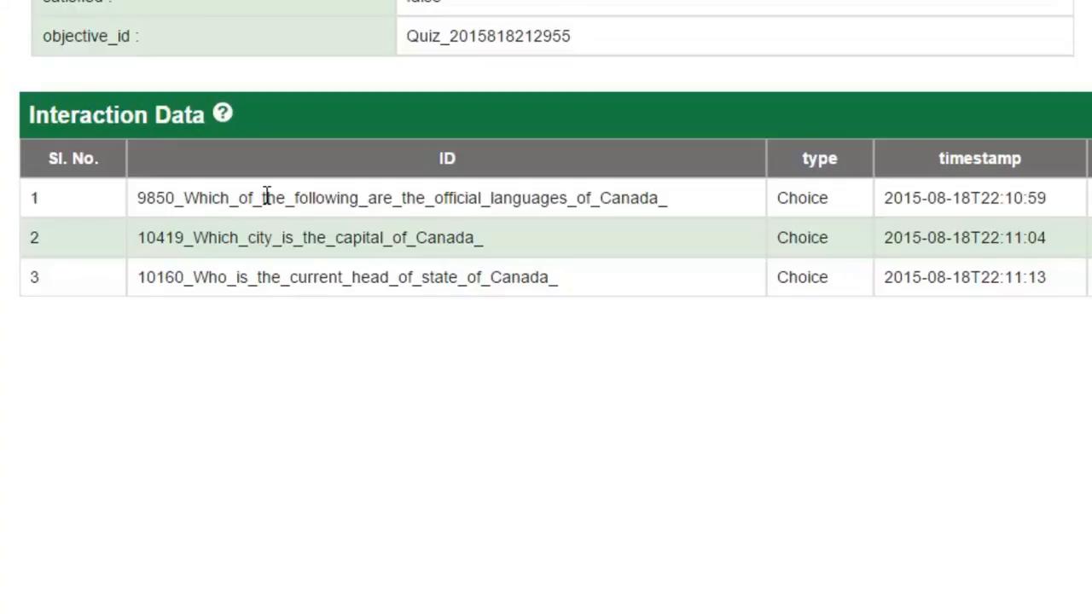
mouse_move(498, 223)
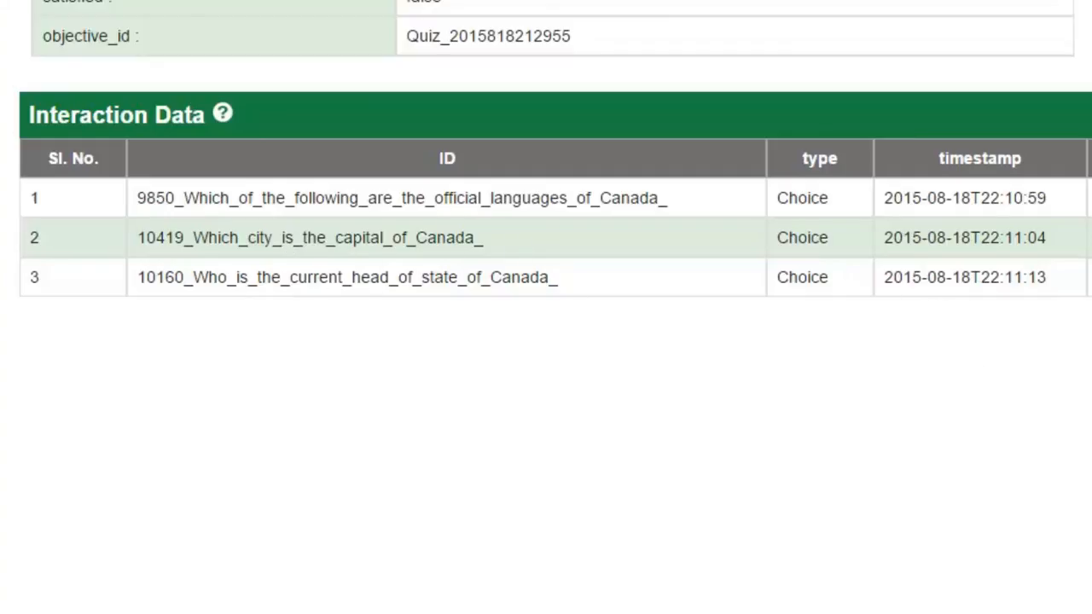
Scroll the Interaction Data table right to compare correct and learner responses for the three questions
scroll(right, 3)
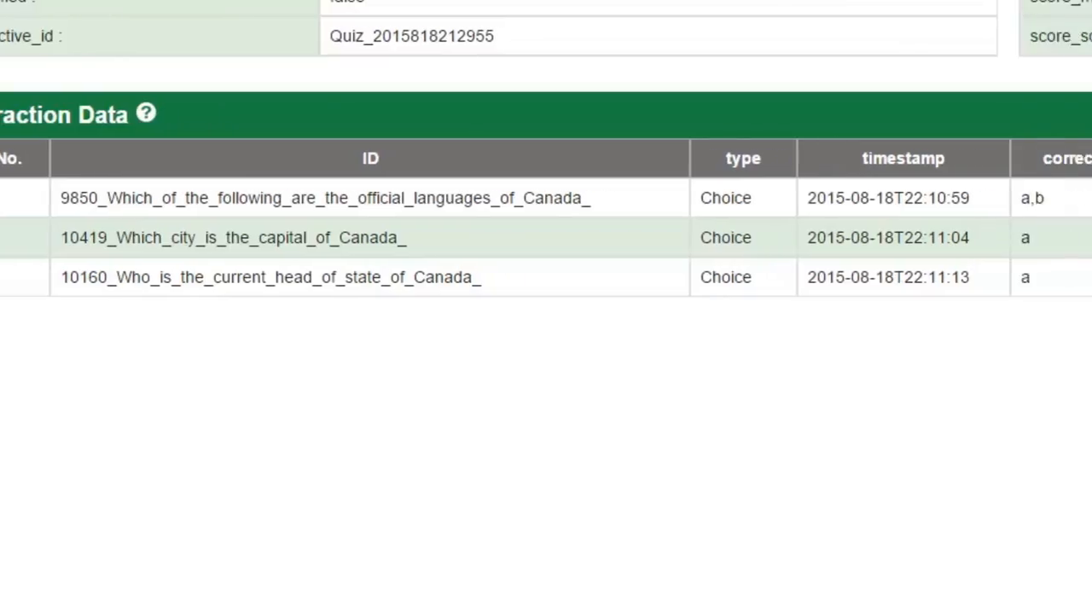
scroll(right, 3)
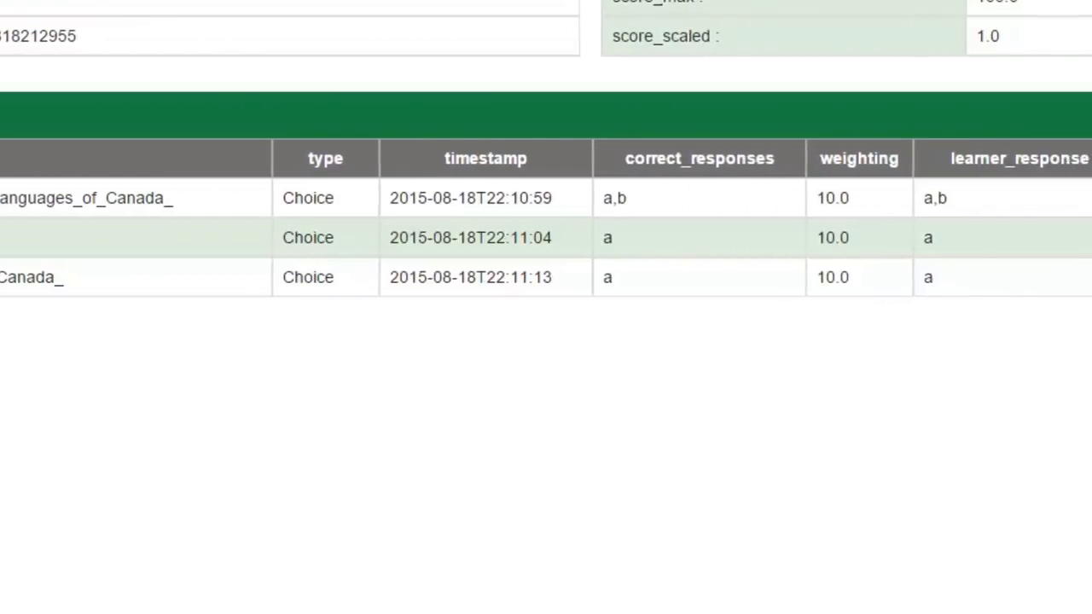
scroll(right, 3)
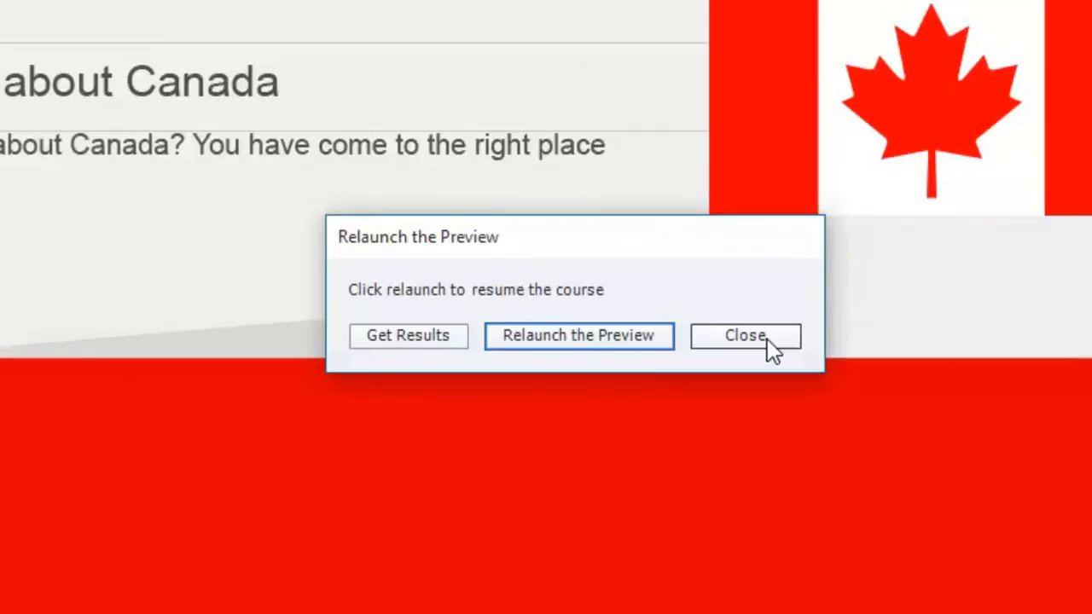
Close the relaunch prompt to resume editing the Learning about Canada title slide
click(744, 334)
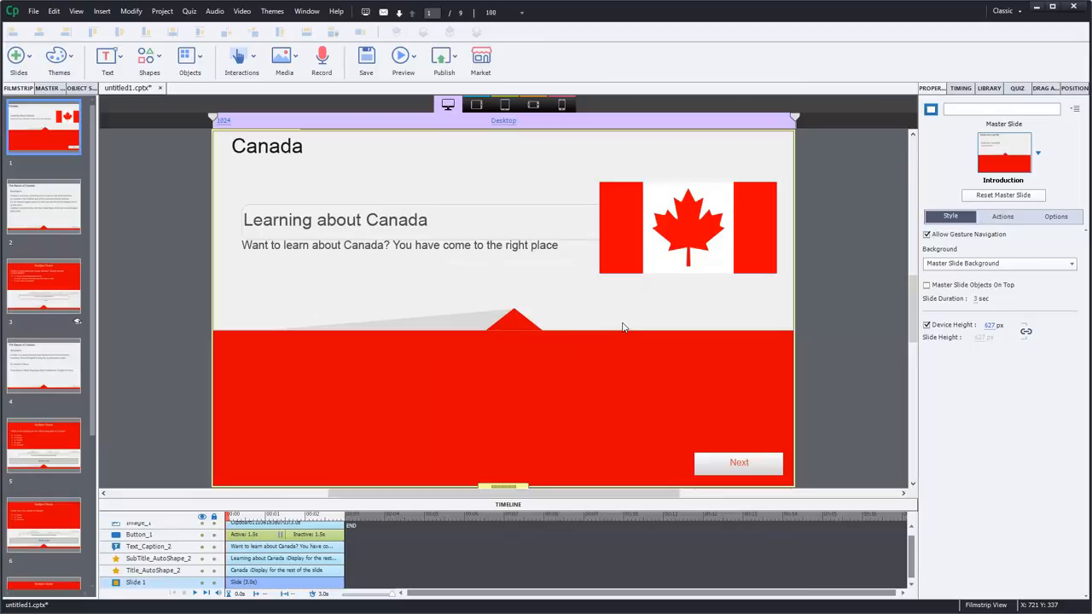
mouse_move(617, 330)
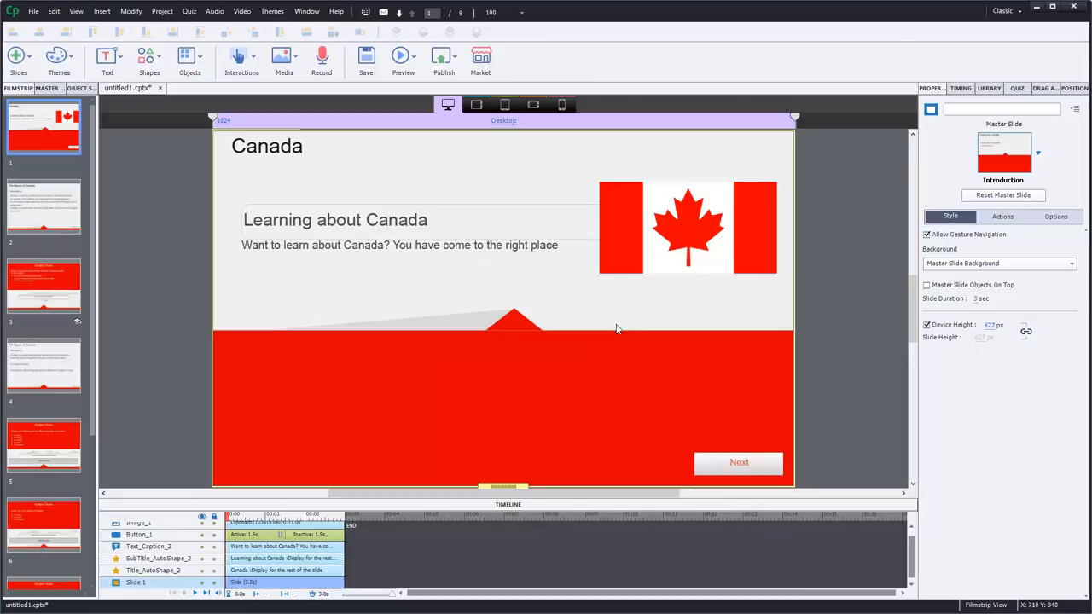
mouse_move(357, 324)
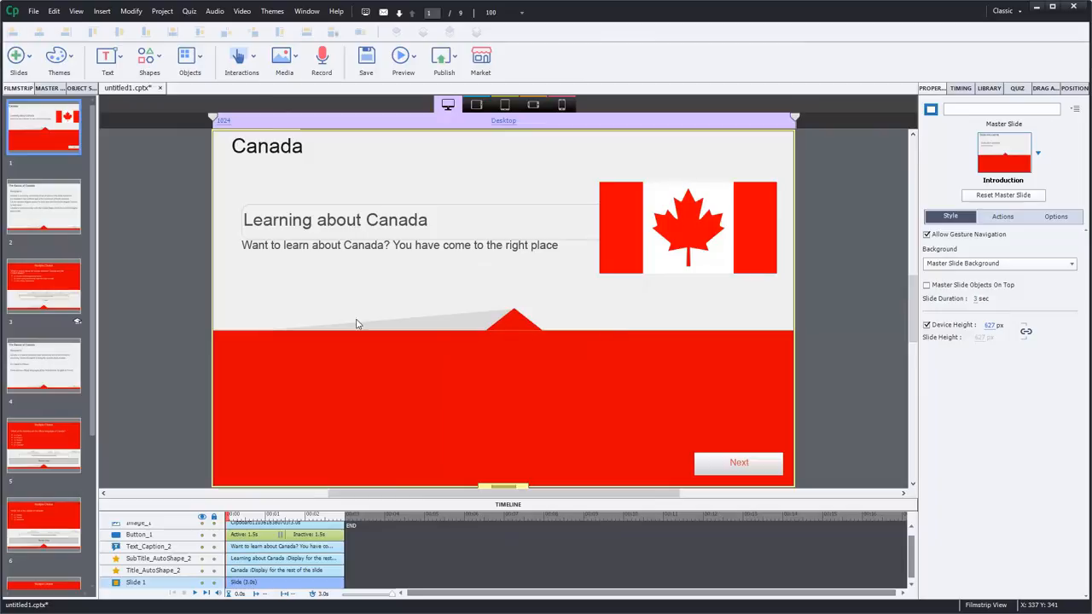
mouse_move(140, 298)
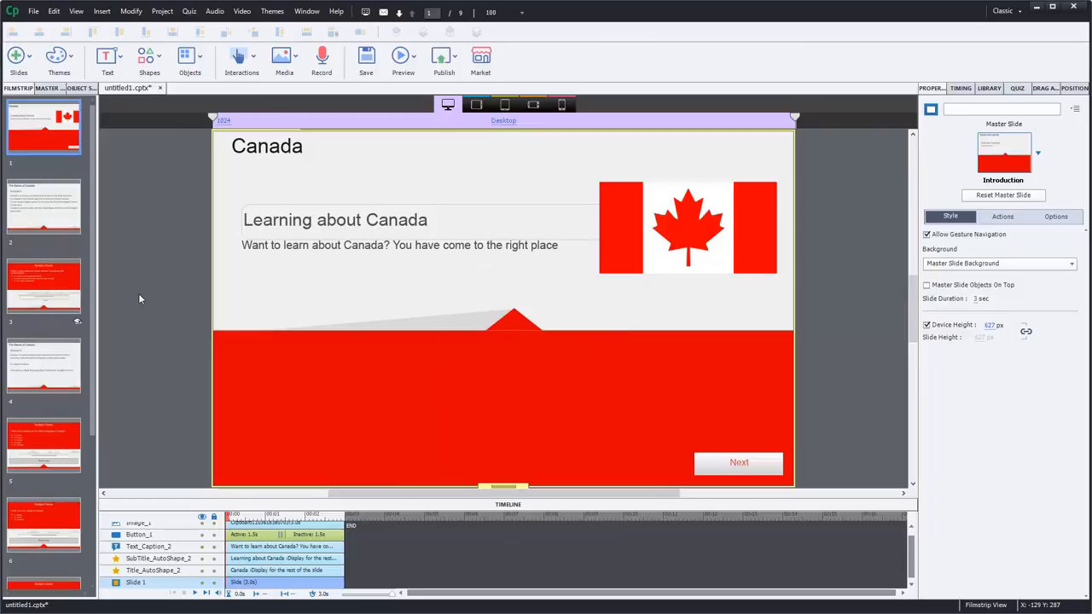